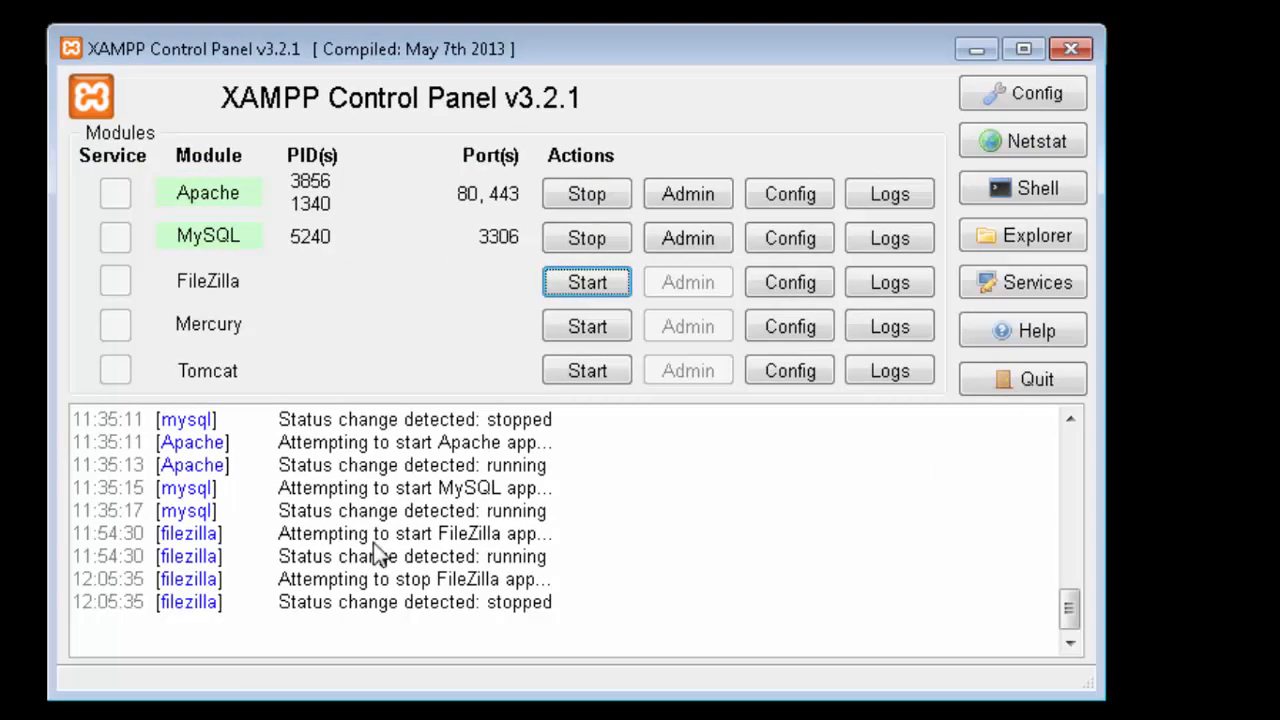
mouse_move(424, 140)
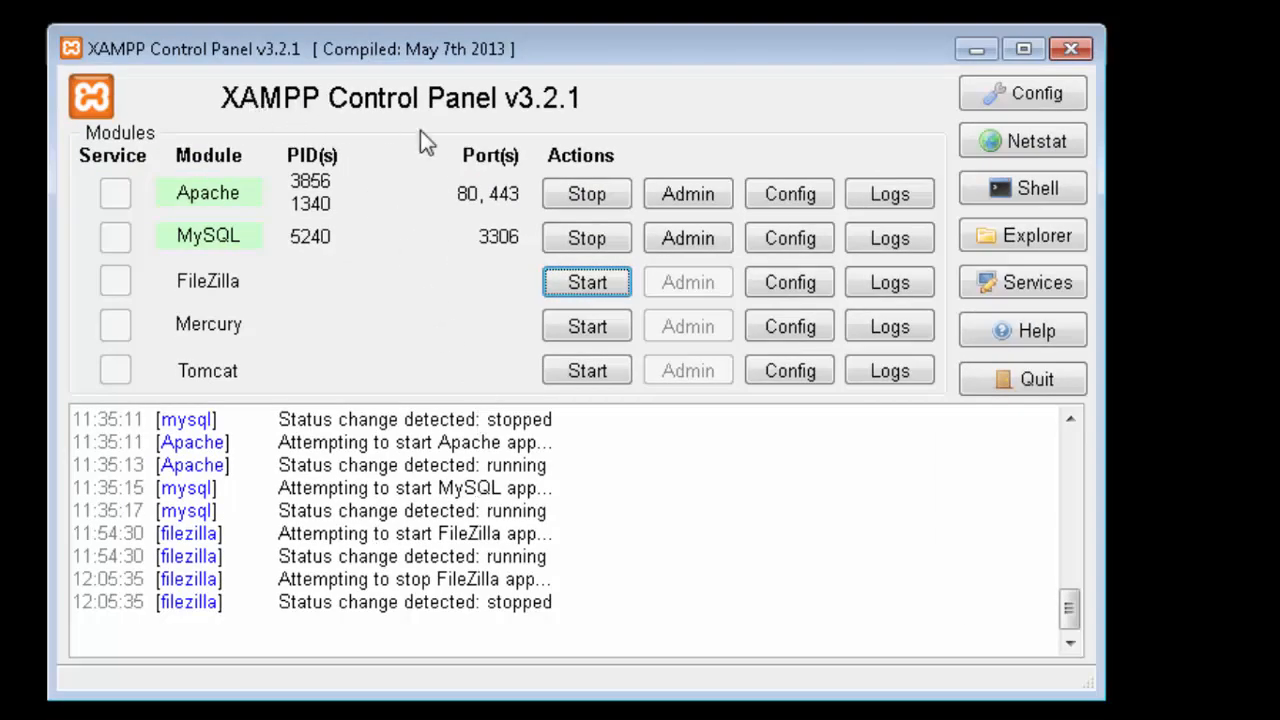
- Start FileZilla from XAMPP and log on to its admin interface at 127.0.0.1
left_click(588, 280)
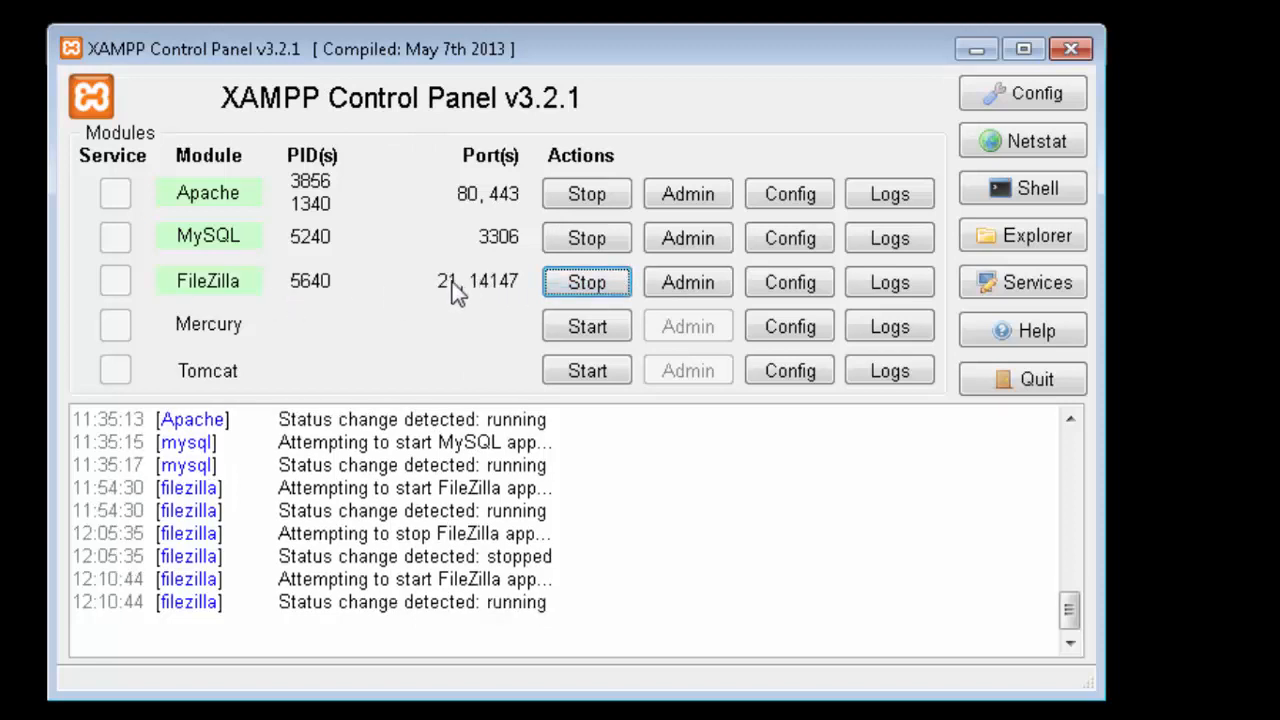
mouse_move(448, 302)
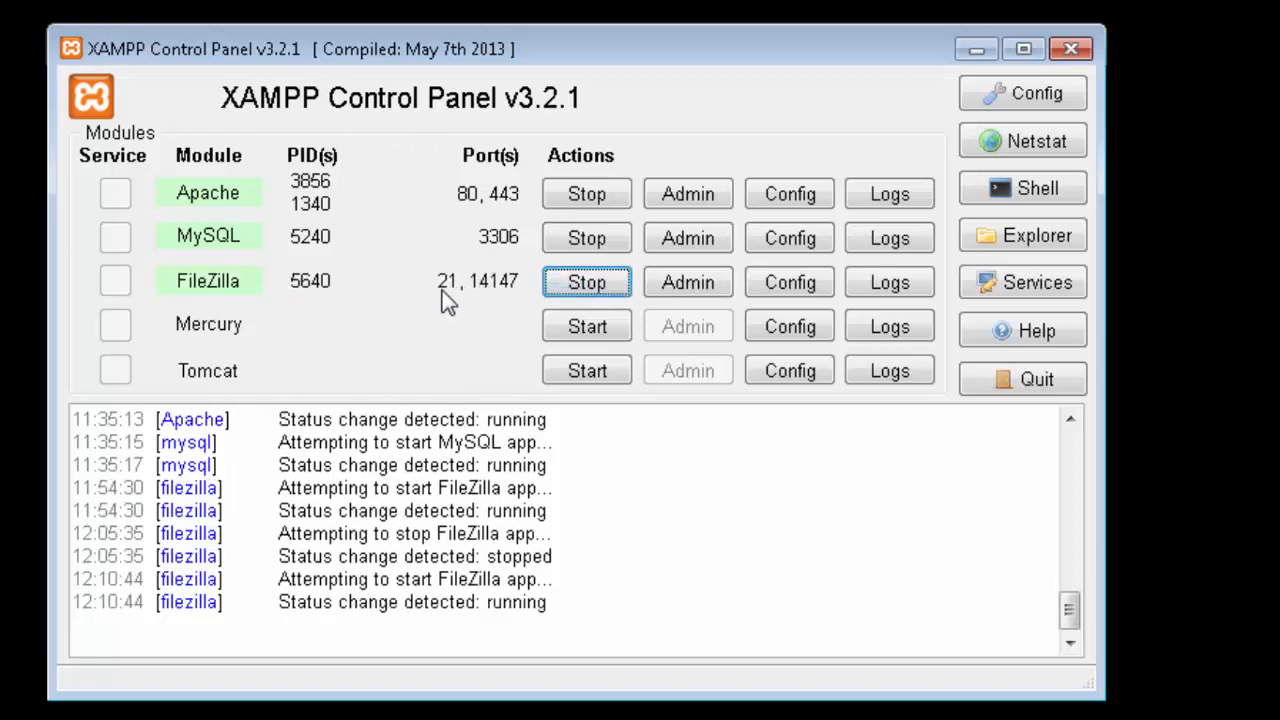
left_click(688, 282)
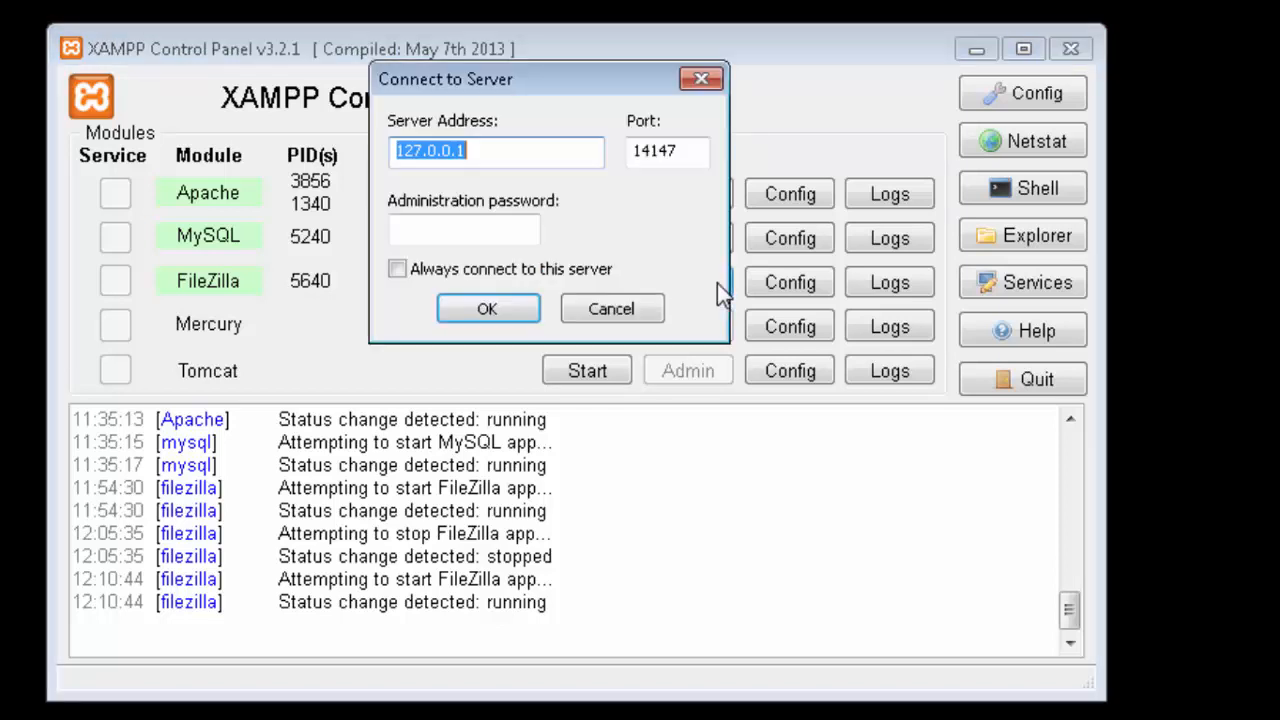
mouse_move(488, 308)
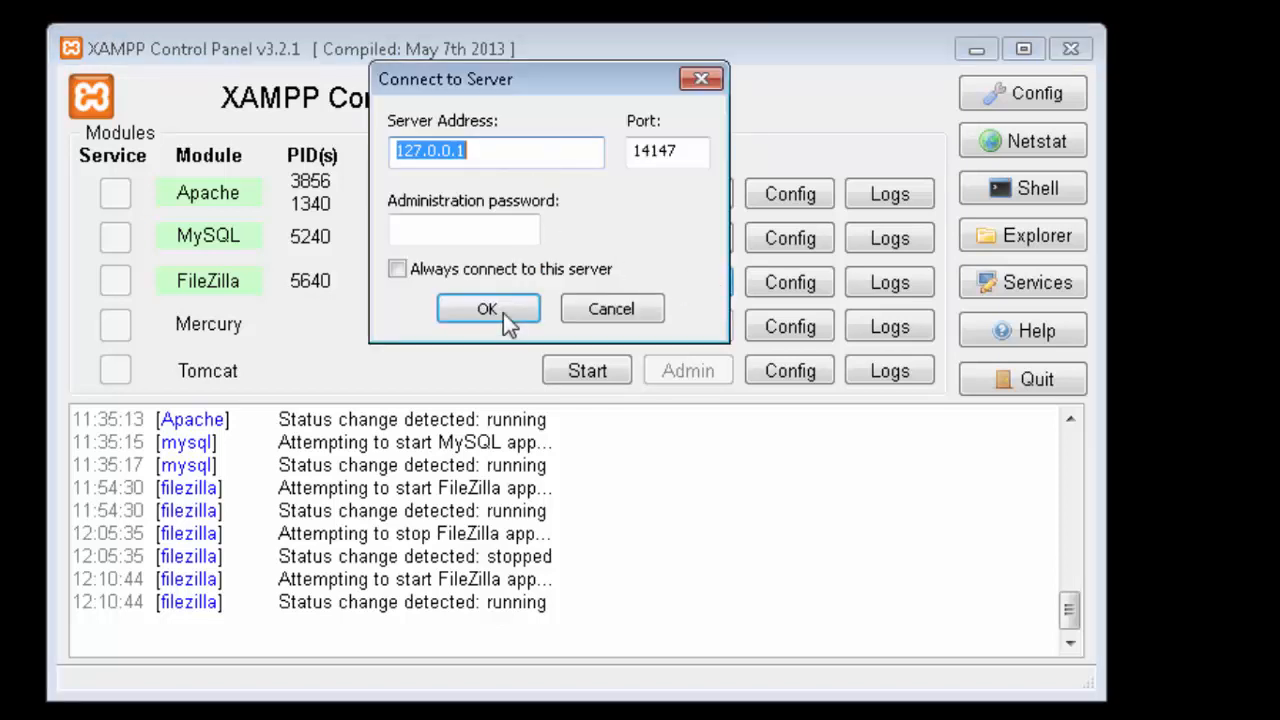
left_click(488, 308)
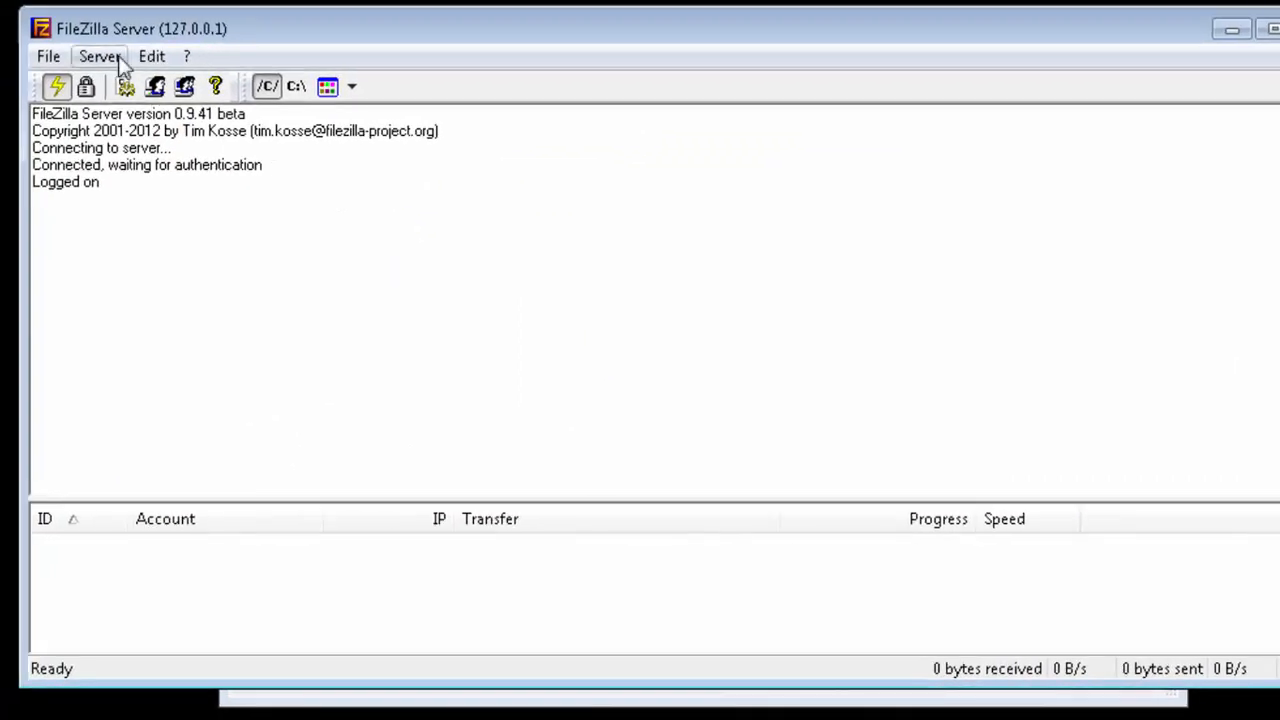
- In Edit > Users, remove the old account and add a new user named 'user'
left_click(152, 56)
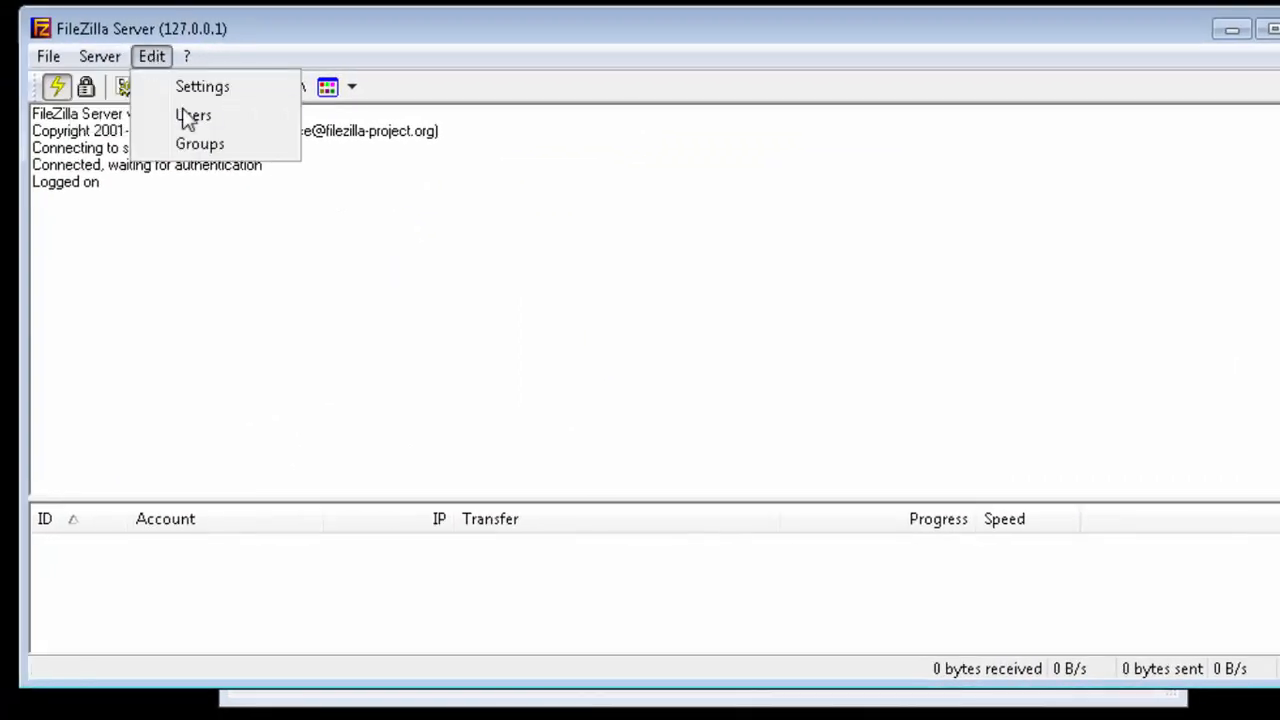
left_click(192, 114)
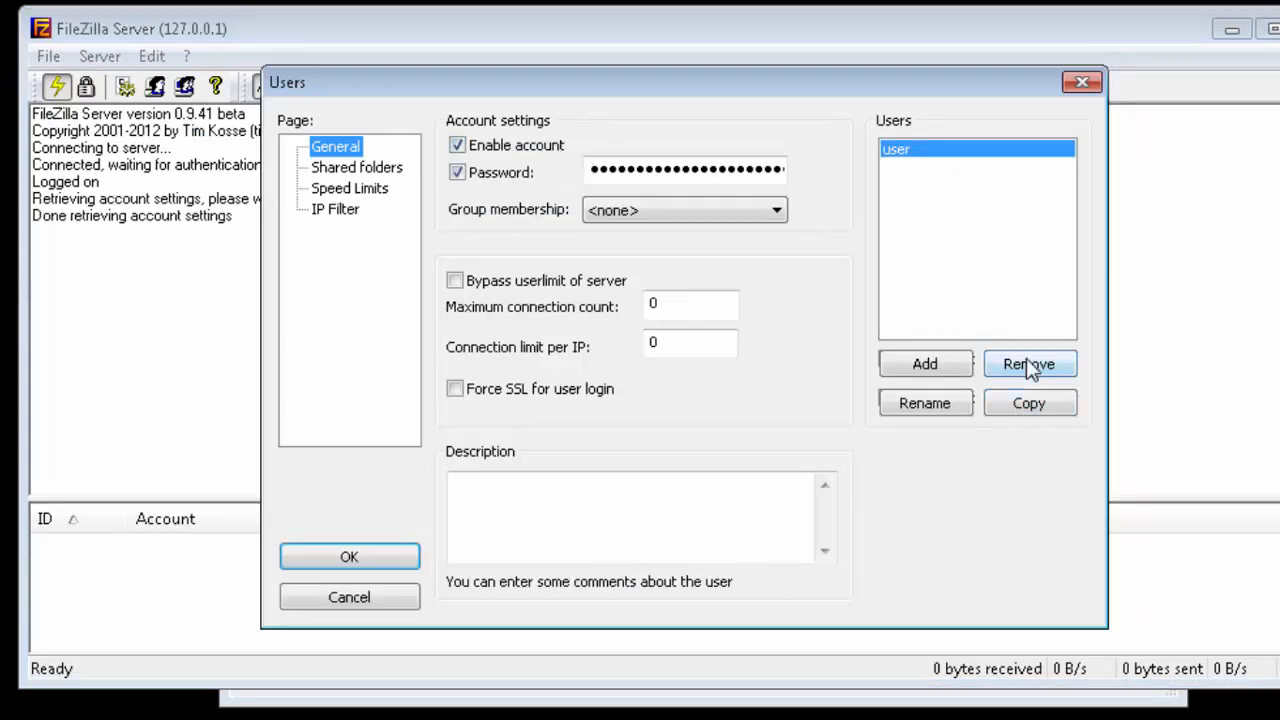
left_click(1028, 364)
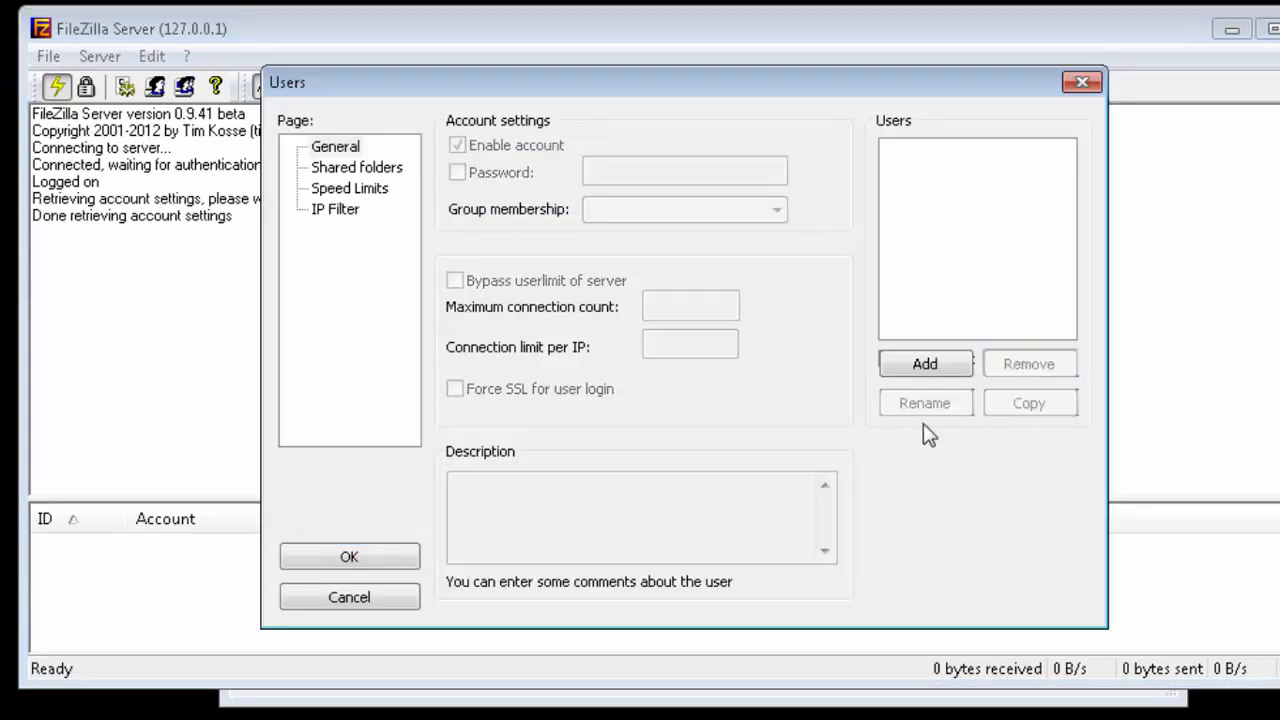
left_click(924, 364)
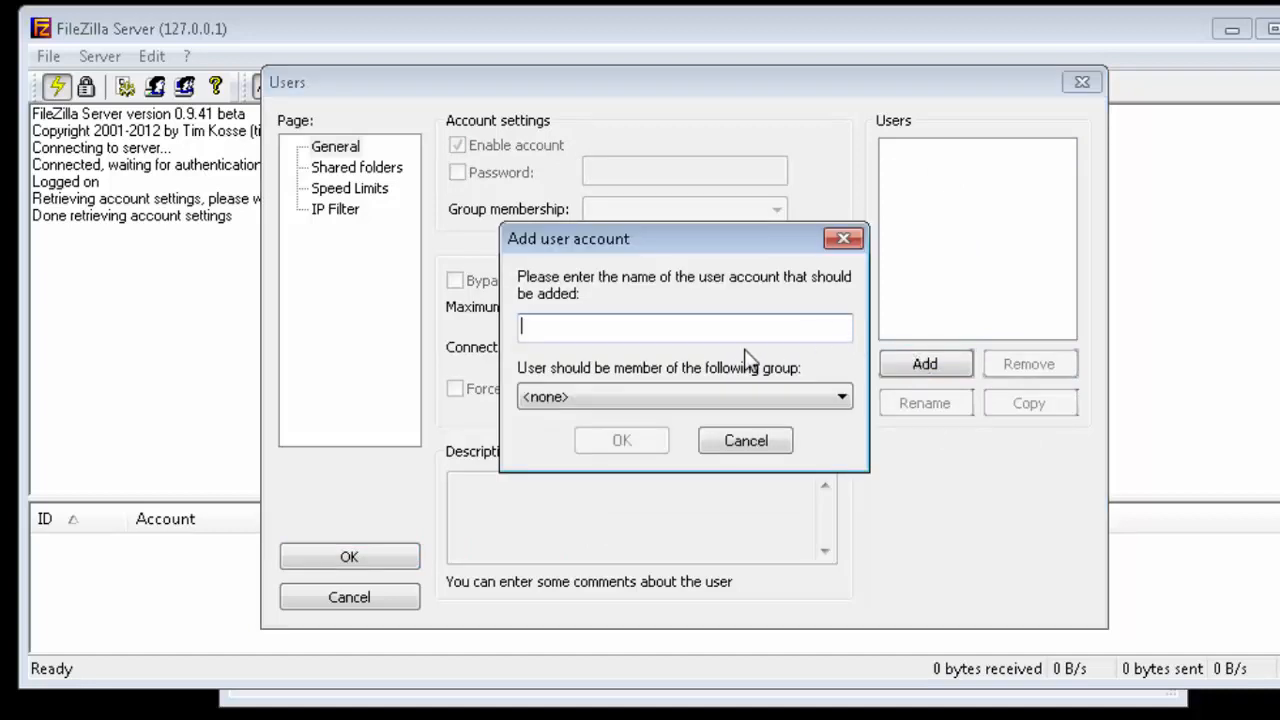
type("user")
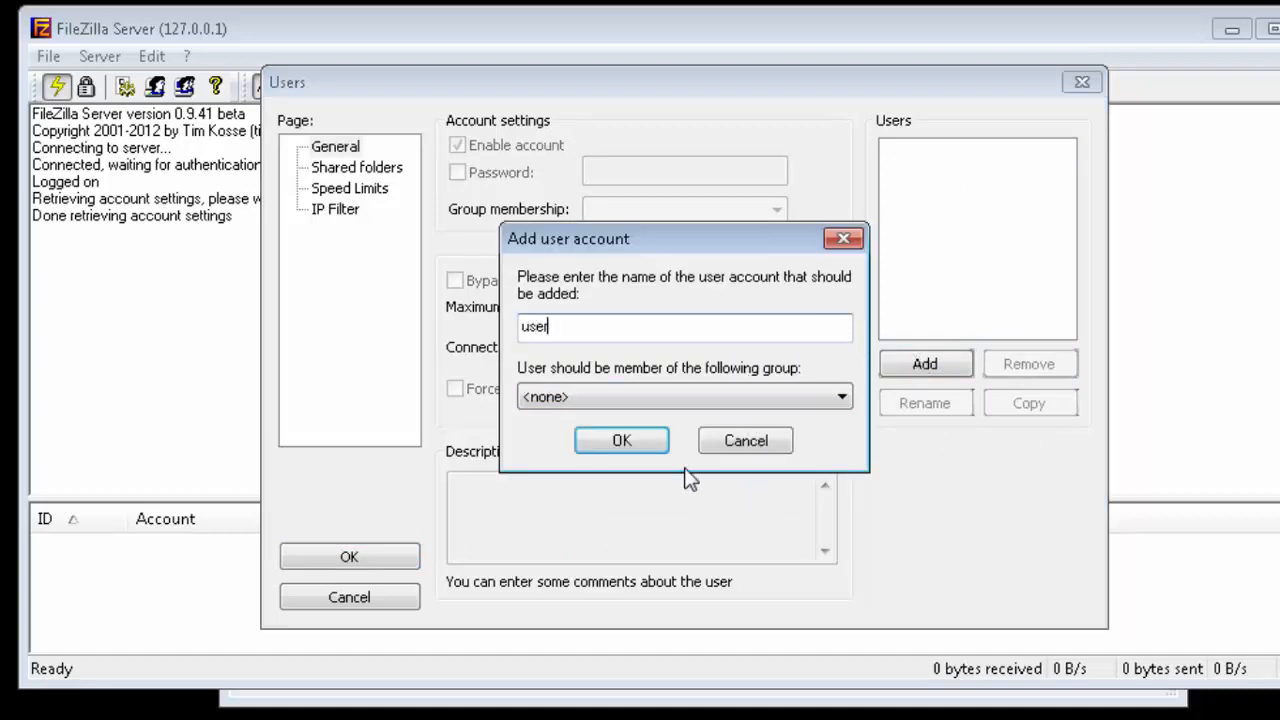
left_click(620, 440)
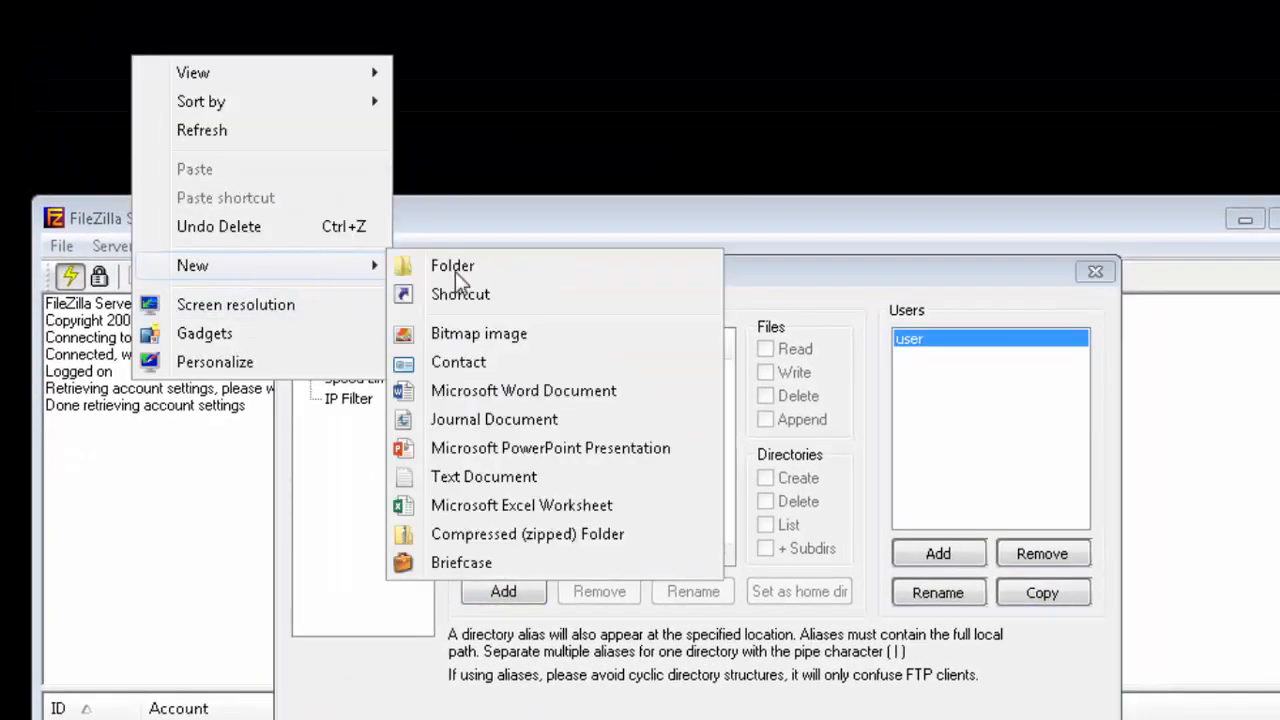
- Create a desktop 'data' folder and share it with the user account with full permissions
left_click(452, 264)
type("data")
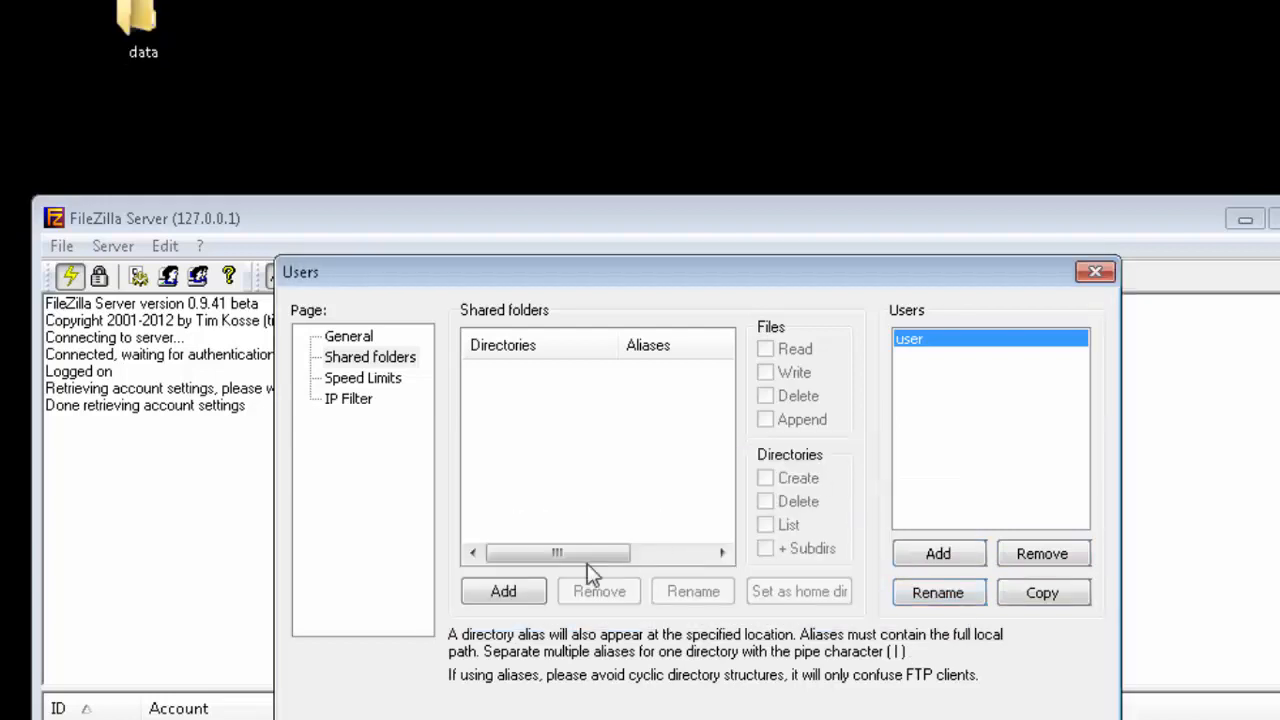
left_click(504, 592)
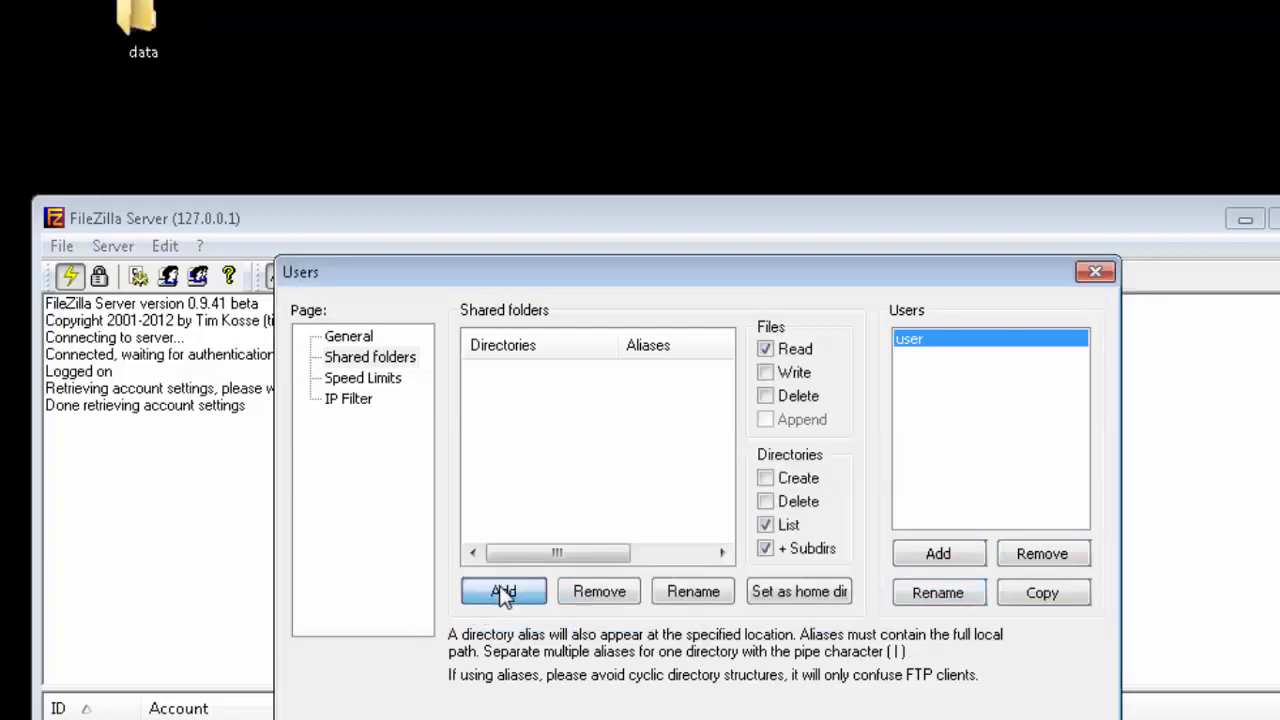
left_click(504, 592)
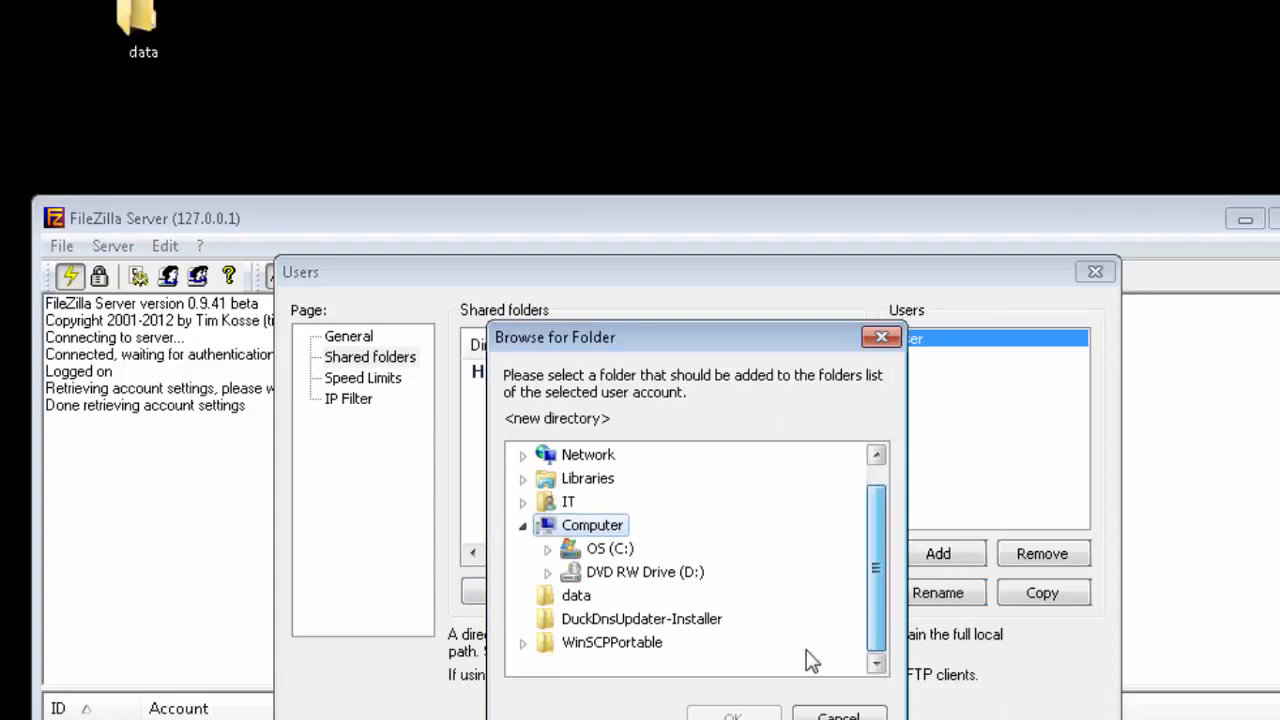
left_click(576, 596)
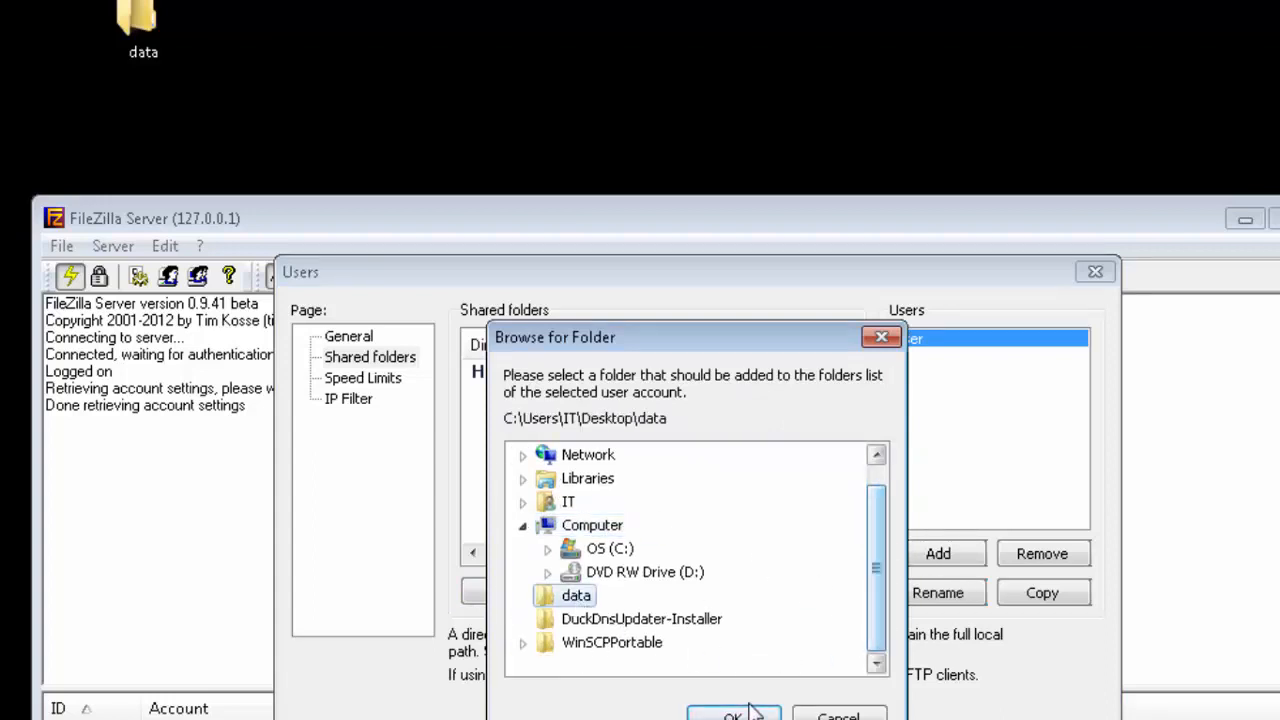
left_click(732, 716)
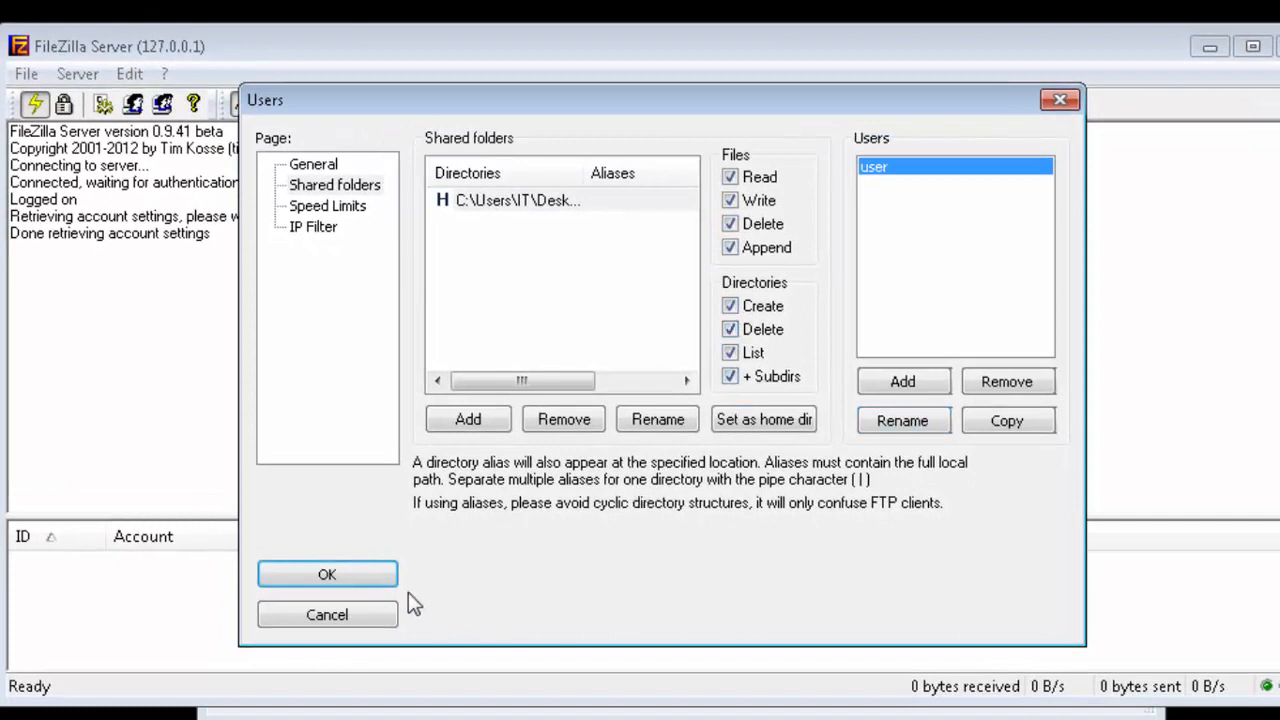
left_click(328, 572)
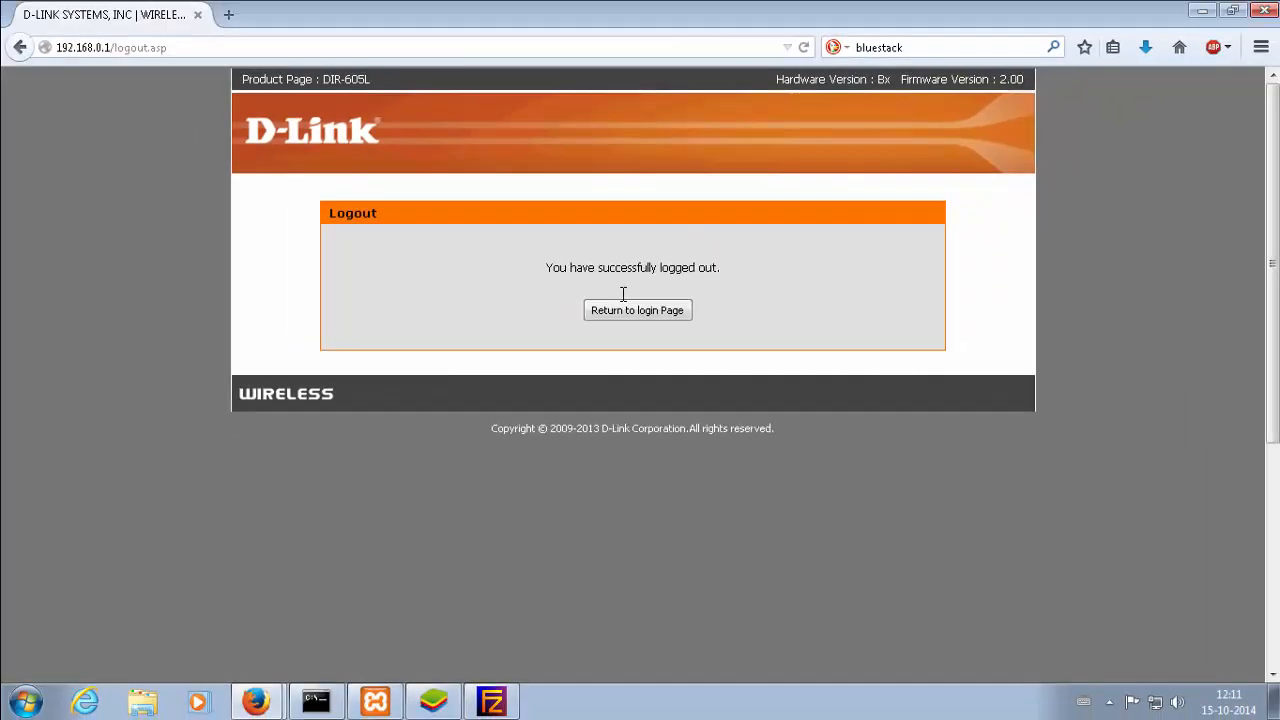
- Return to the D-Link login page and sign in as admin
left_click(636, 310)
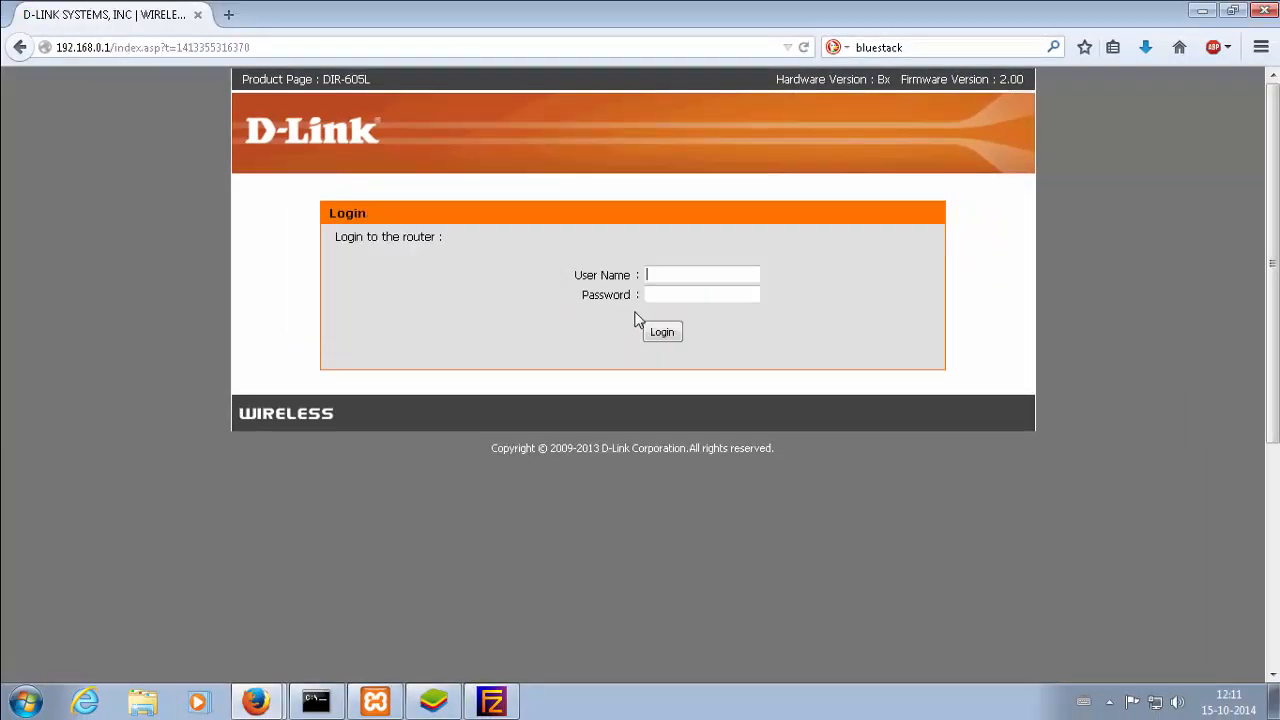
type("admin")
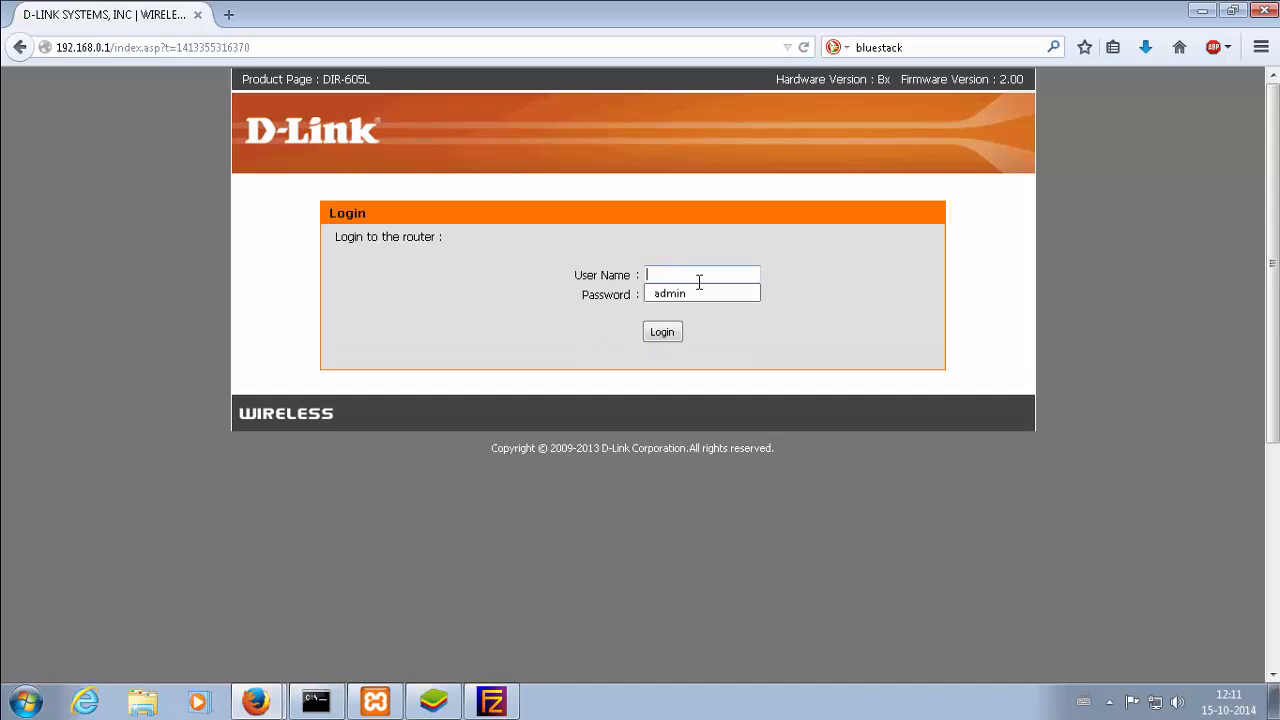
type("admin")
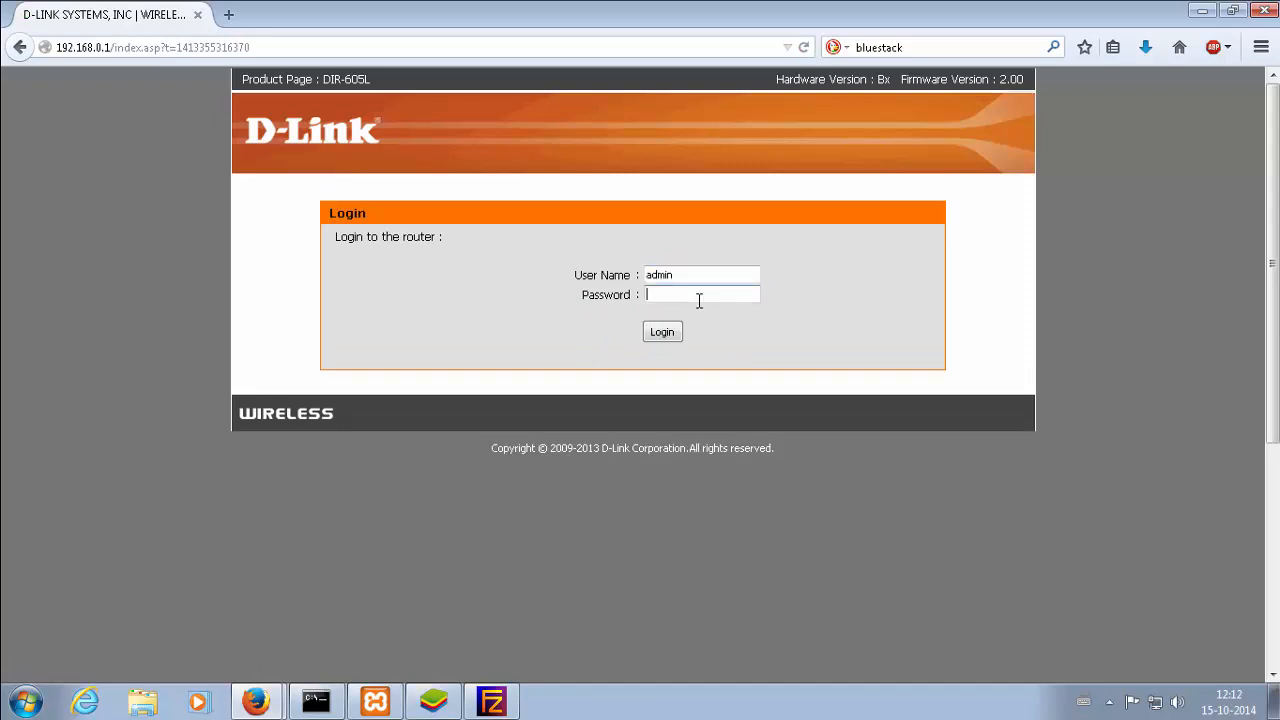
type("••")
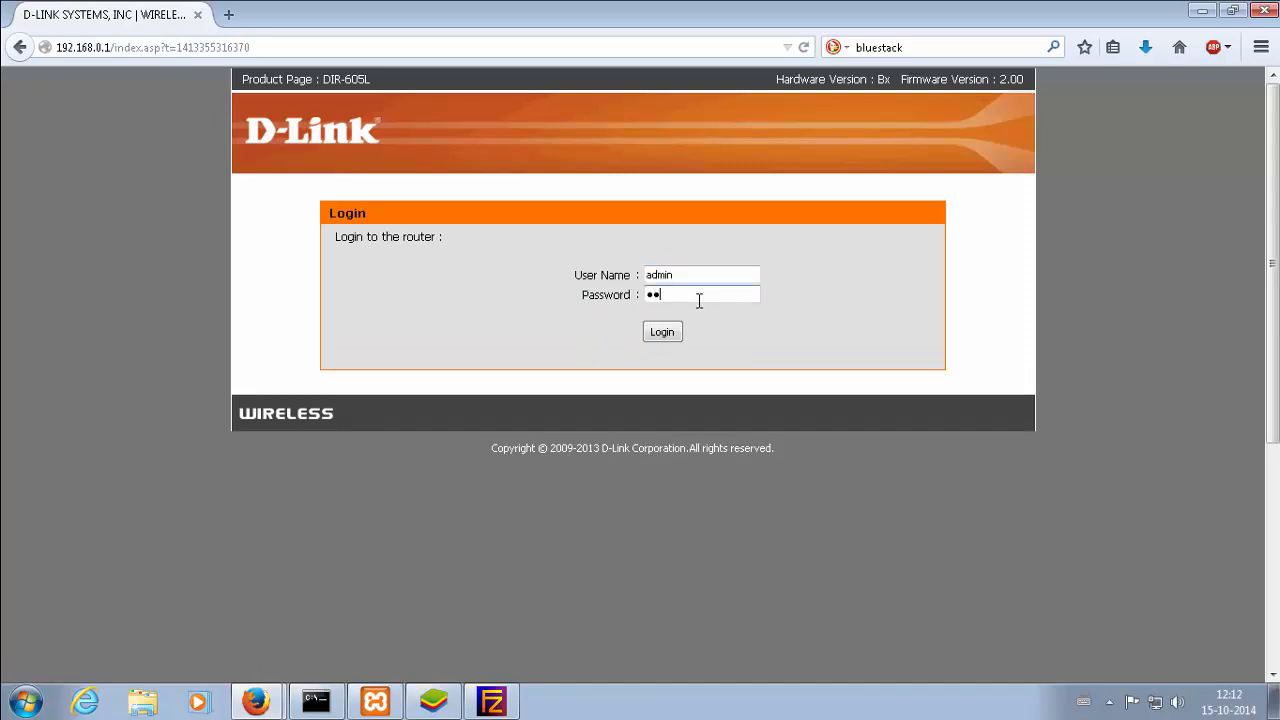
left_click(662, 332)
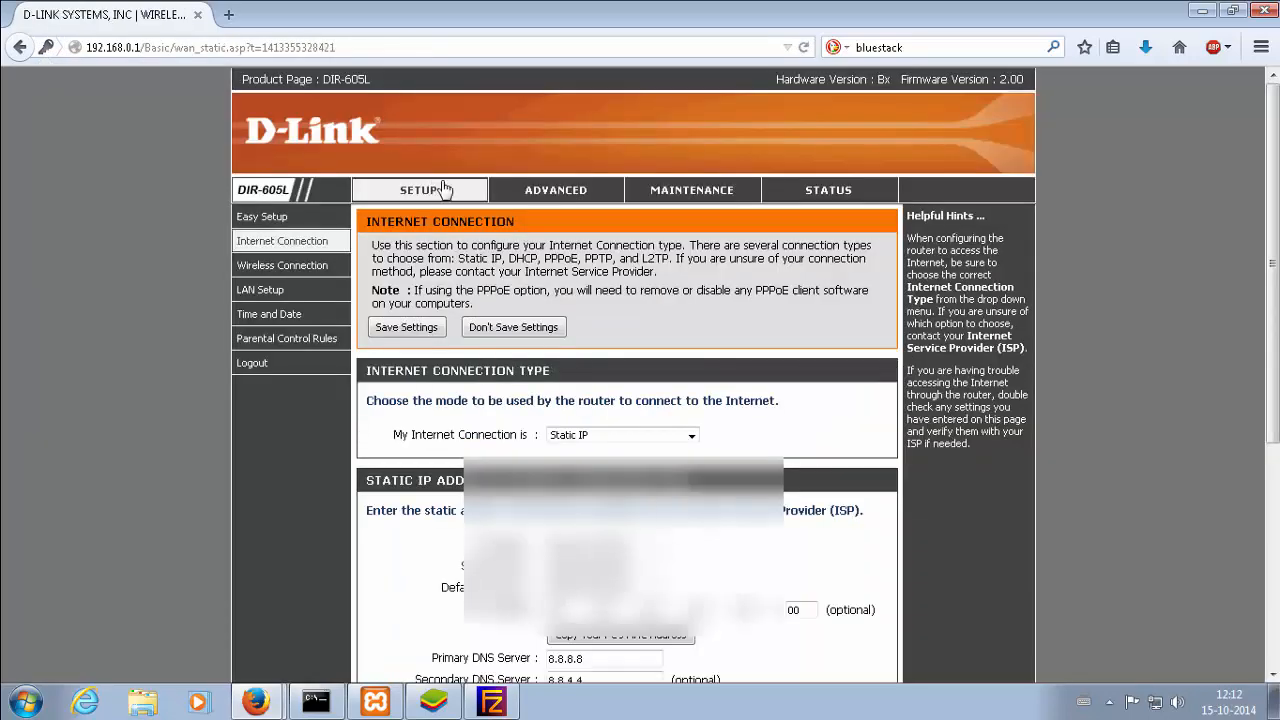
- Add an FTP port forwarding rule pointing at 192.168.0.101 and save the settings
left_click(556, 190)
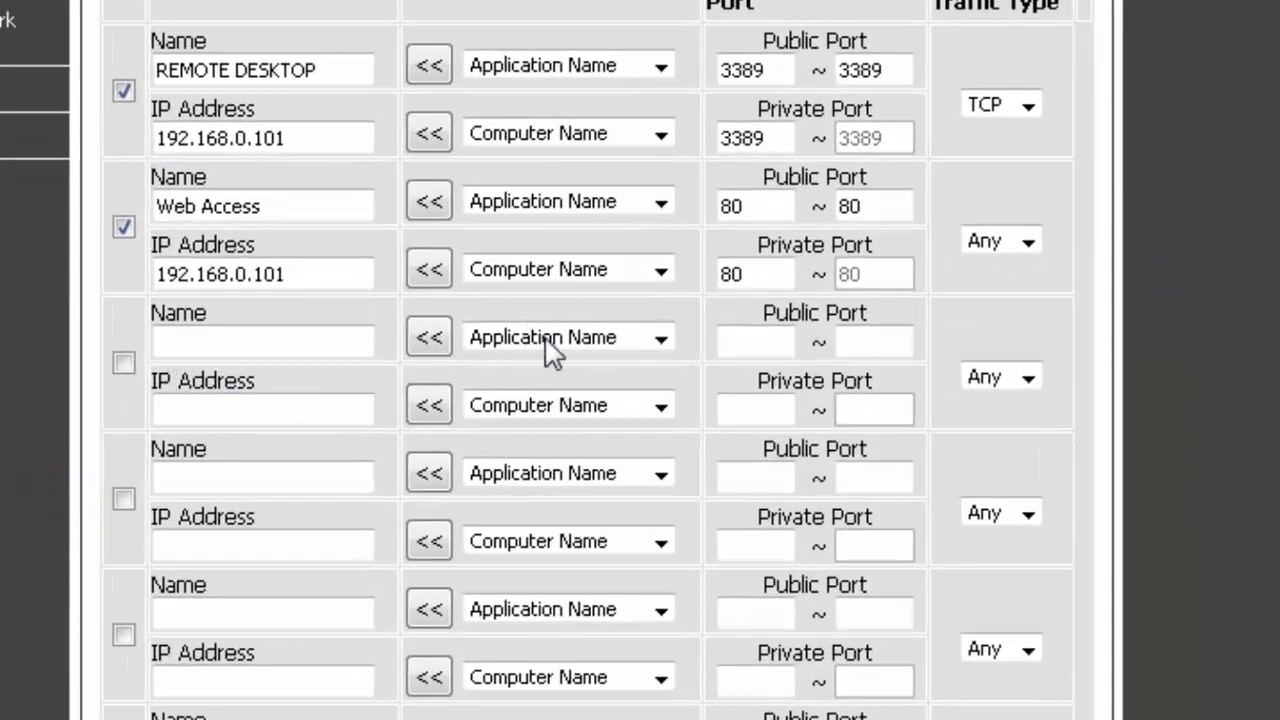
left_click(564, 336)
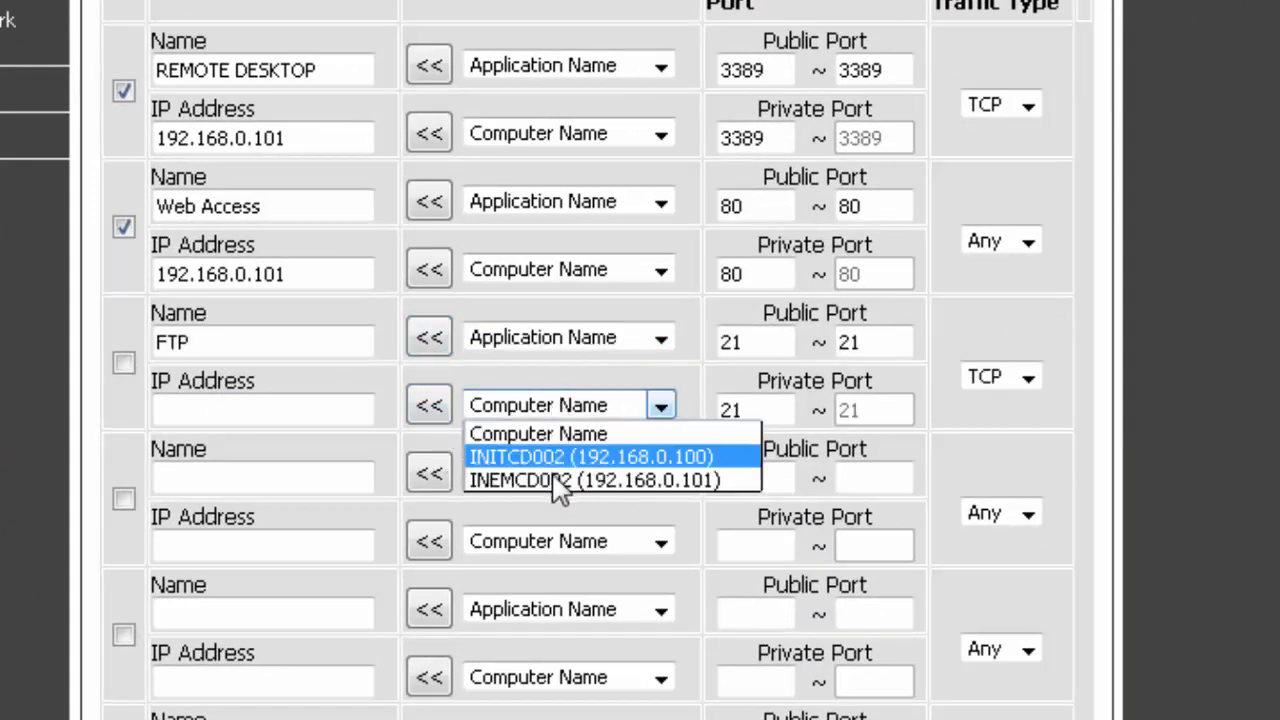
left_click(592, 480)
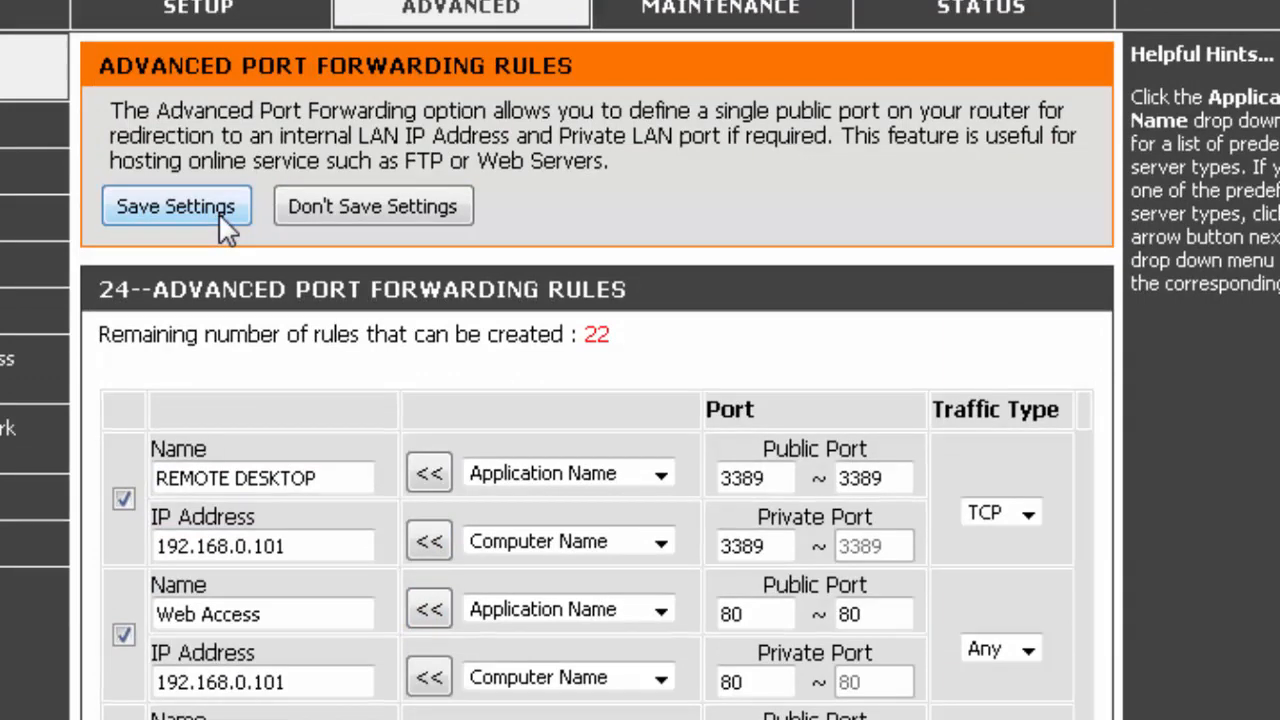
left_click(176, 206)
type("ftp://i")
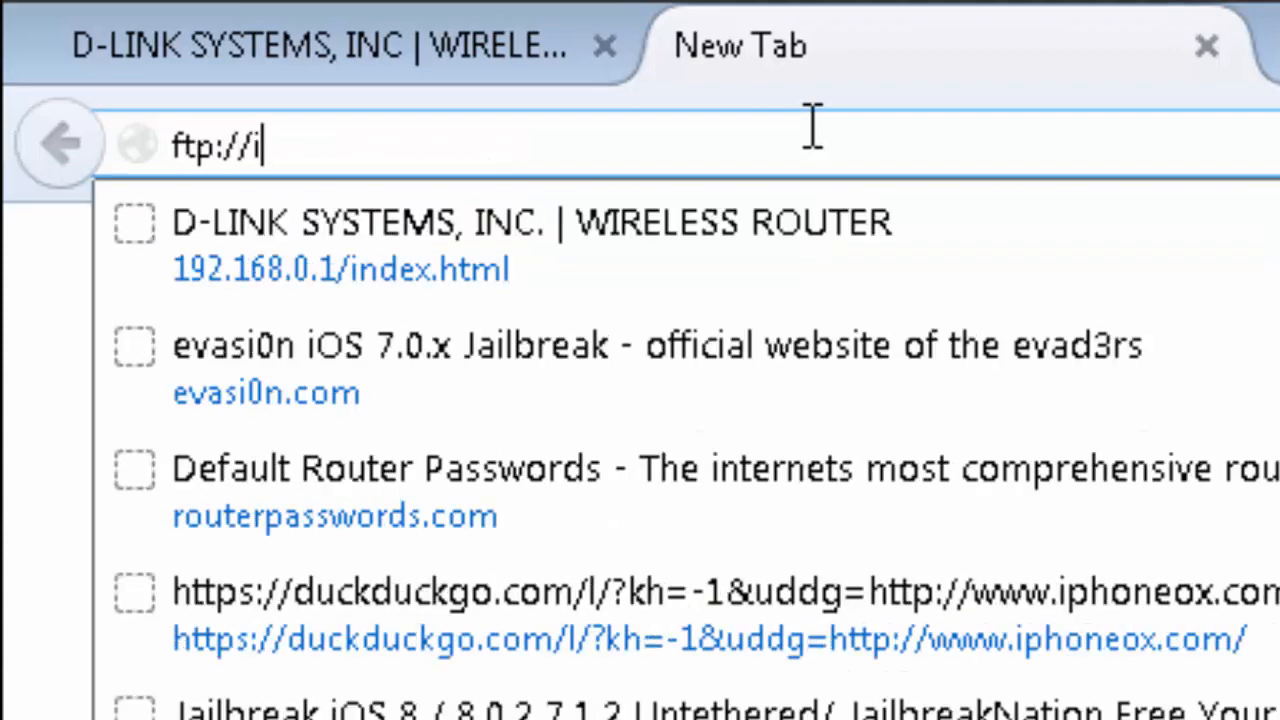
type("nh")
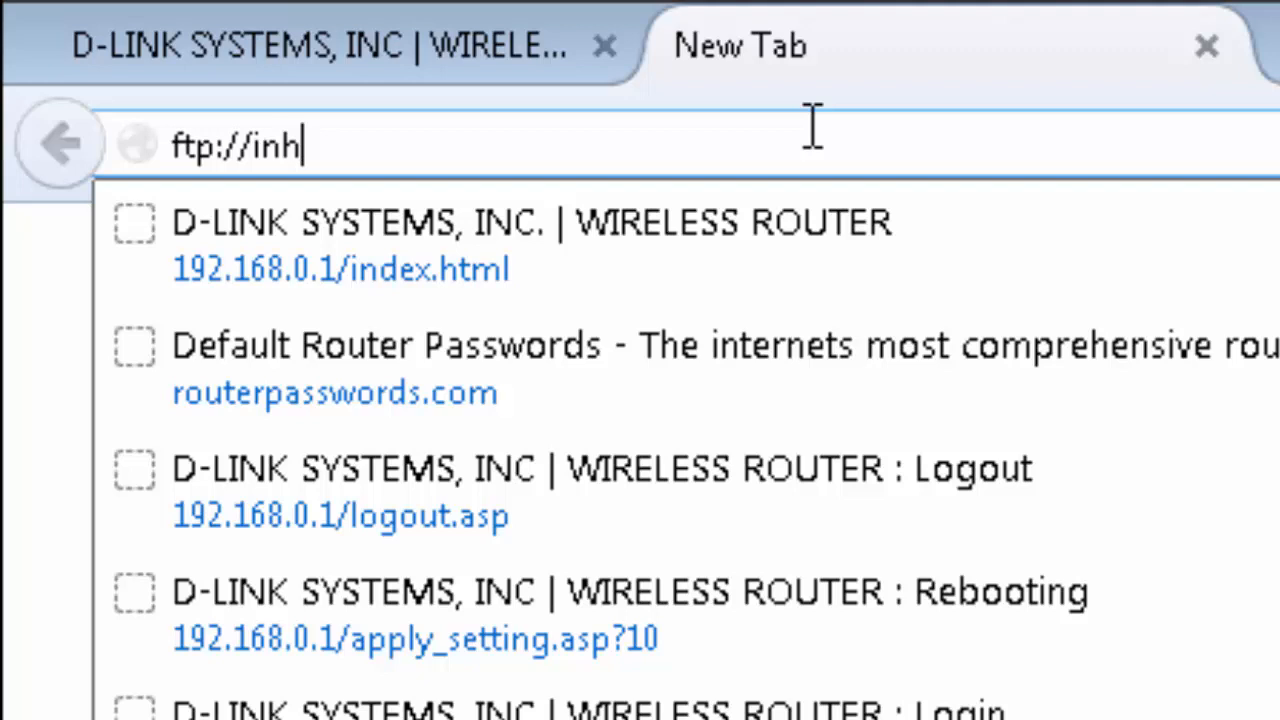
type("ome1")
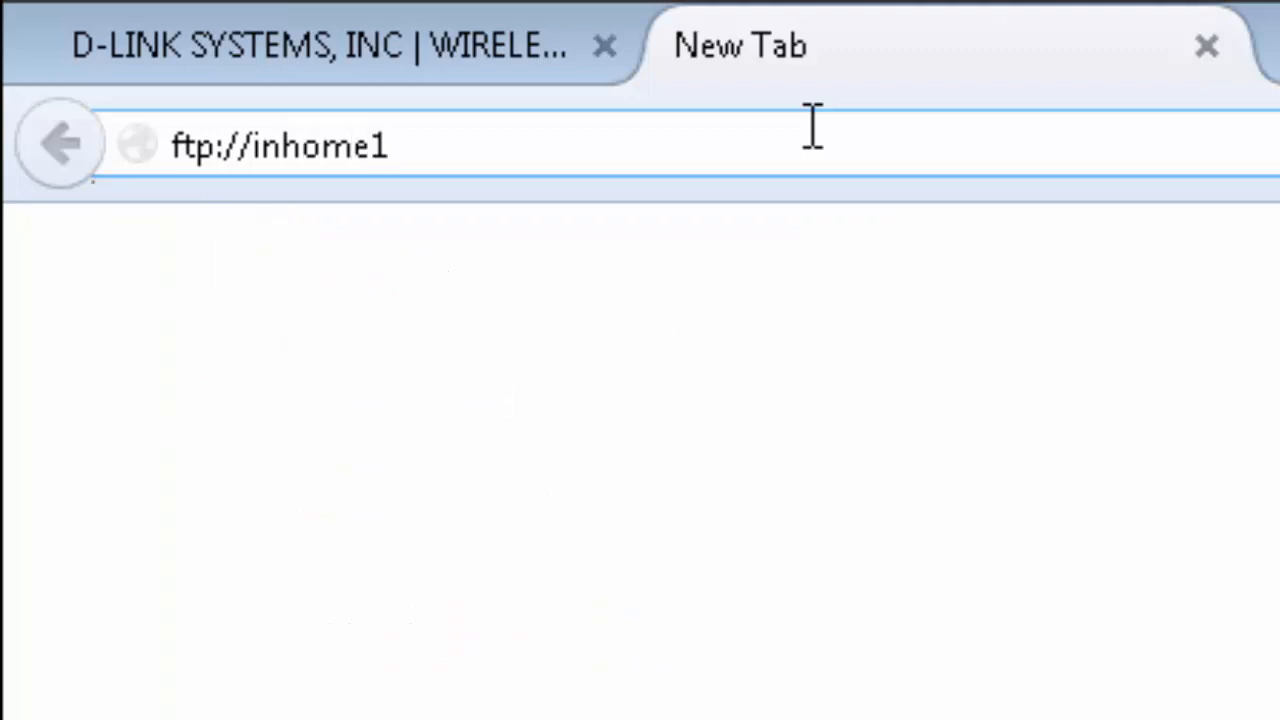
type(".duc")
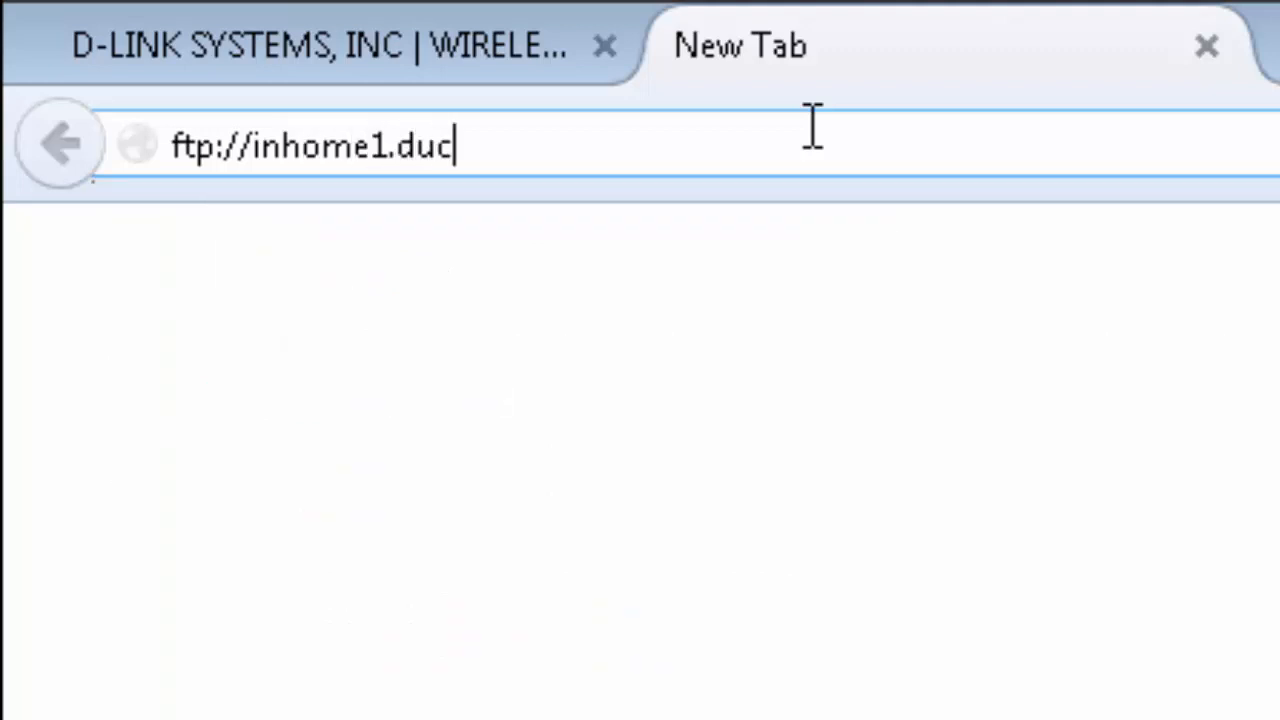
type("kdns.o")
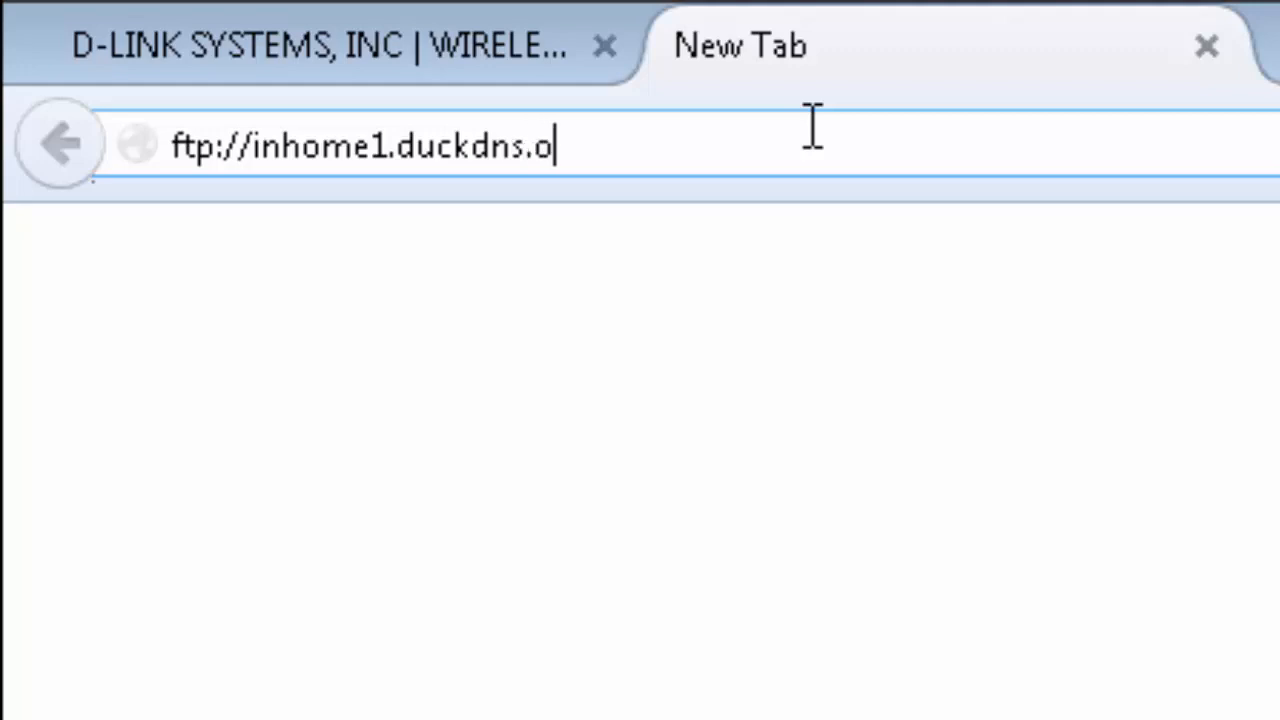
type("rg")
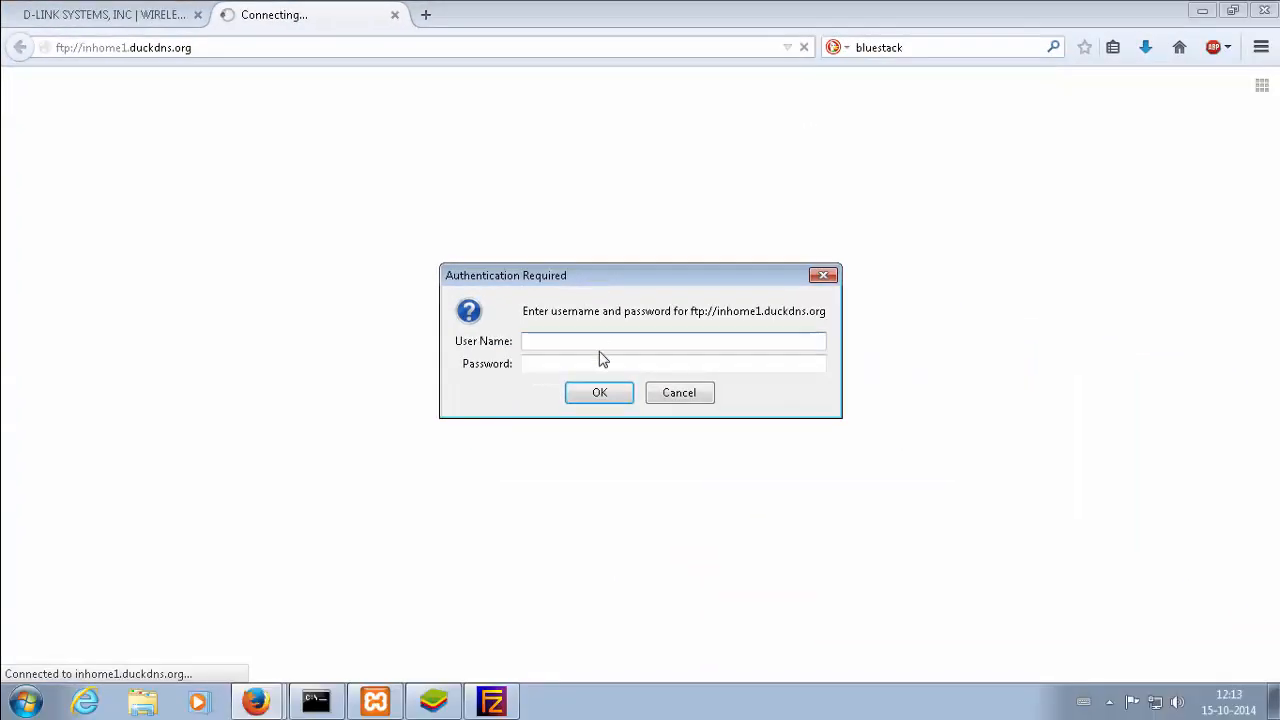
type("user")
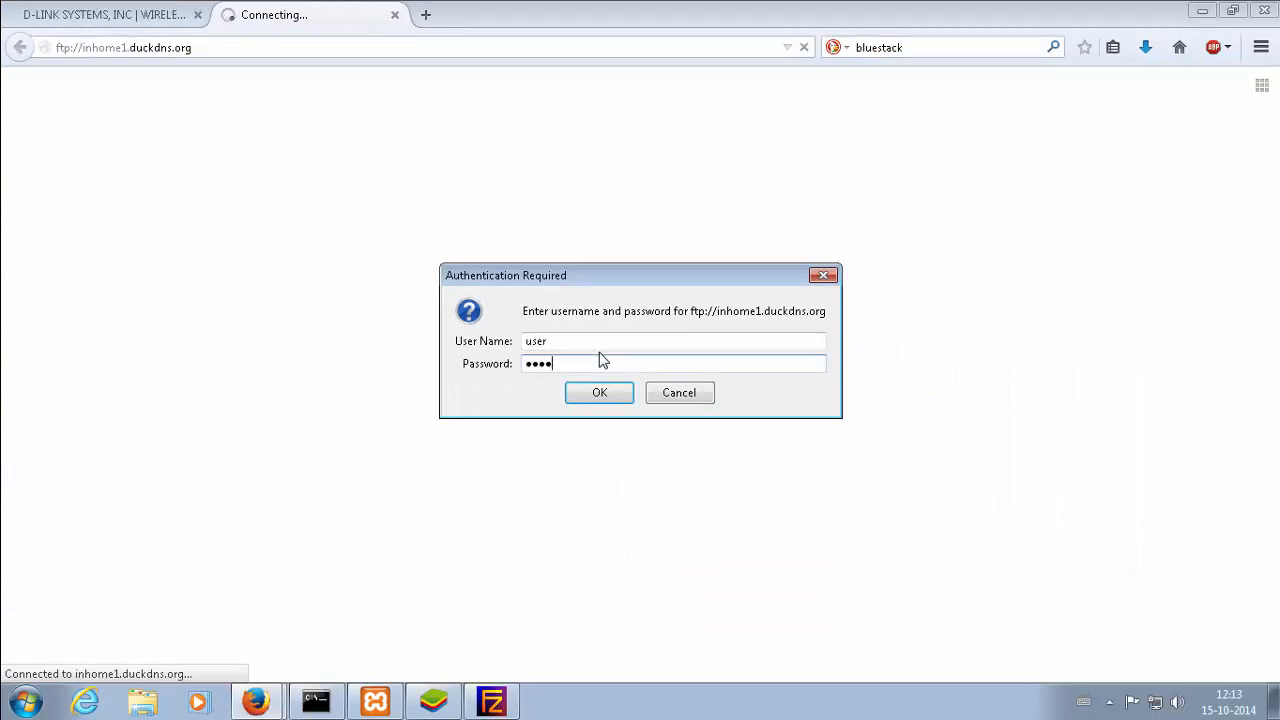
left_click(600, 392)
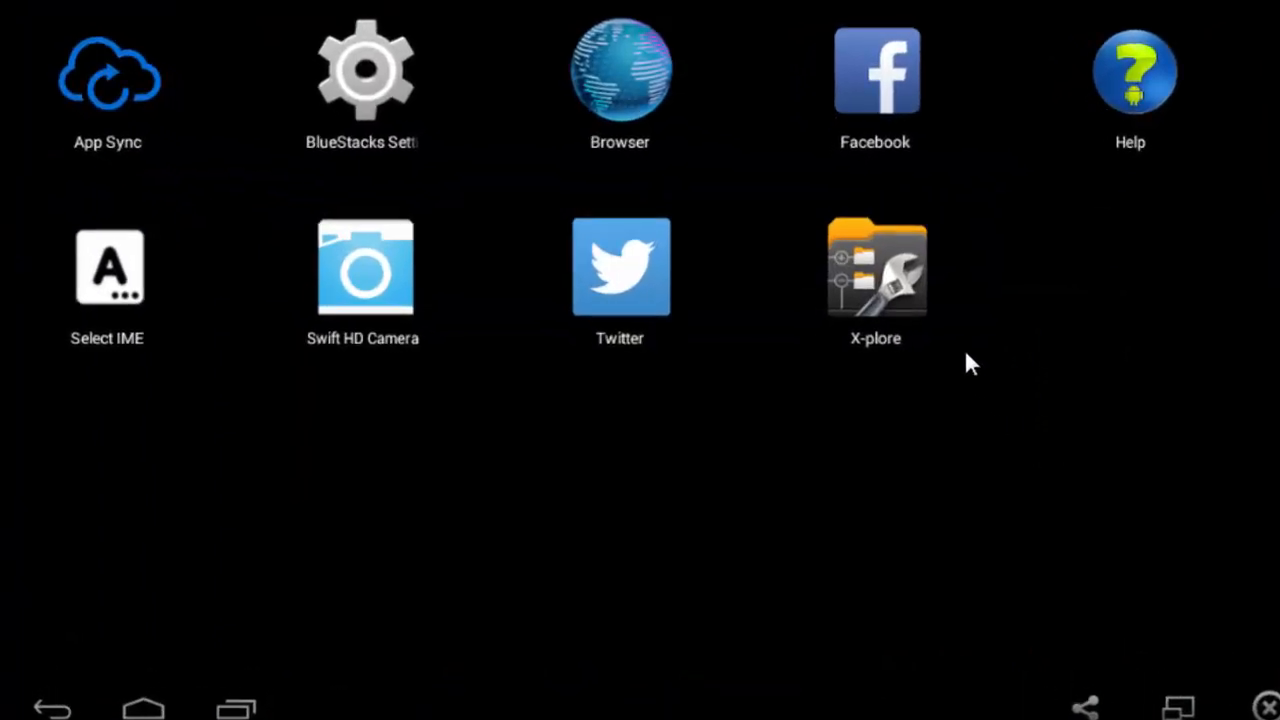
- Launch X-plore and fill a new FTP entry: label HomeFTP, username user, server inhome1.duckdns.org
left_click(876, 266)
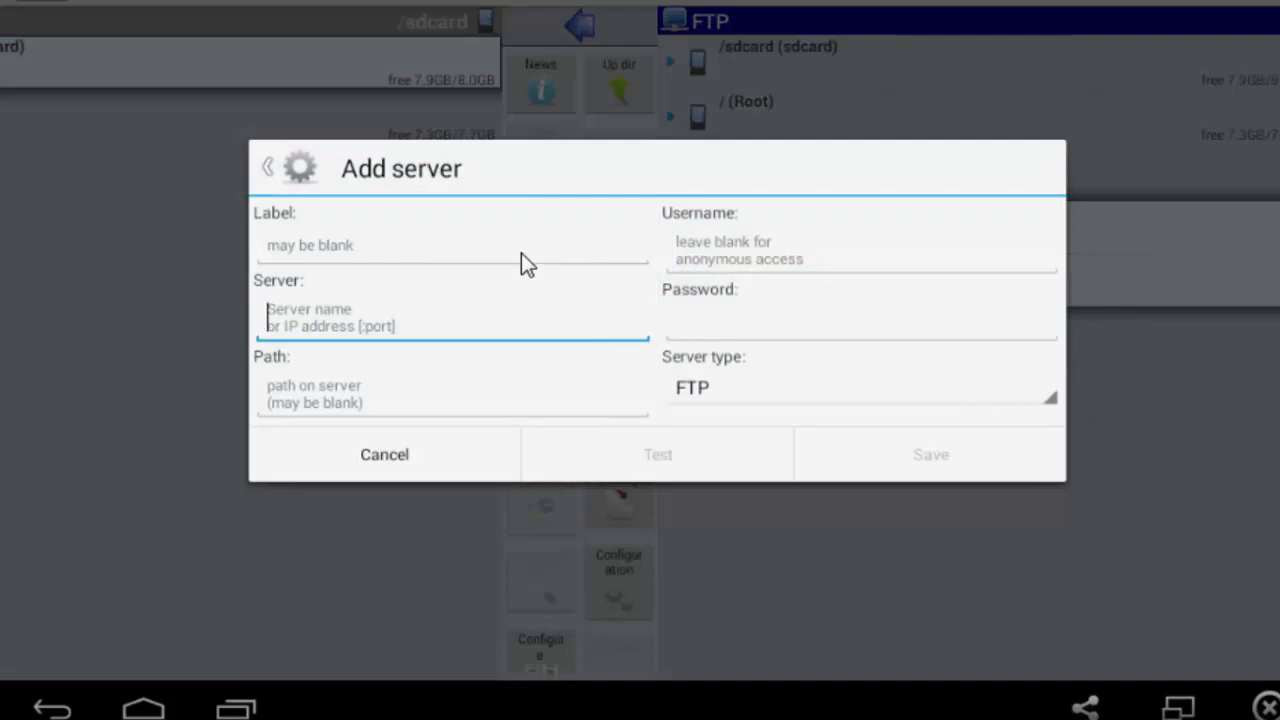
type("Home")
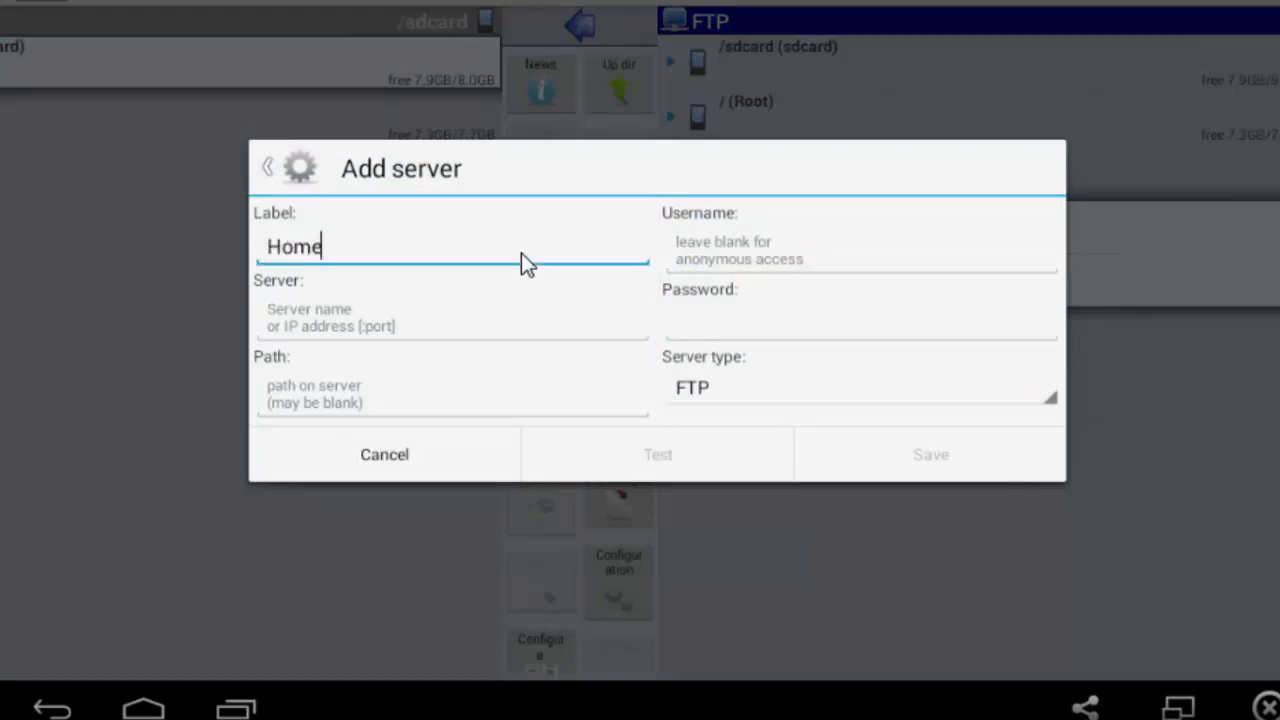
type("FTP")
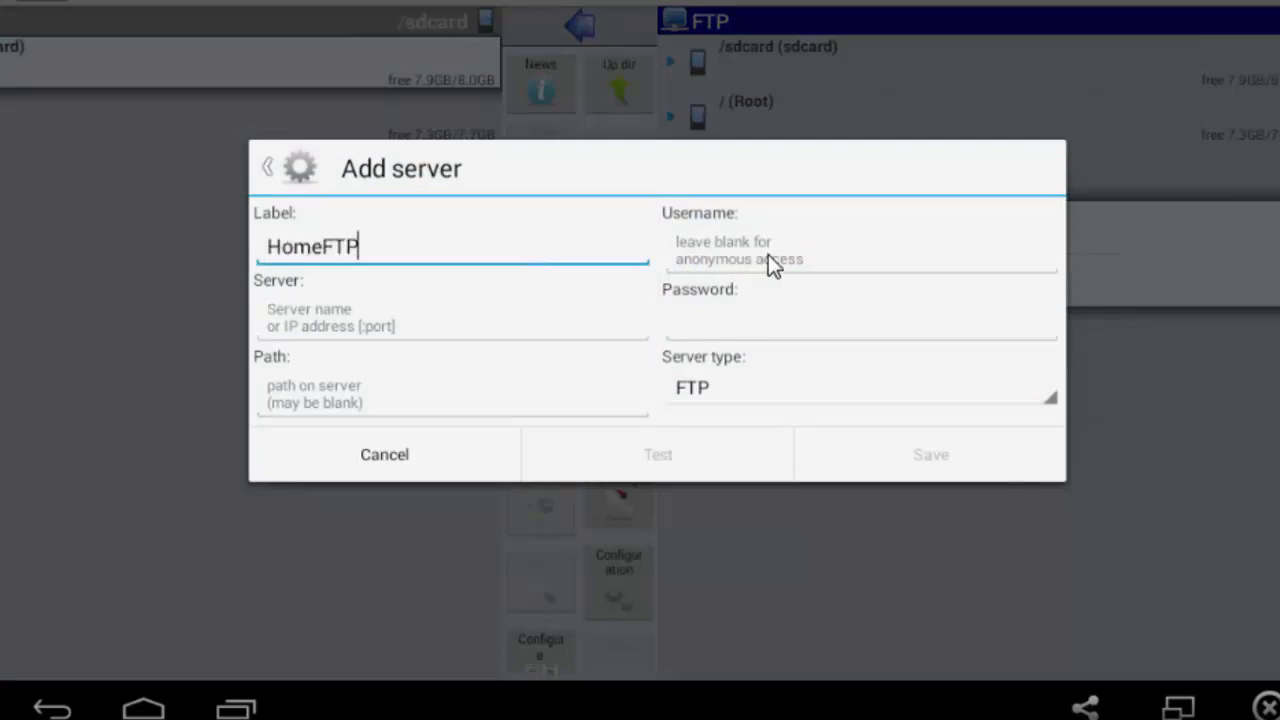
type("user")
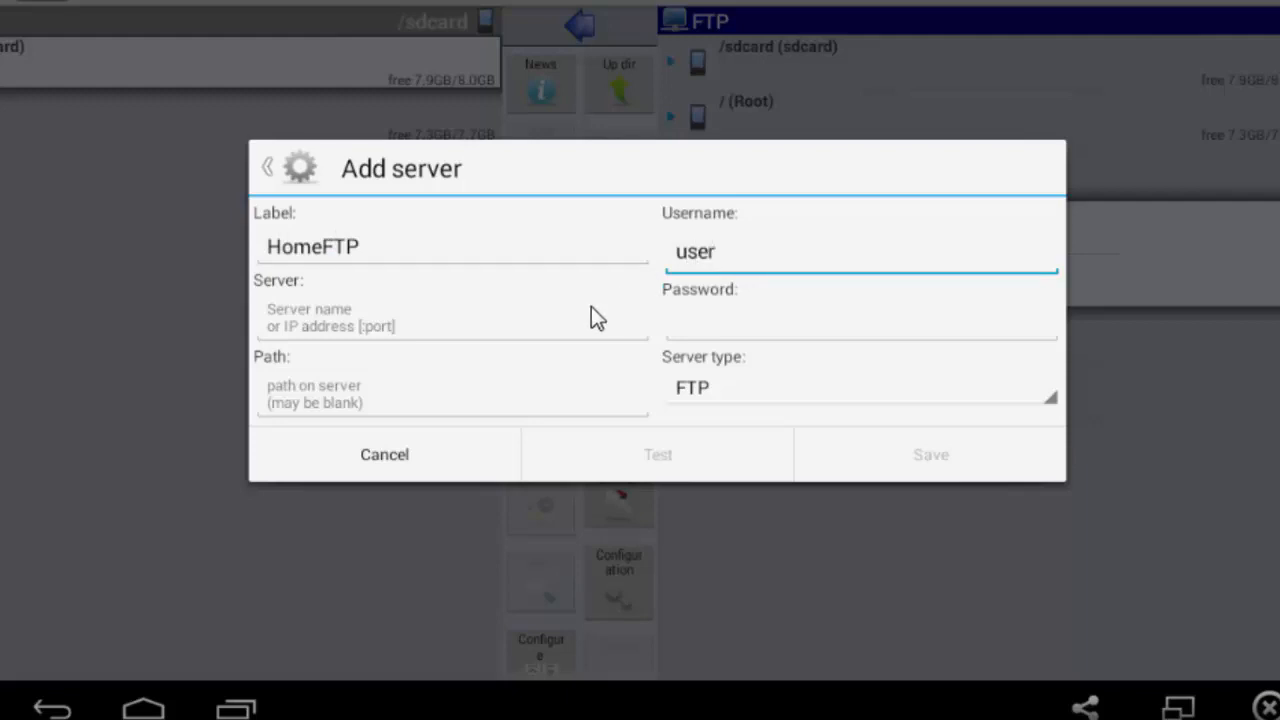
left_click(450, 316)
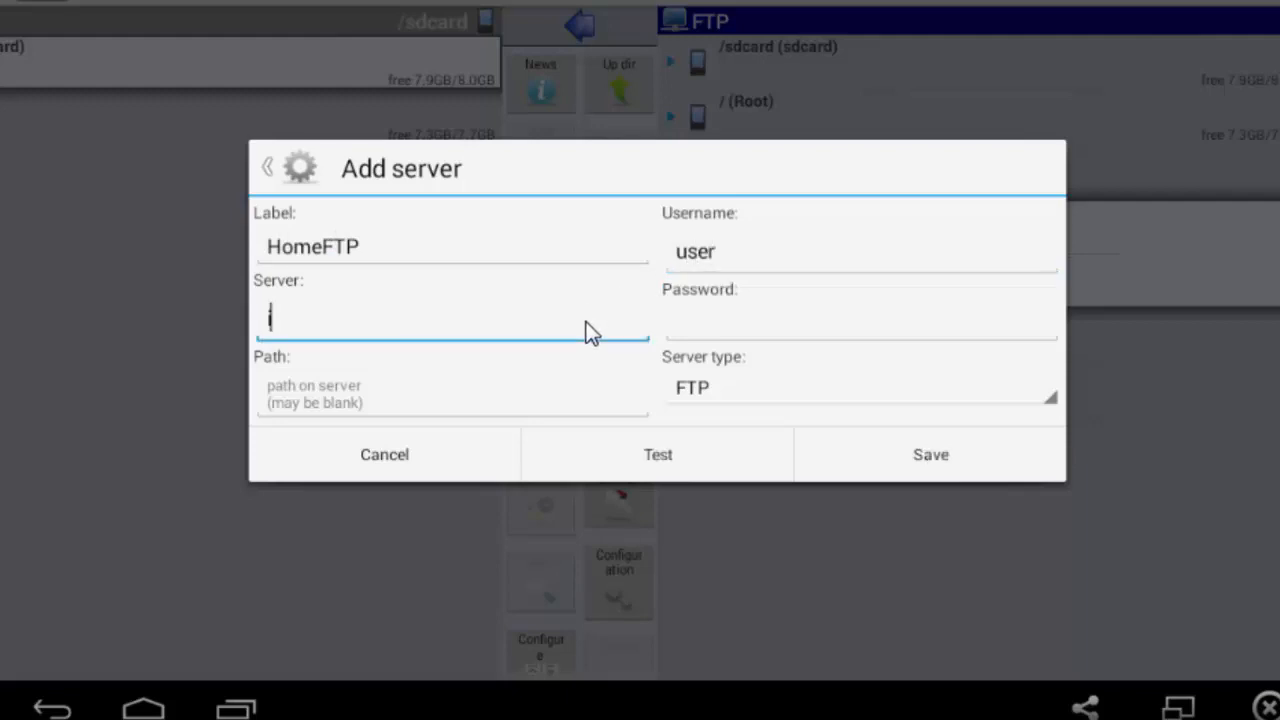
type("inhome1.")
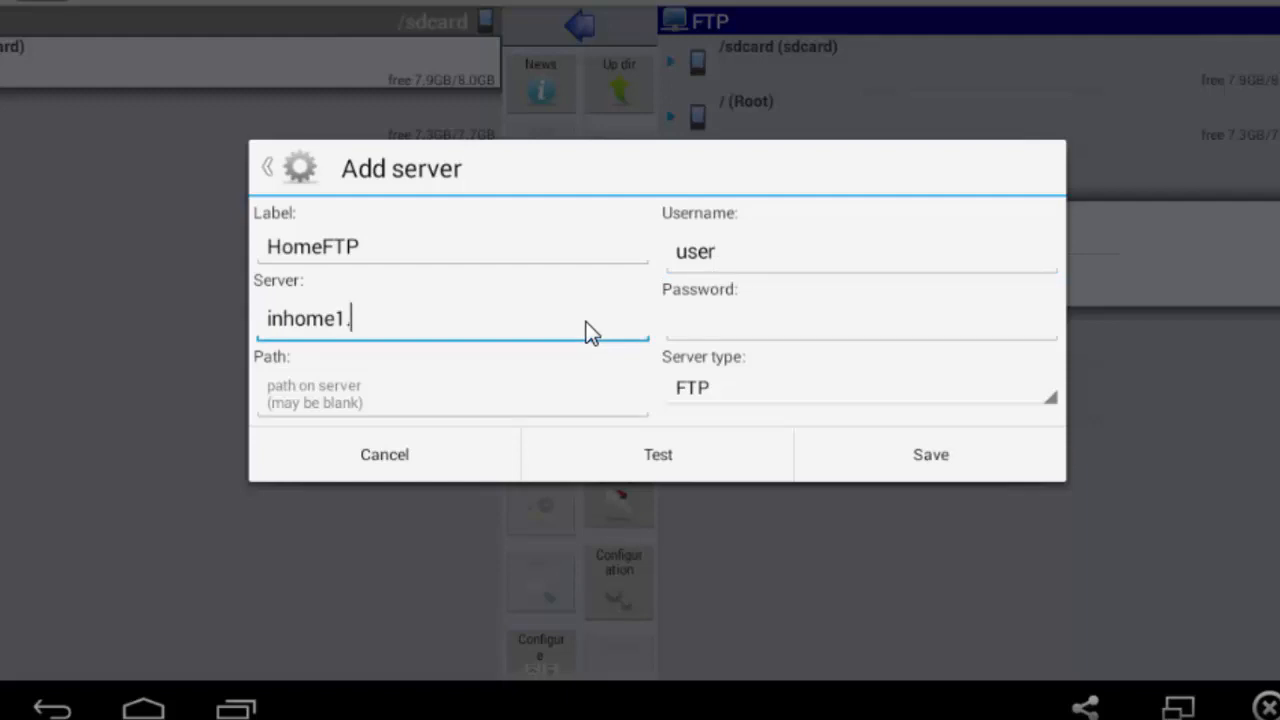
type("duckdn")
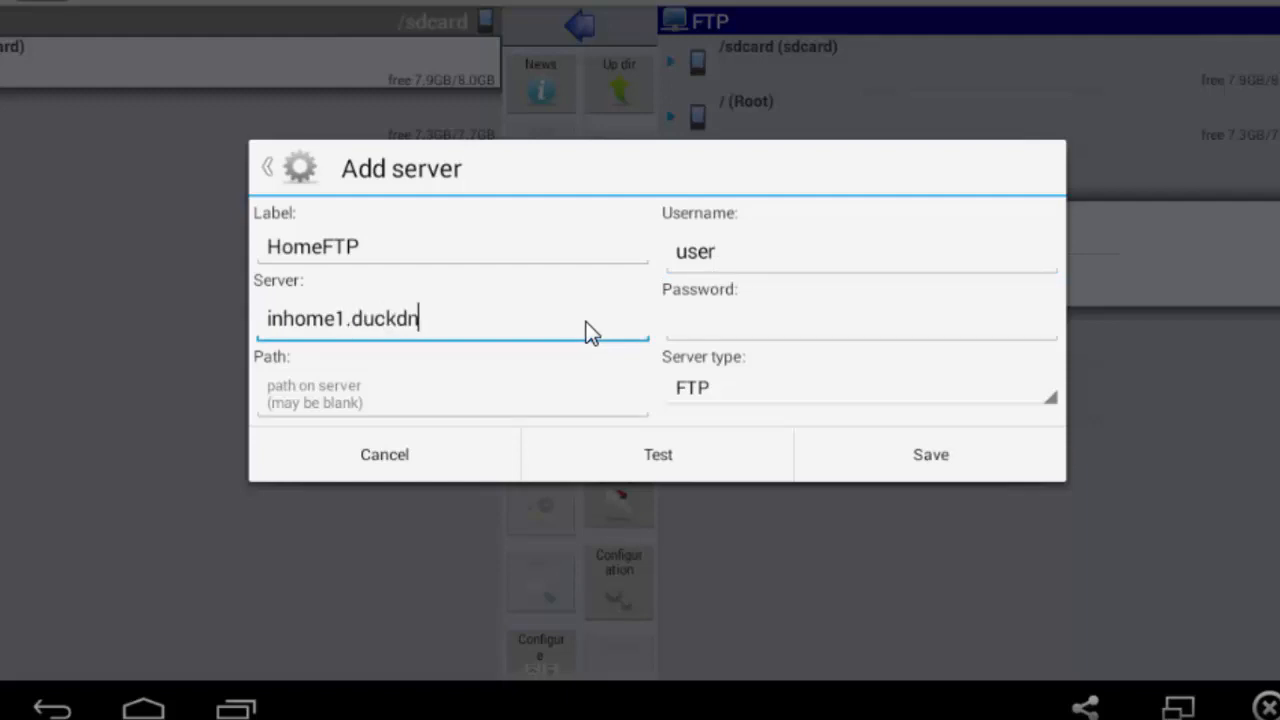
type("s.org")
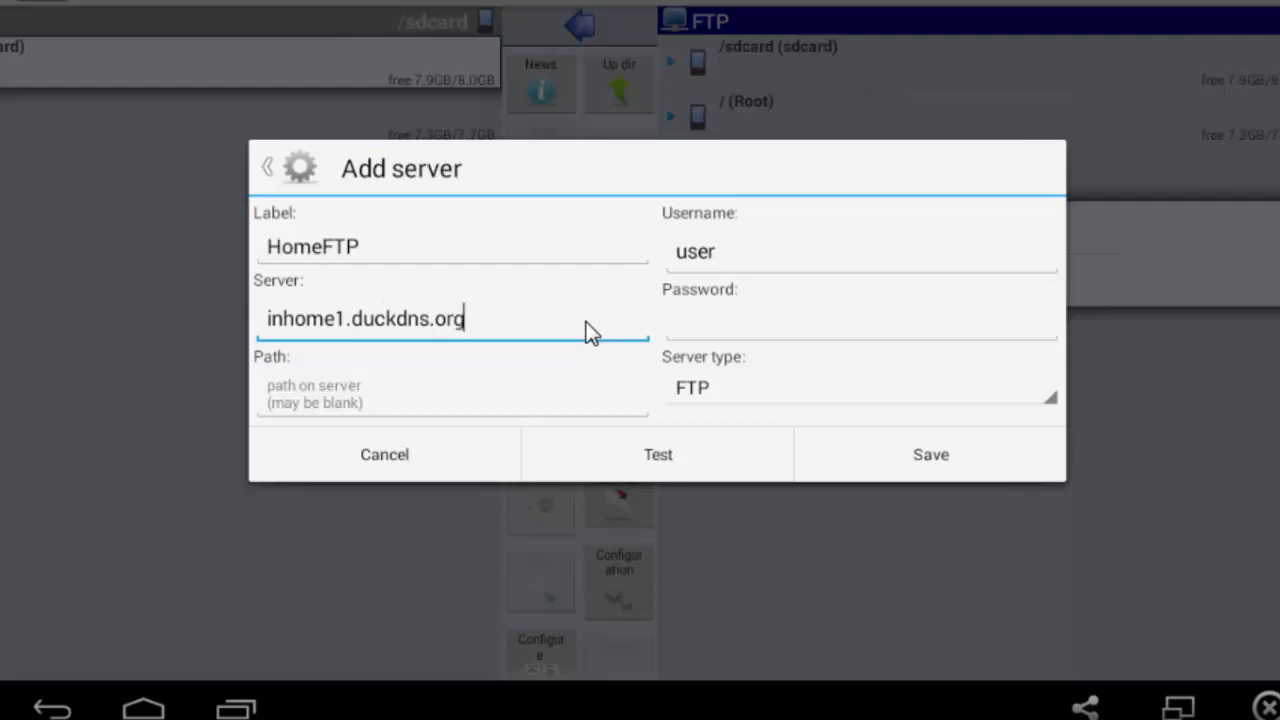
- Enter the password, save the HomeFTP server entry and open it
left_click(860, 310)
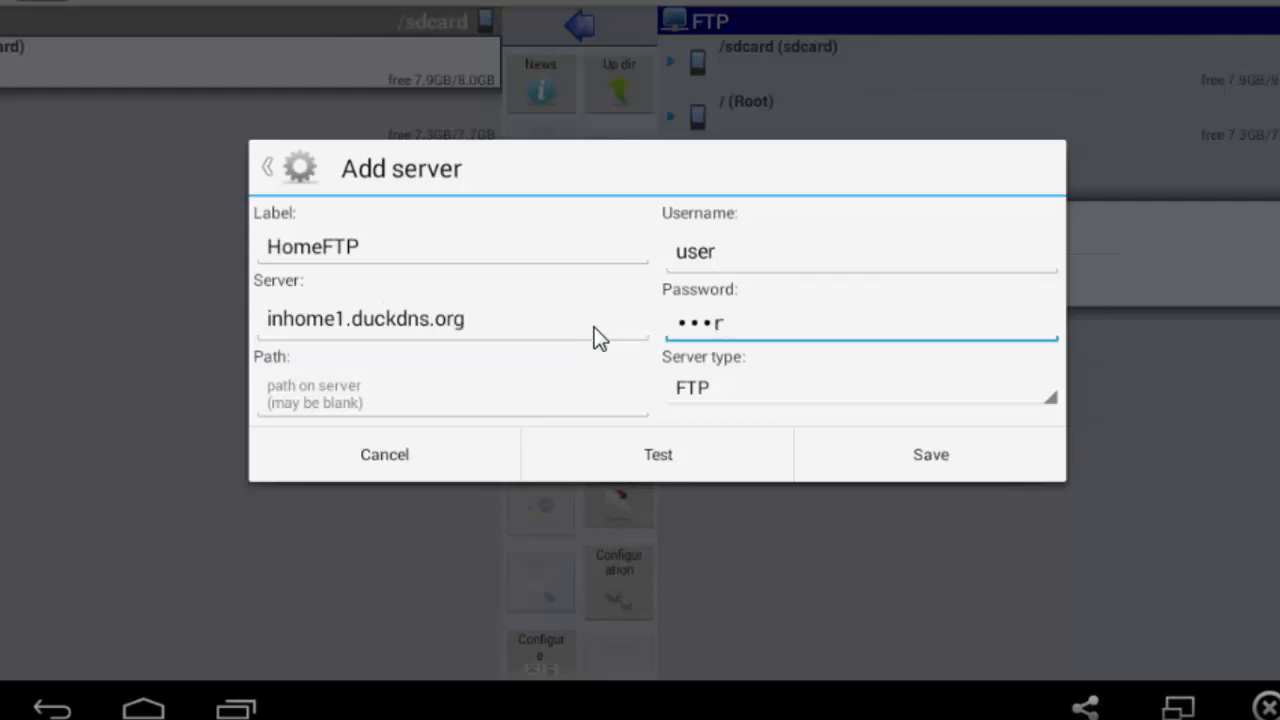
left_click(450, 392)
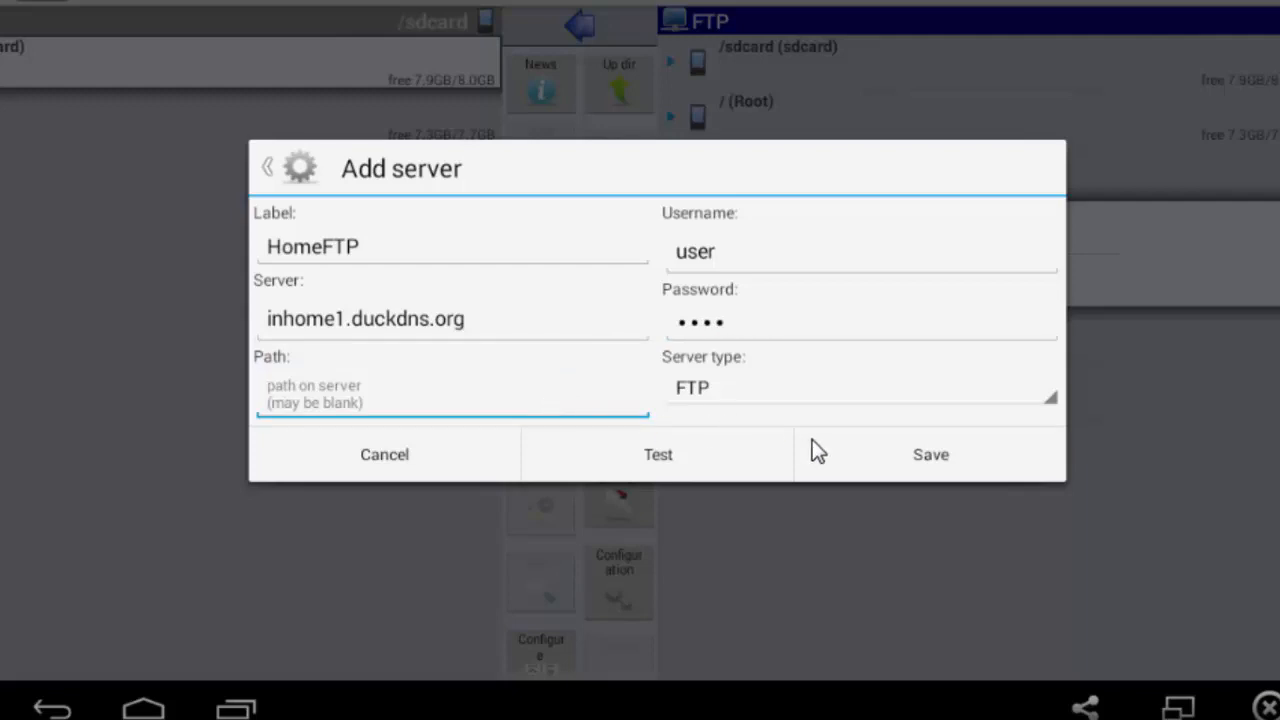
left_click(930, 454)
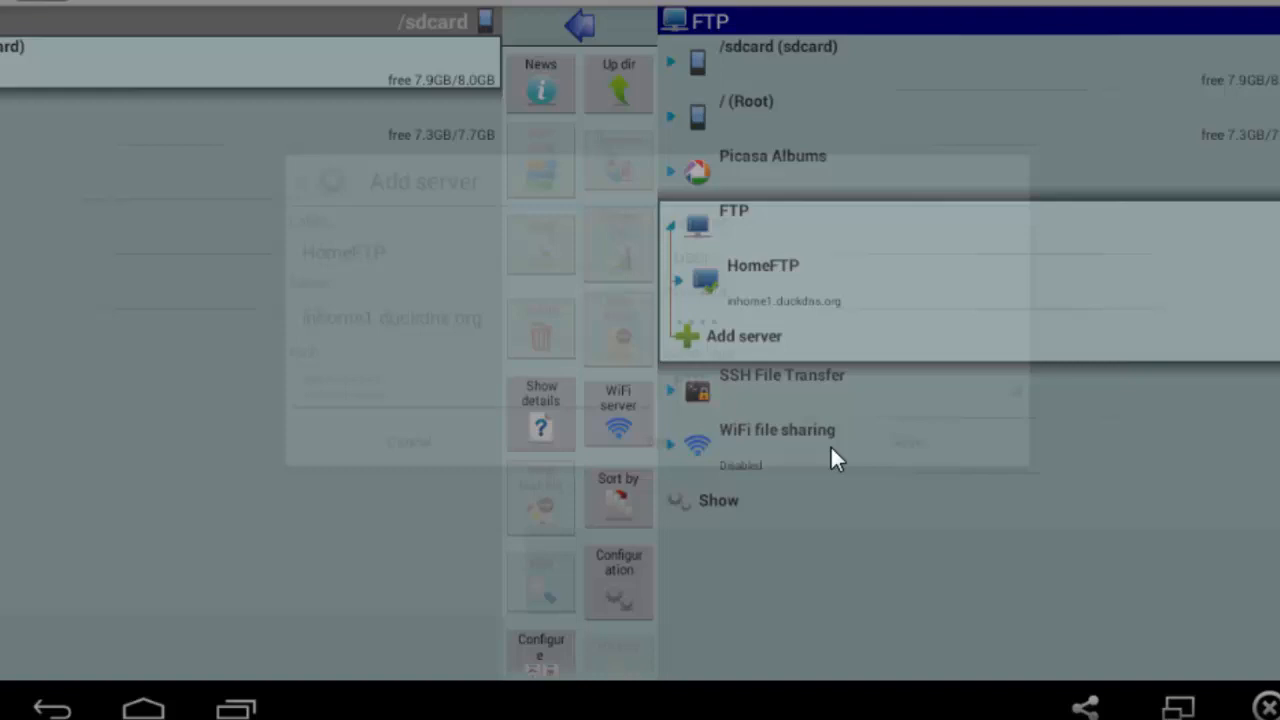
left_click(408, 442)
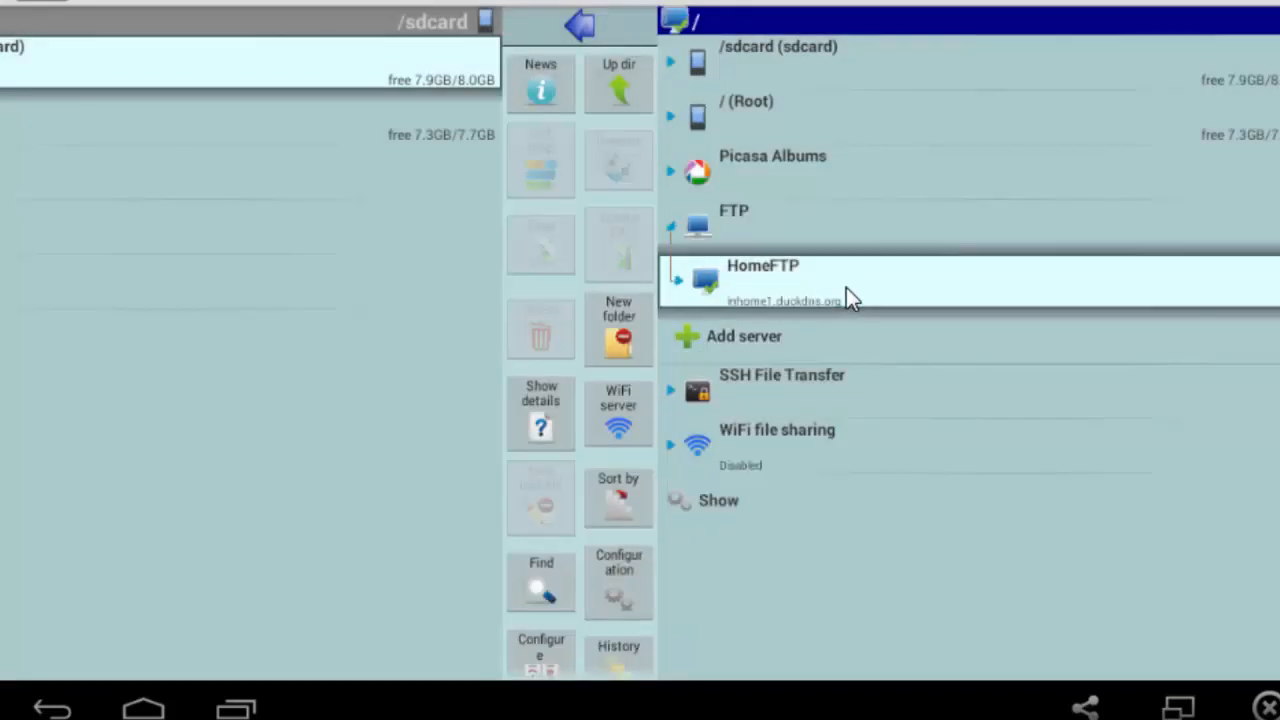
mouse_move(796, 232)
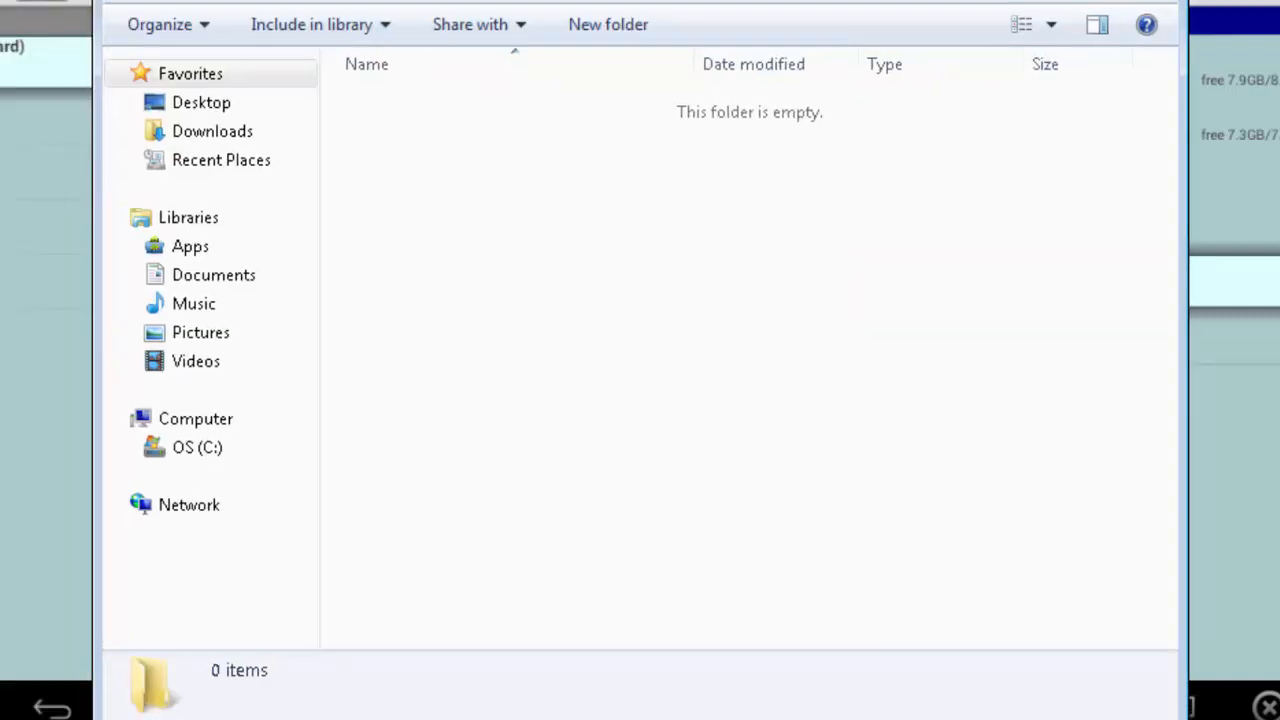
mouse_move(528, 160)
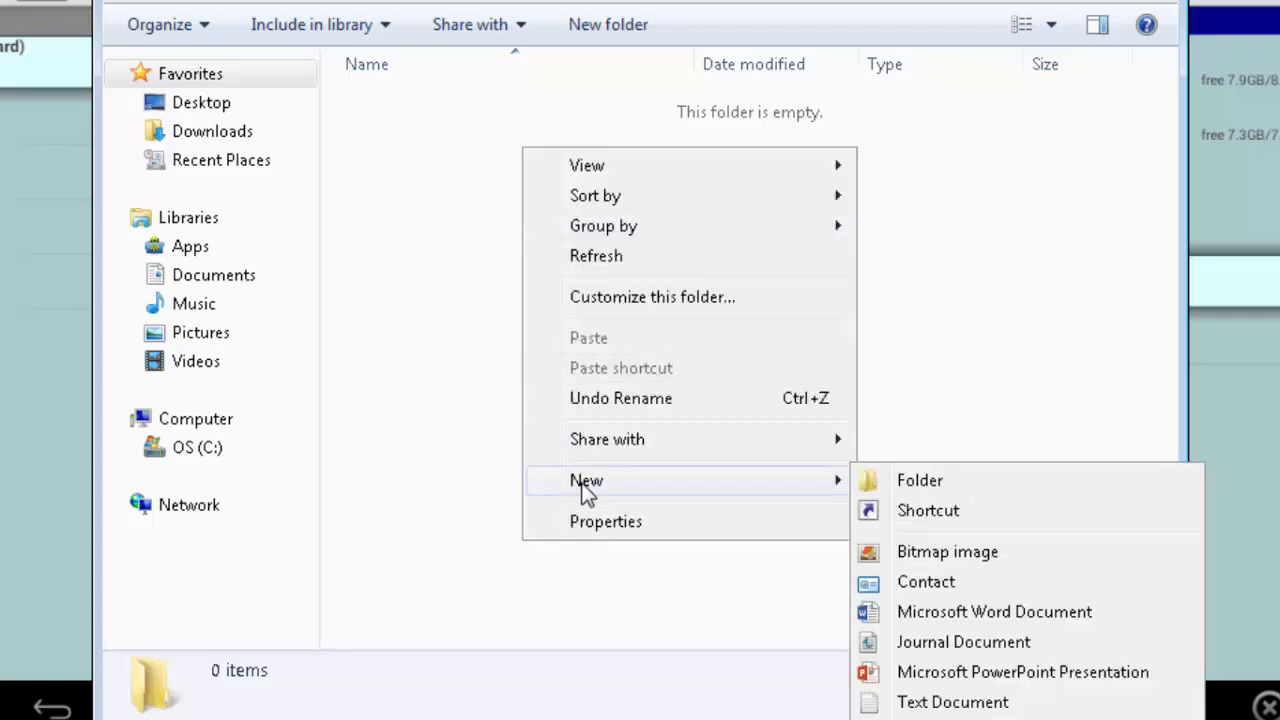
mouse_move(776, 404)
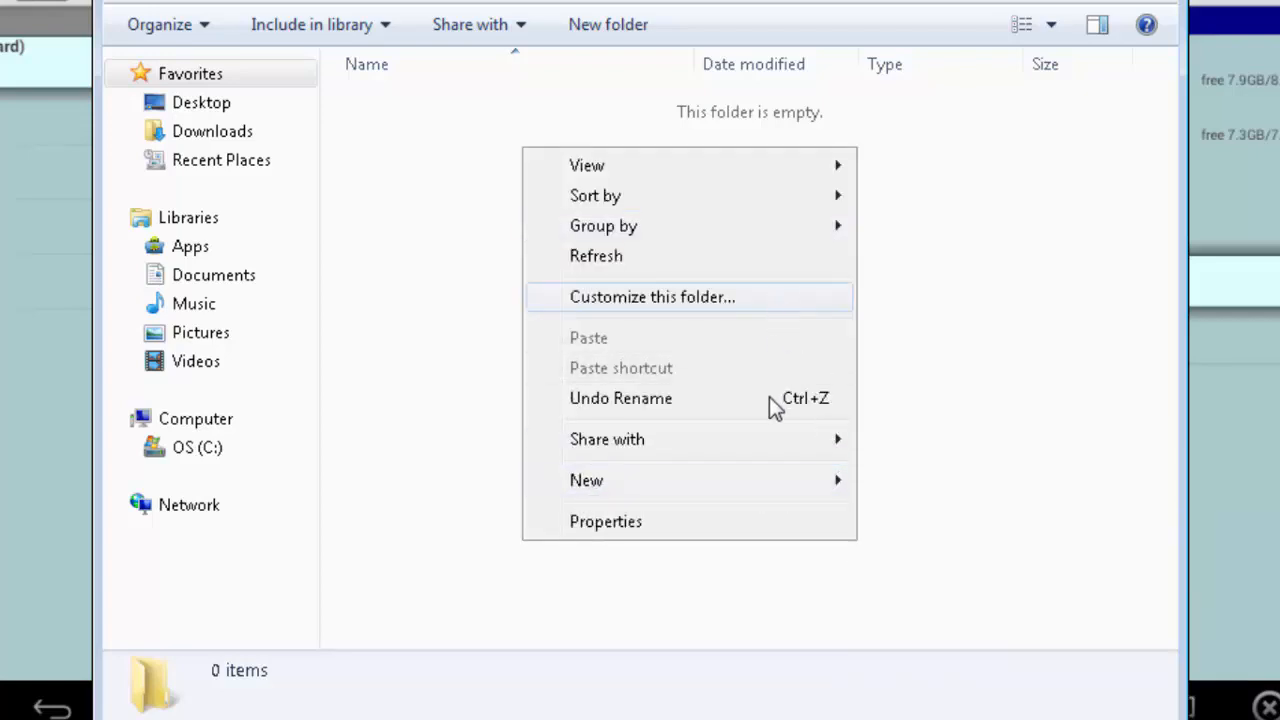
- Create a new text document named Data in the data folder
left_click(586, 480)
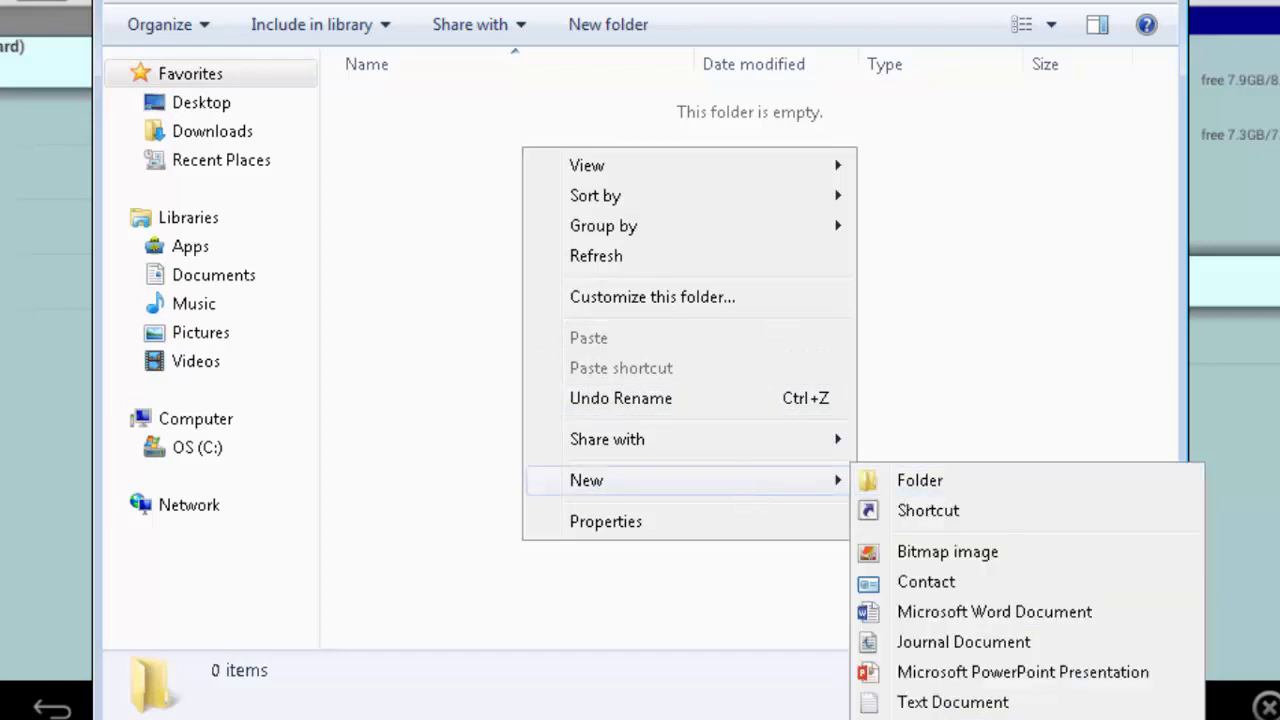
left_click(952, 700)
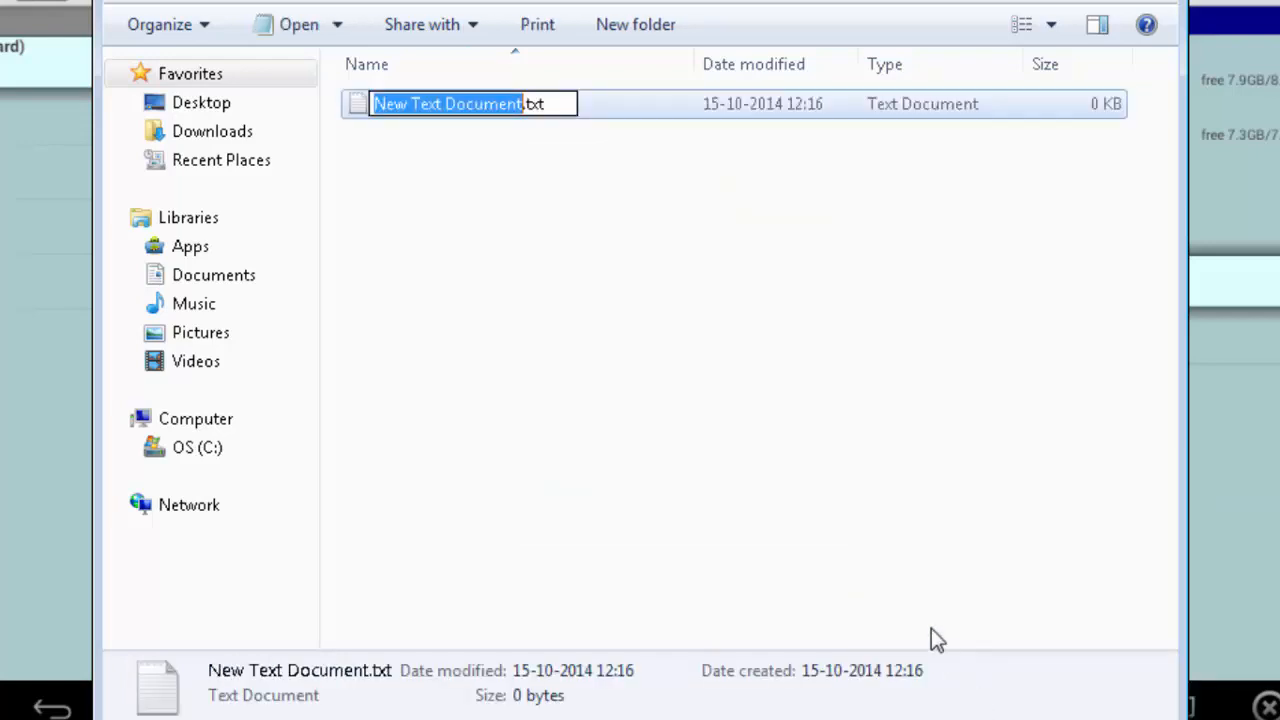
type("Data.txt")
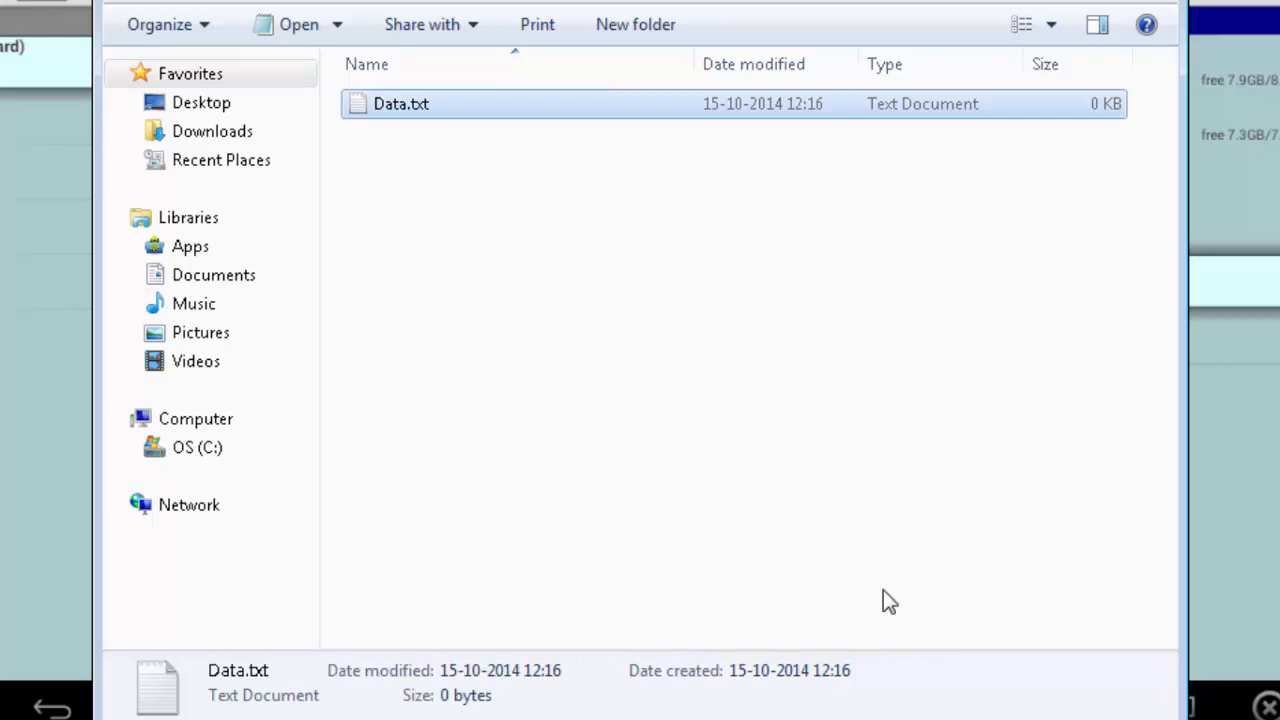
- Write 'This is Data For Access' into Data.txt and save it
double_click(400, 104)
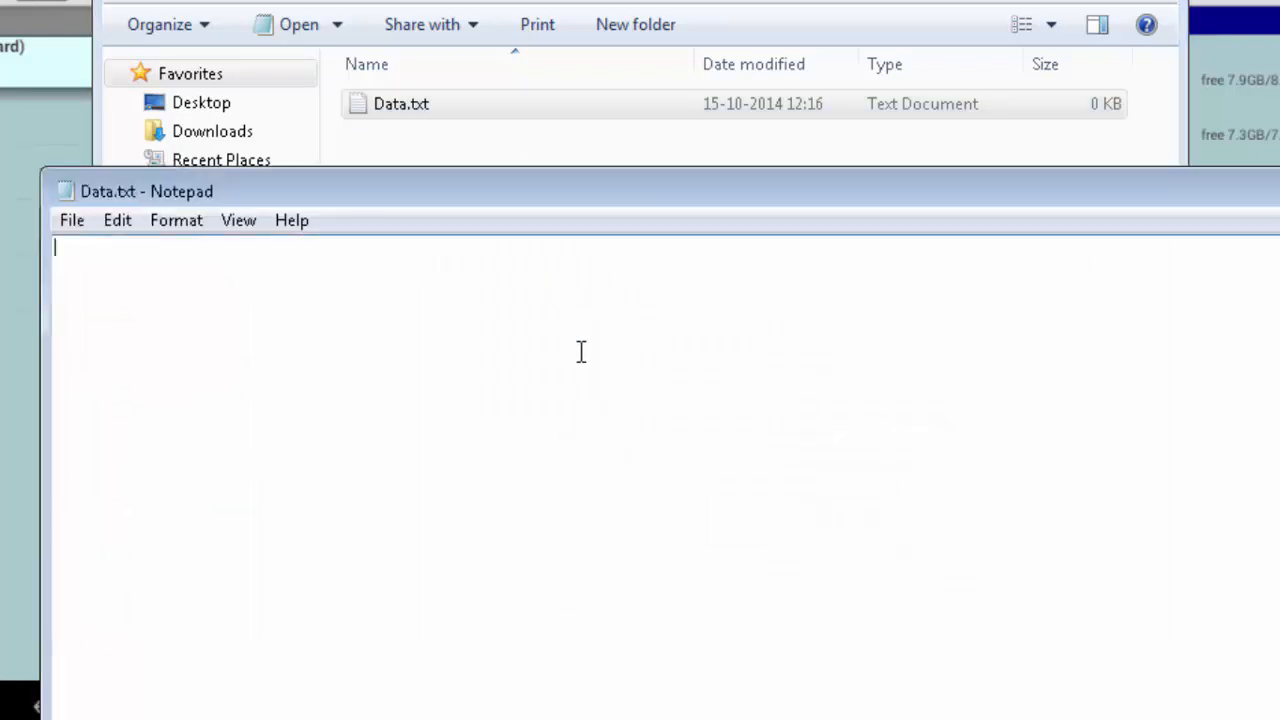
type("This")
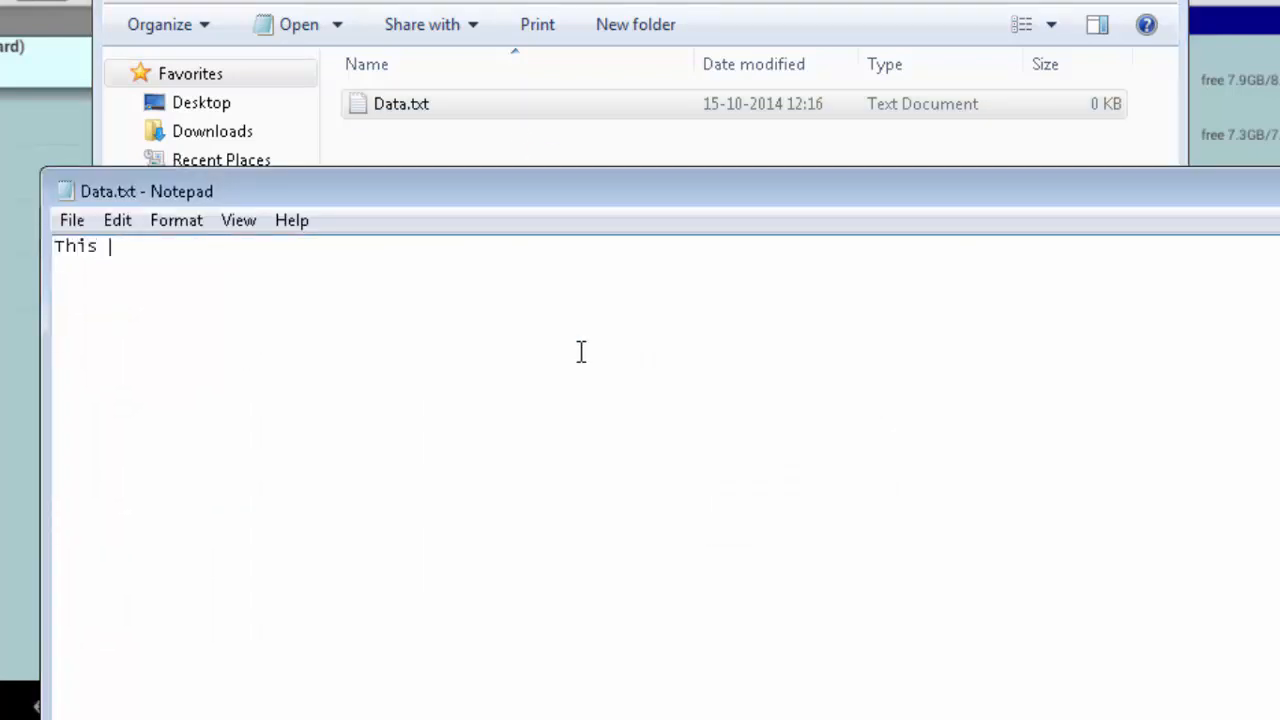
type("is Data")
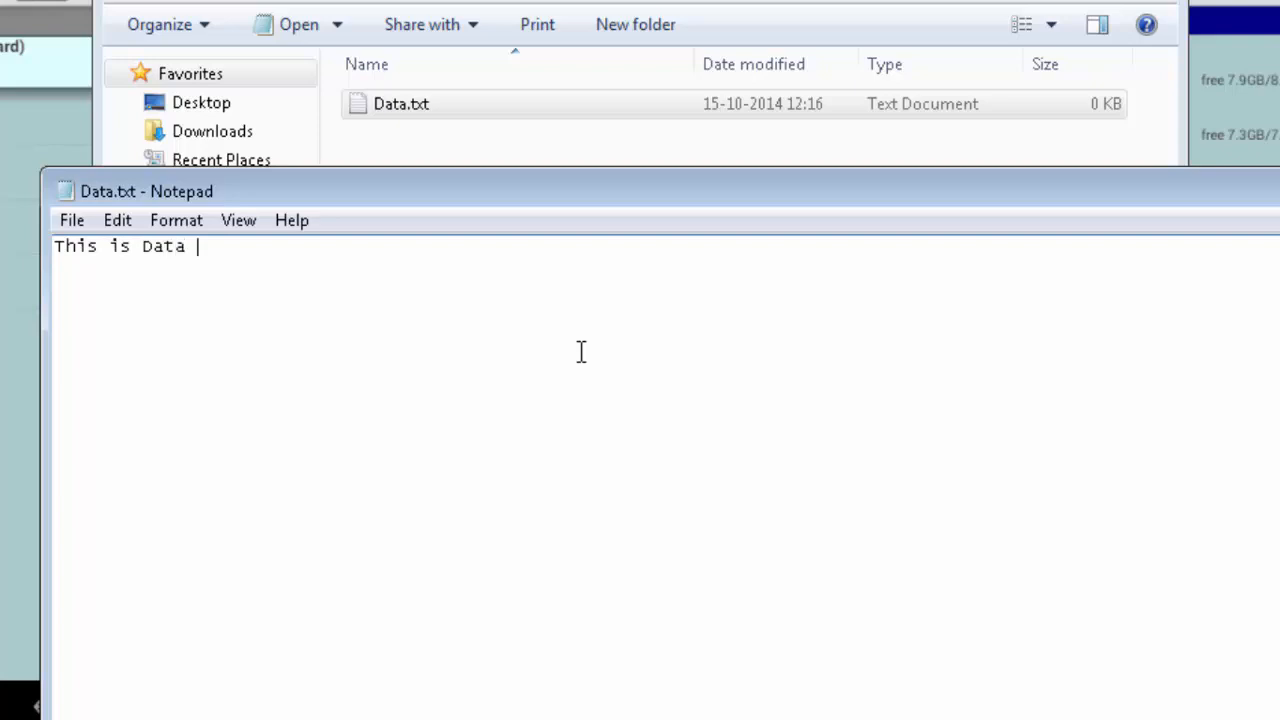
type("For")
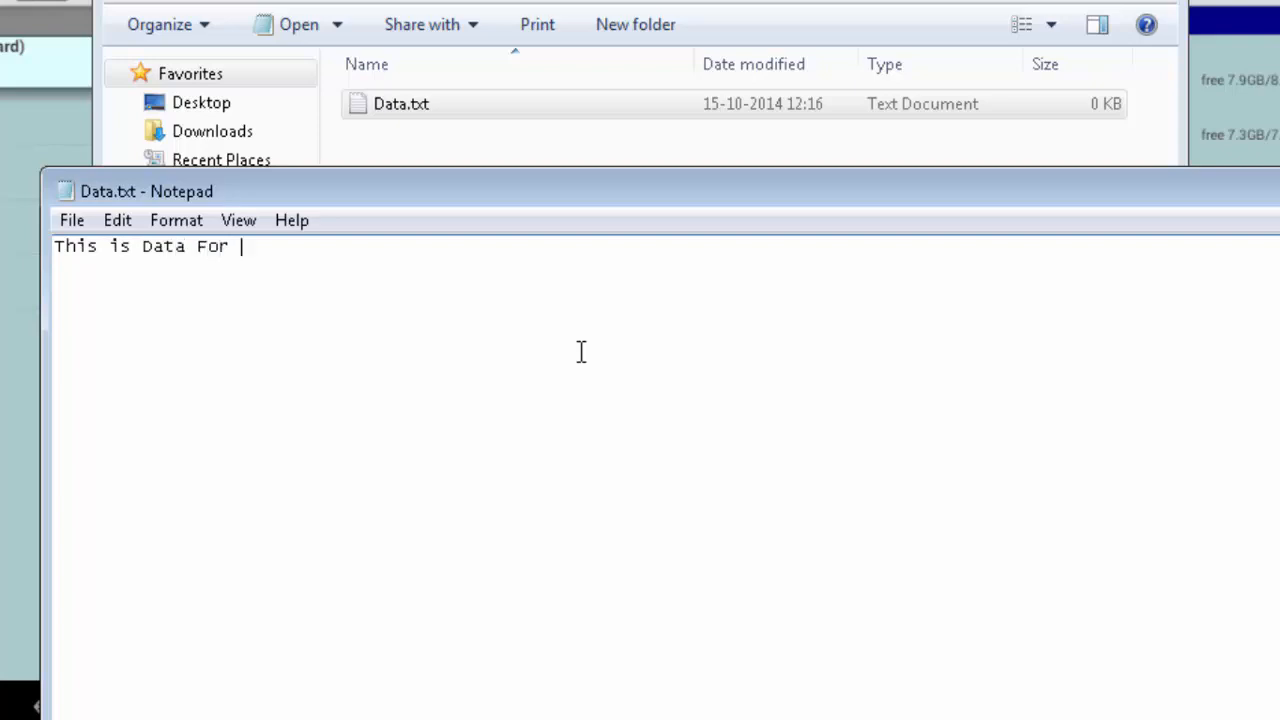
type("Access")
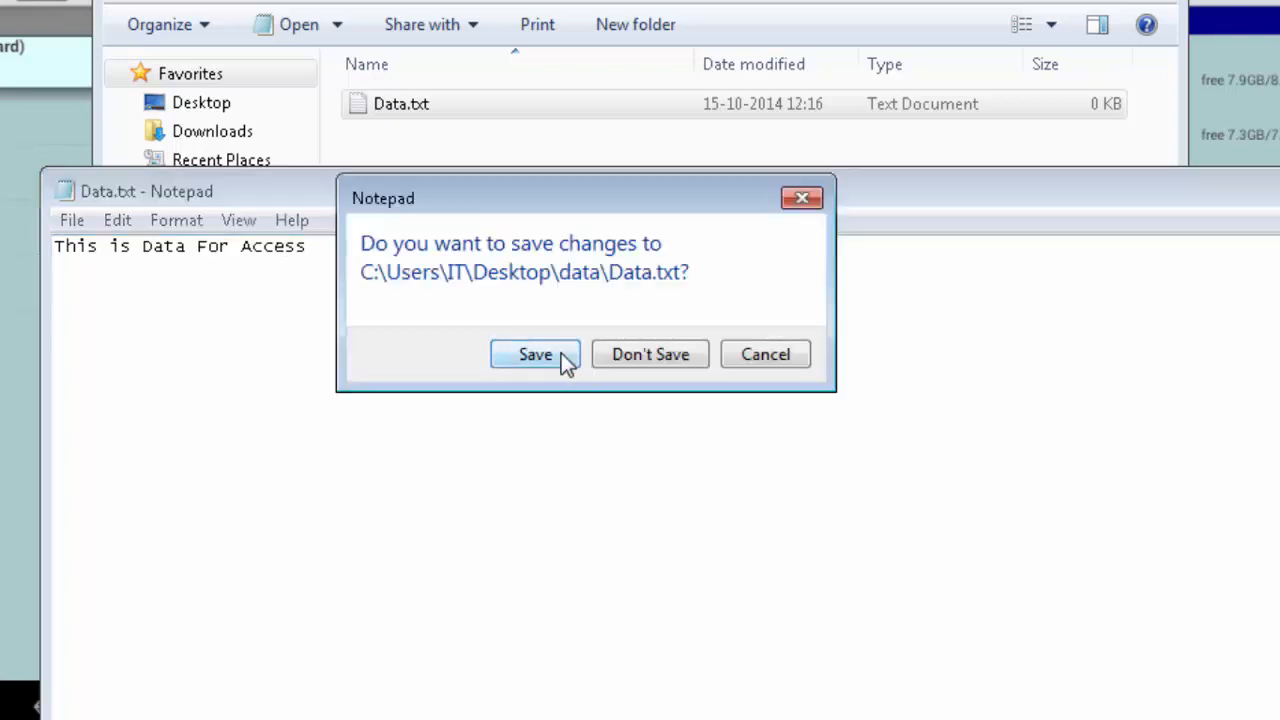
left_click(536, 354)
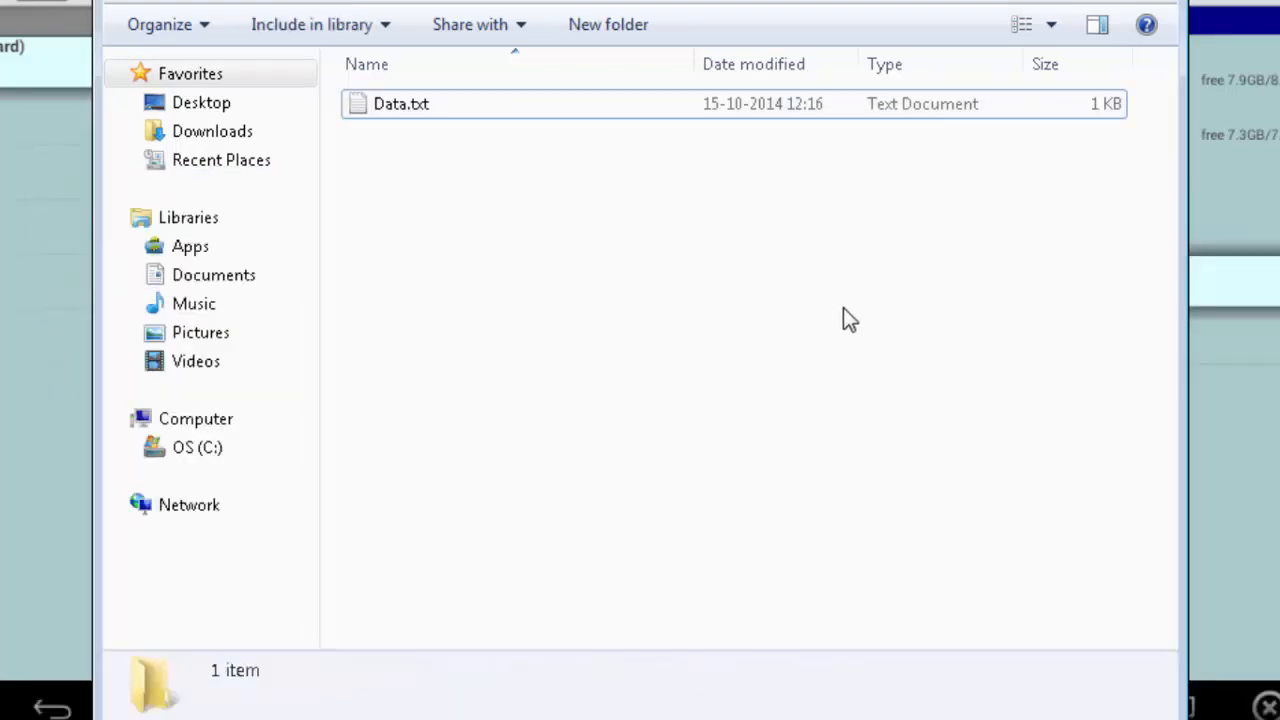
mouse_move(844, 324)
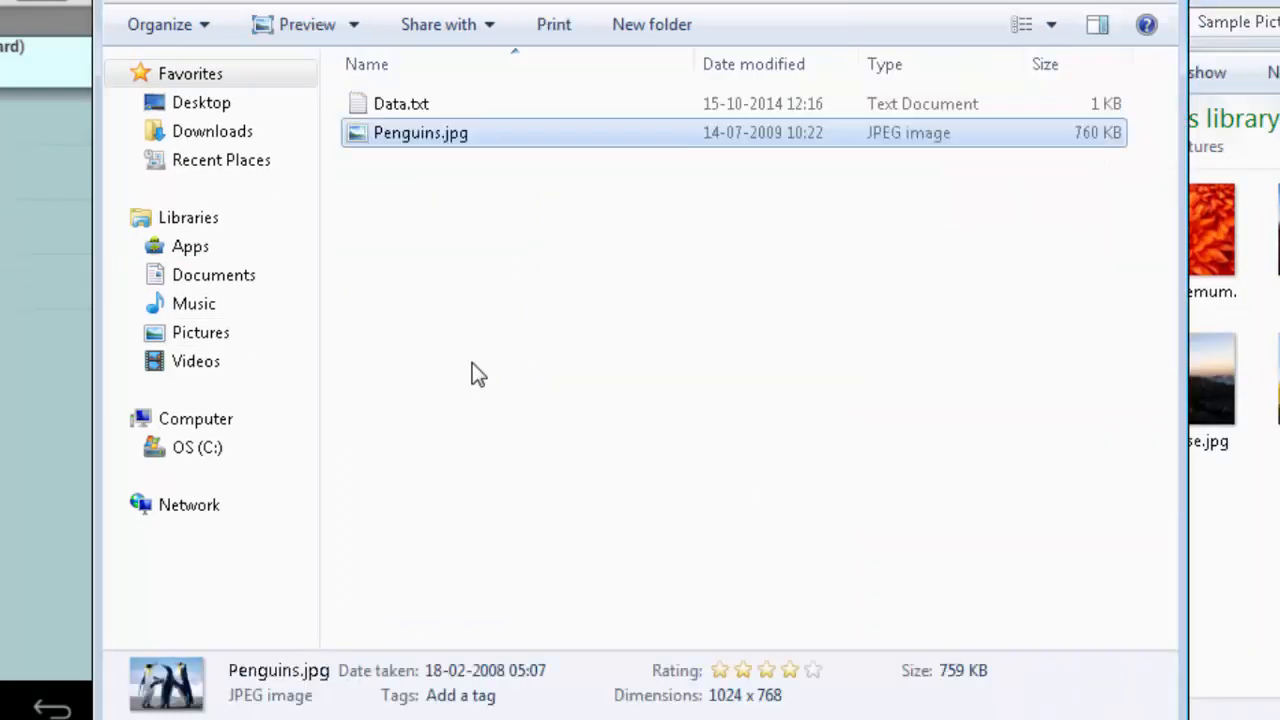
- Paste Penguins.jpg from Sample Pictures into the data folder beside Data.txt
left_click(408, 160)
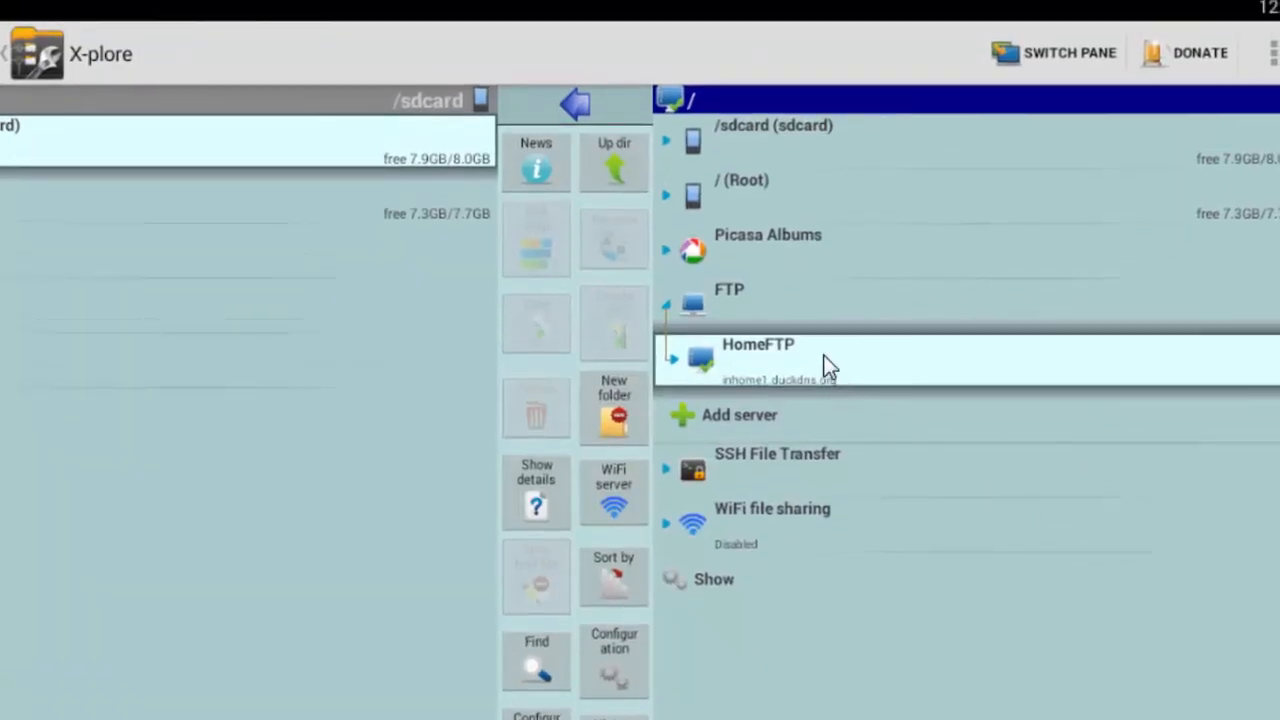
- View Penguins.jpg from HomeFTP's shared files, then return to the file list
left_click(756, 344)
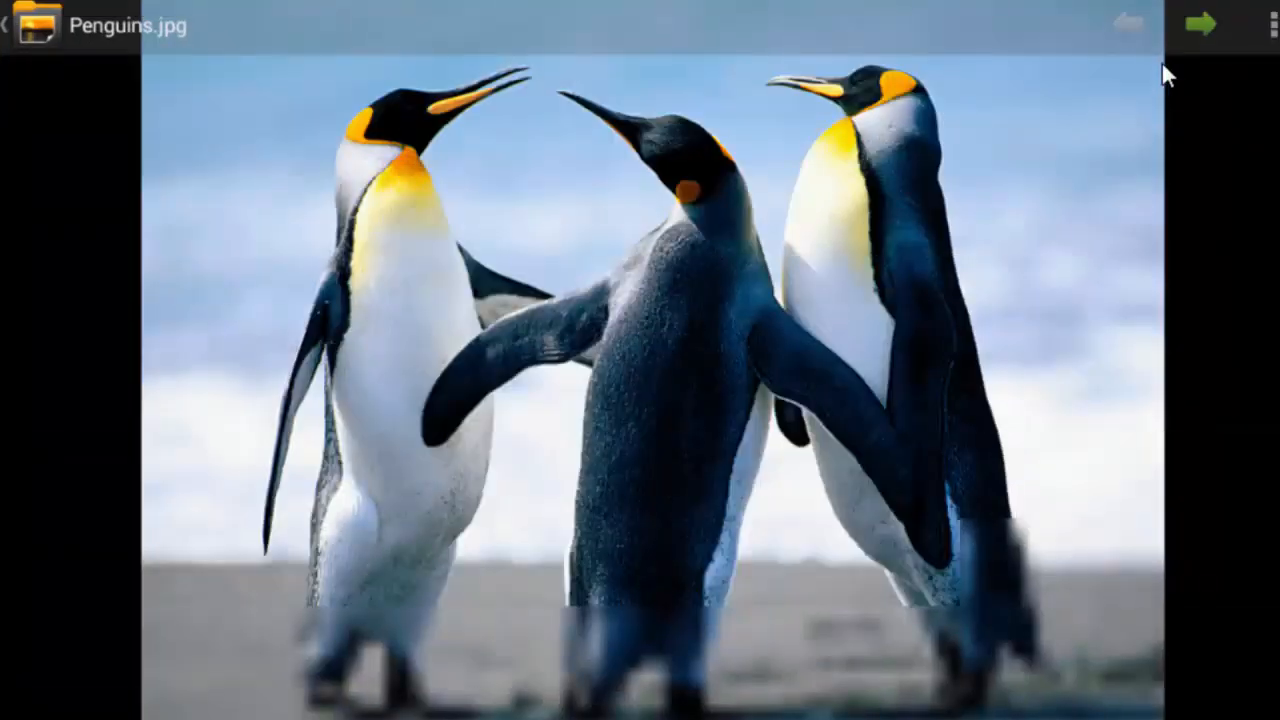
left_click(1204, 24)
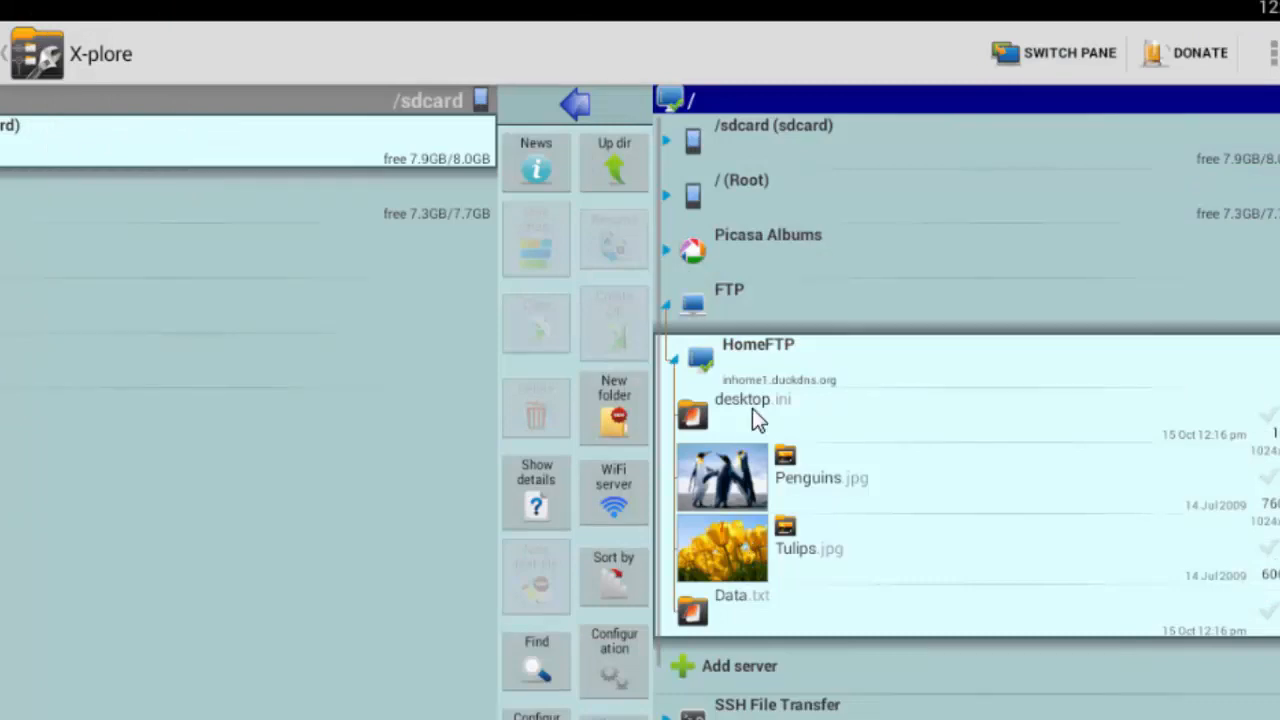
mouse_move(784, 624)
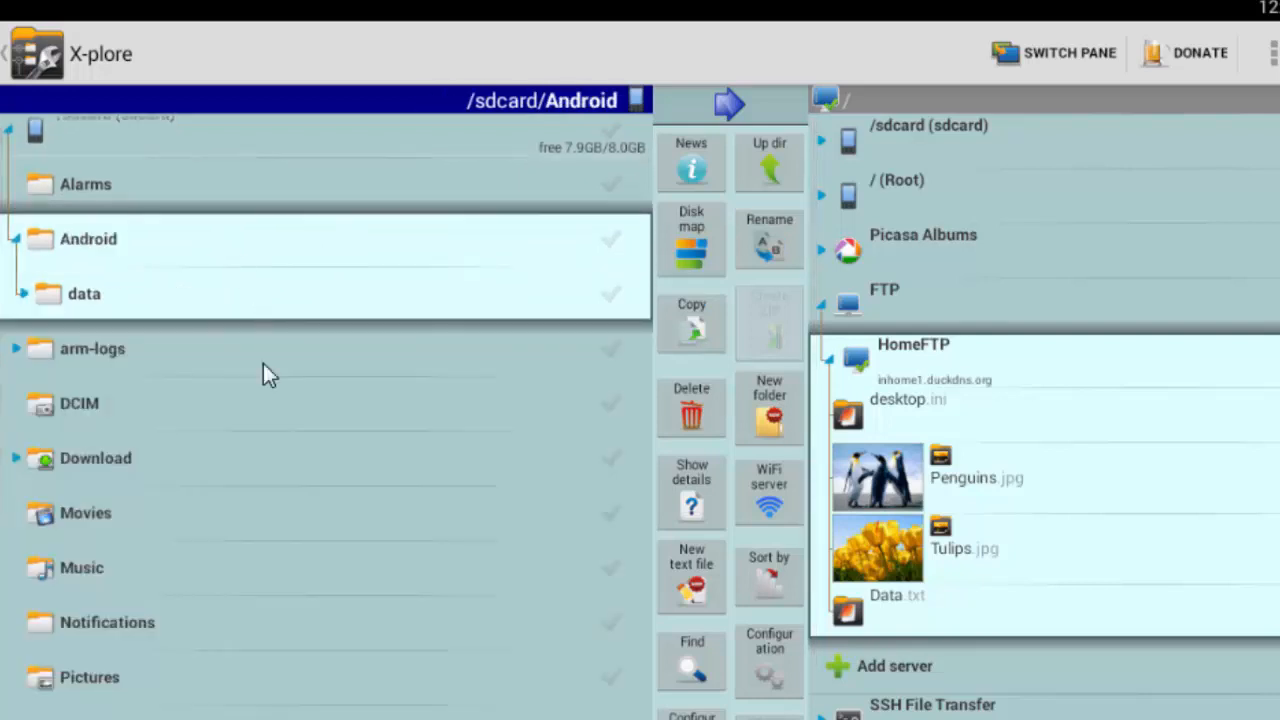
- Inside sdcard > Music, create a new folder from the name entry 'a.txt'
left_click(88, 620)
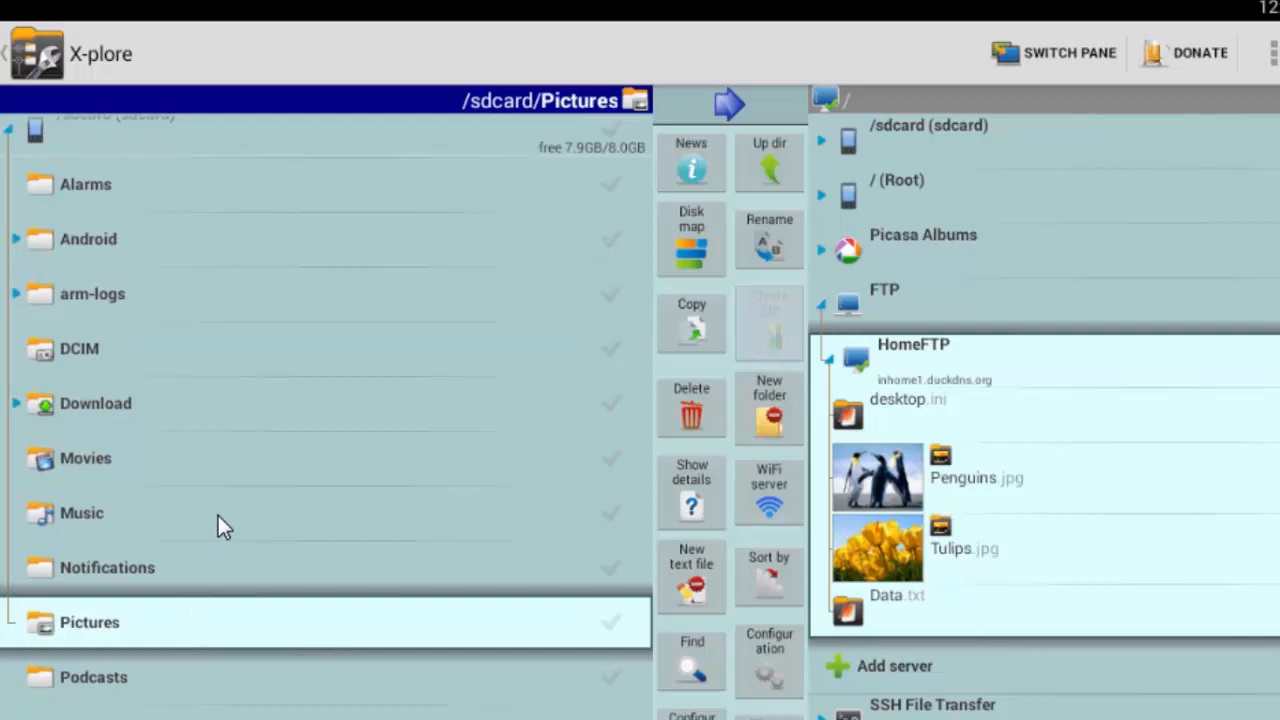
left_click(80, 512)
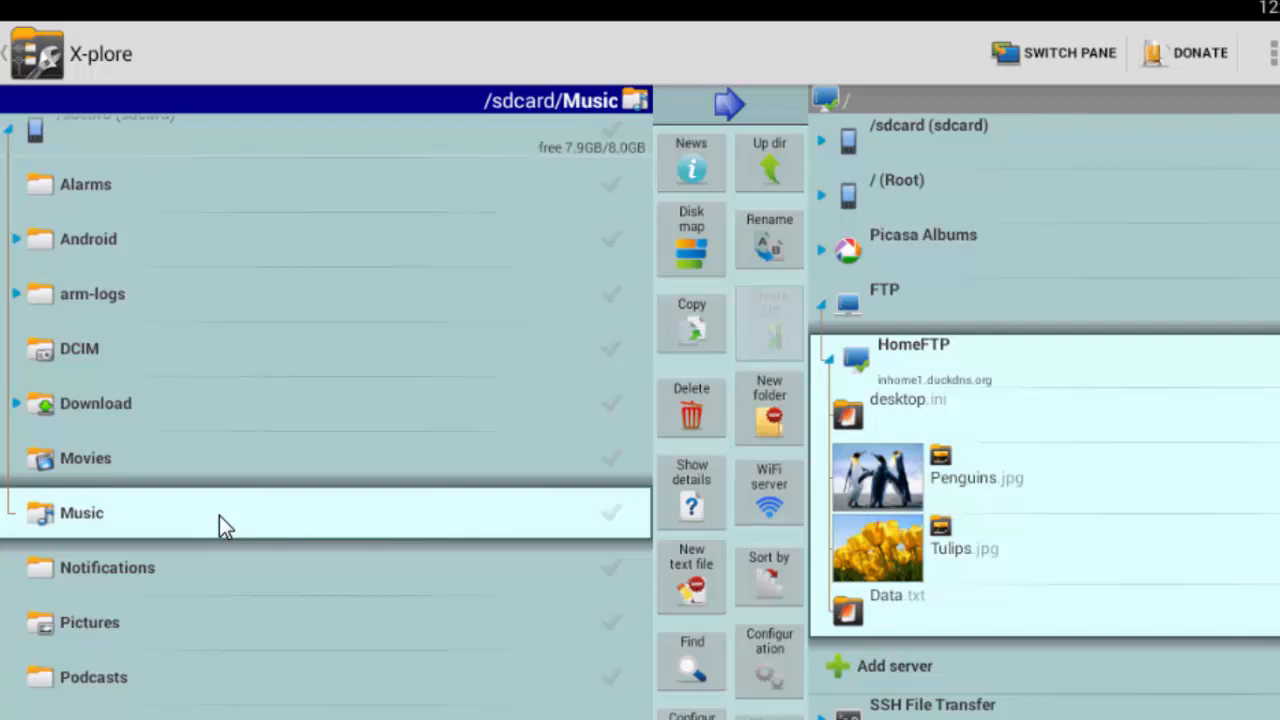
left_click(768, 404)
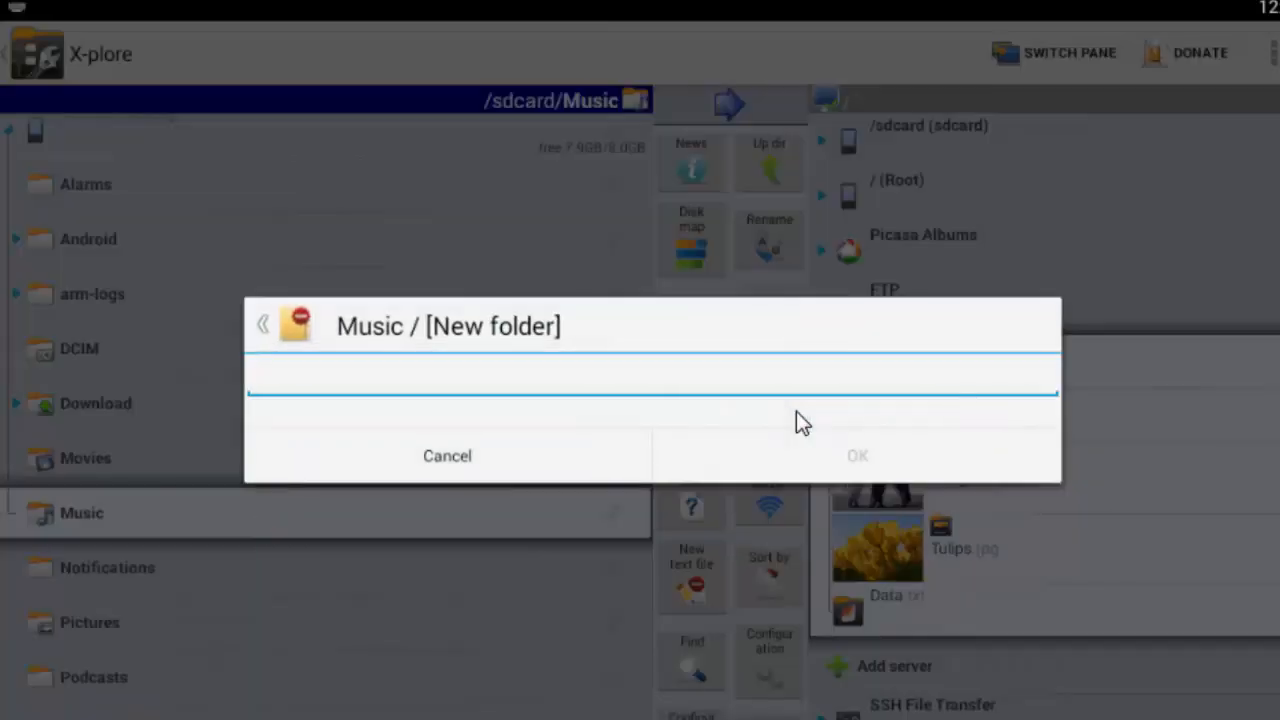
type("a")
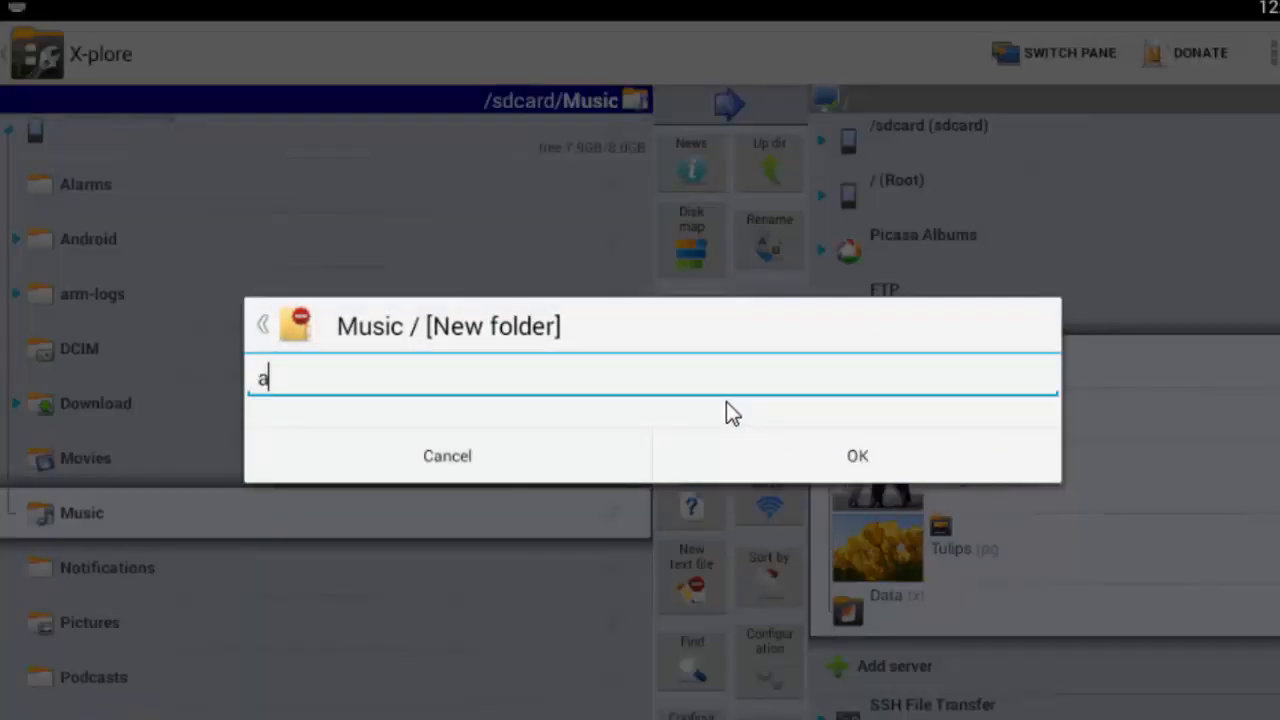
type(".txt")
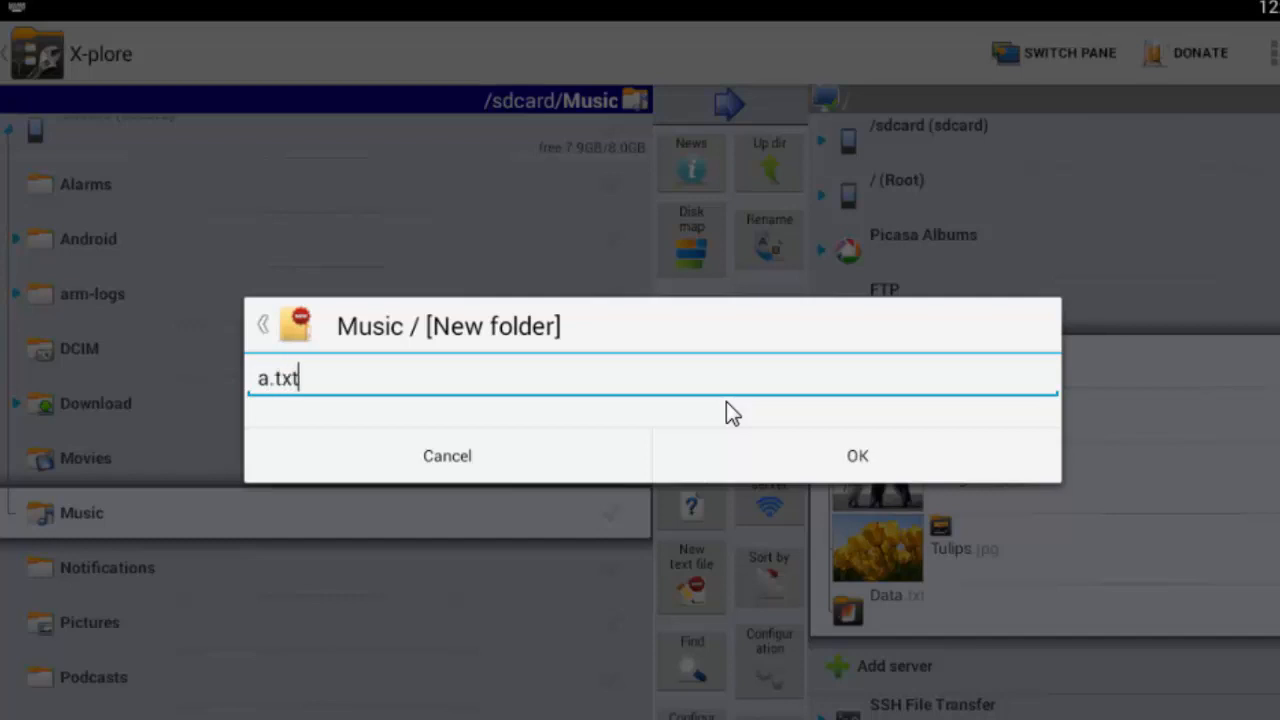
left_click(856, 456)
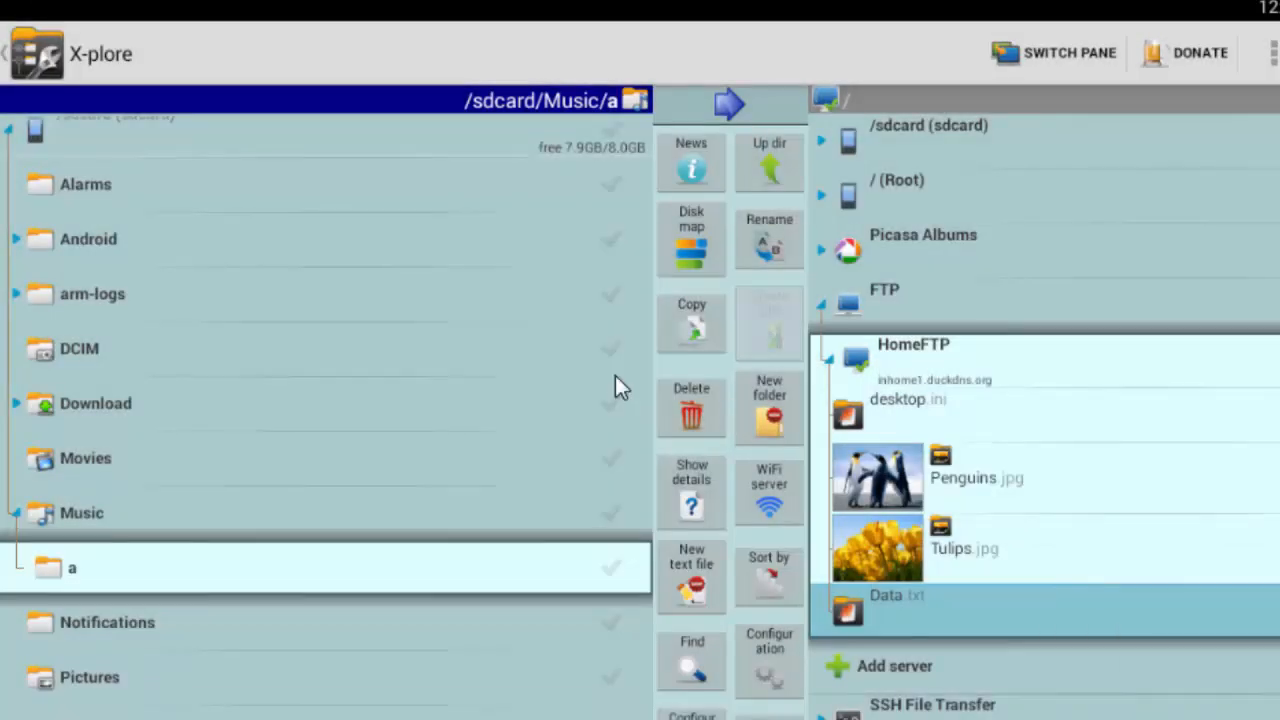
mouse_move(260, 590)
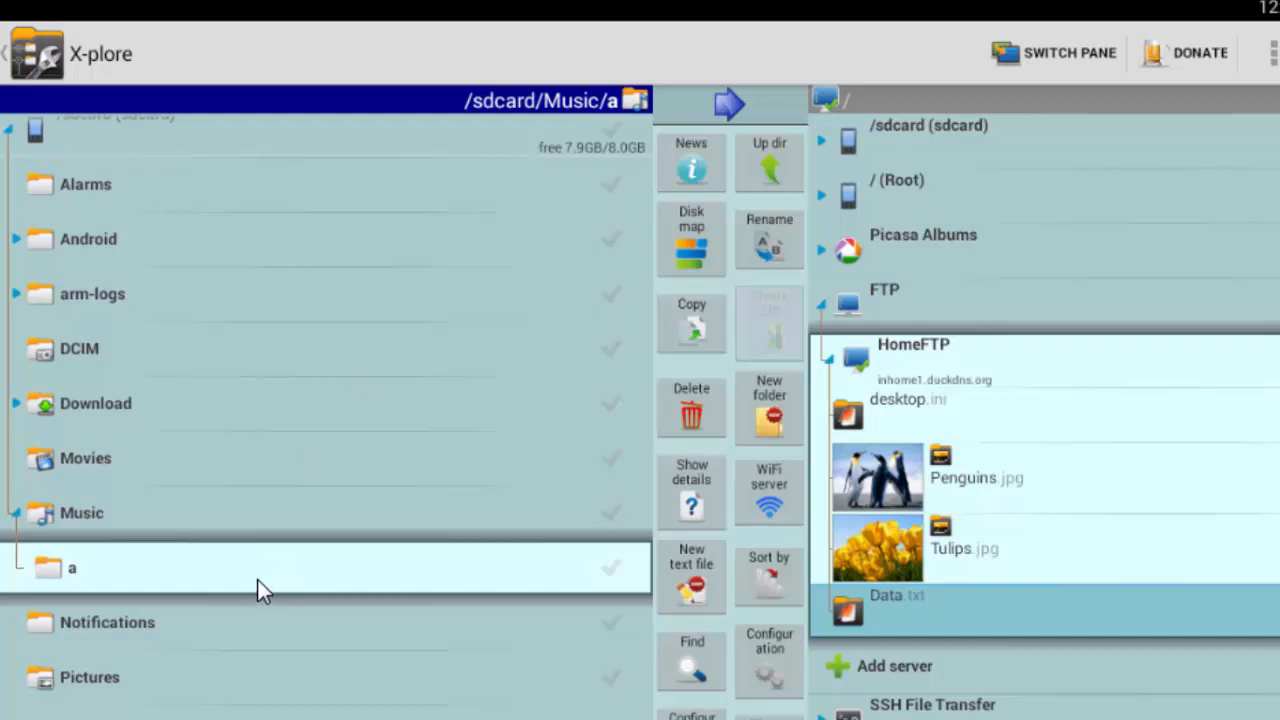
mouse_move(278, 582)
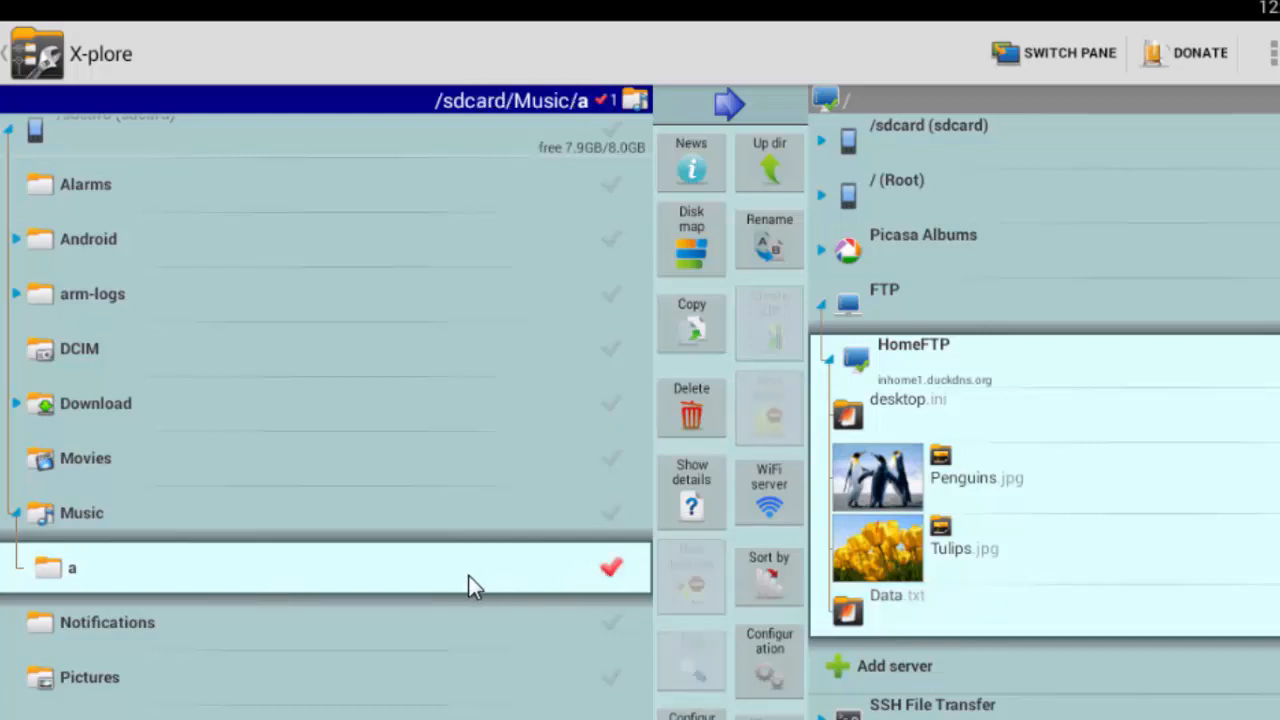
mouse_move(1130, 524)
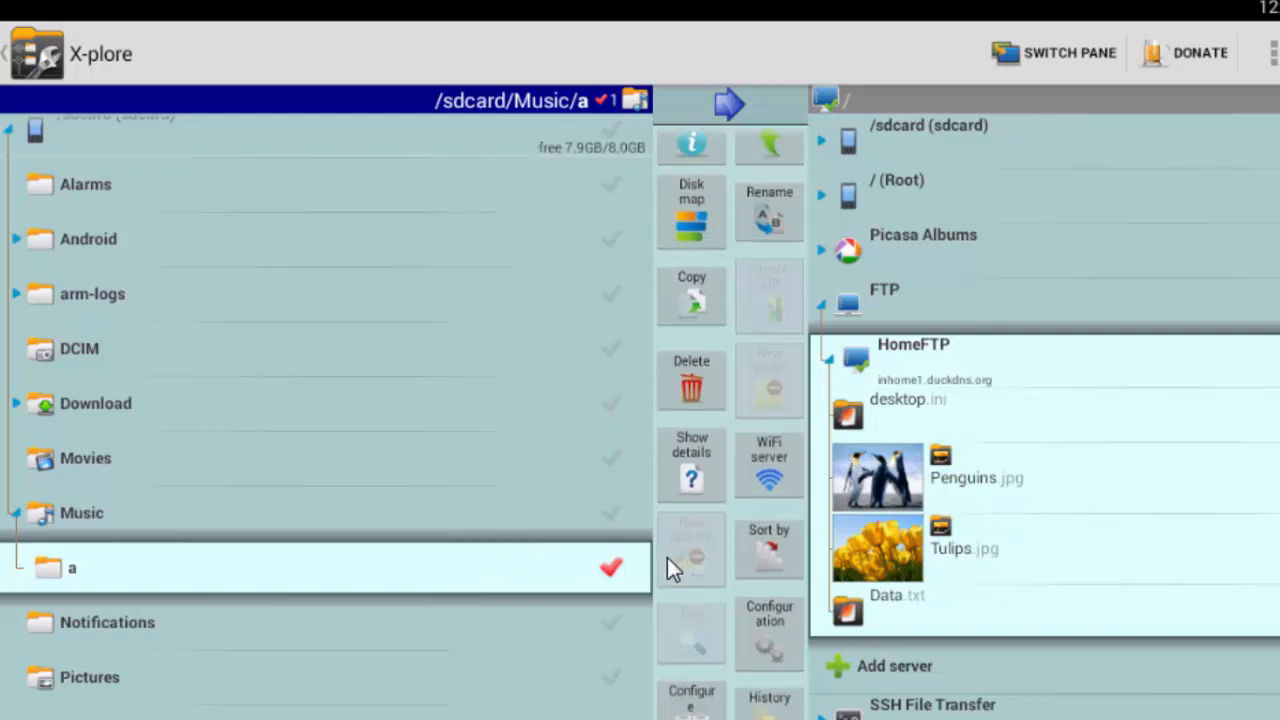
mouse_move(584, 578)
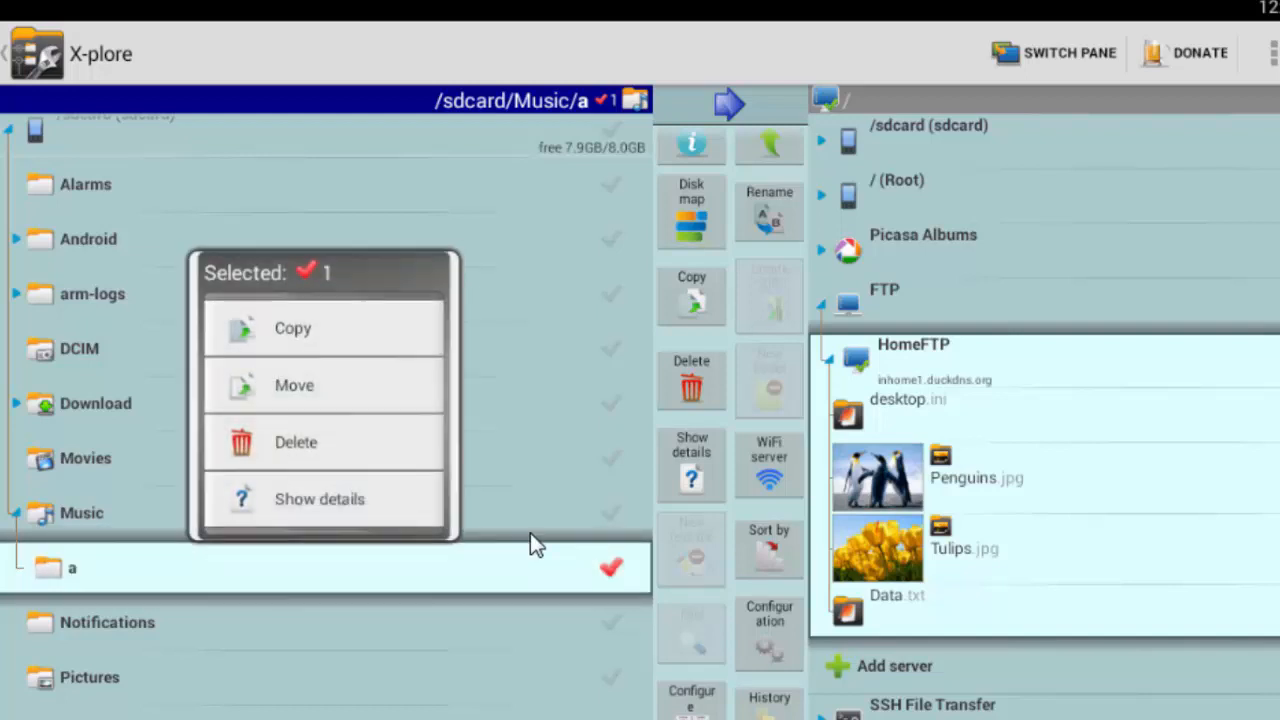
- Copy folder a to the HomeFTP '/' destination, then exit X-plore
left_click(292, 328)
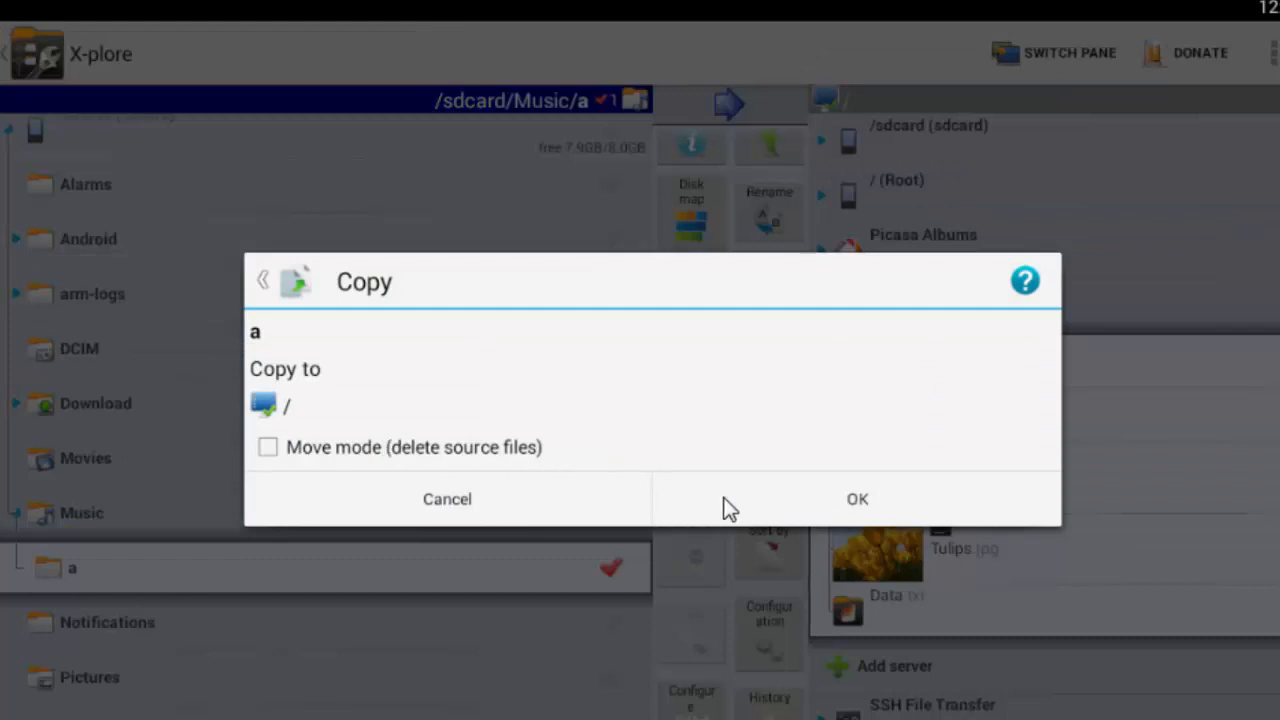
left_click(856, 500)
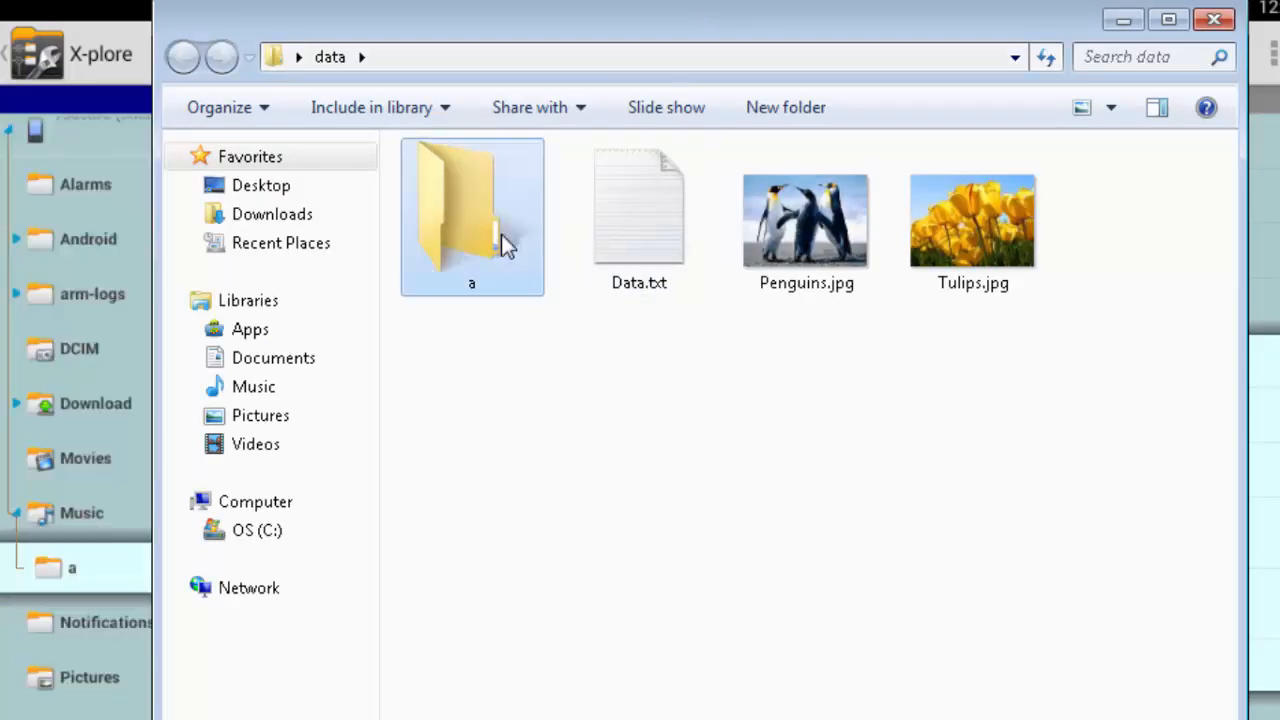
left_click(472, 210)
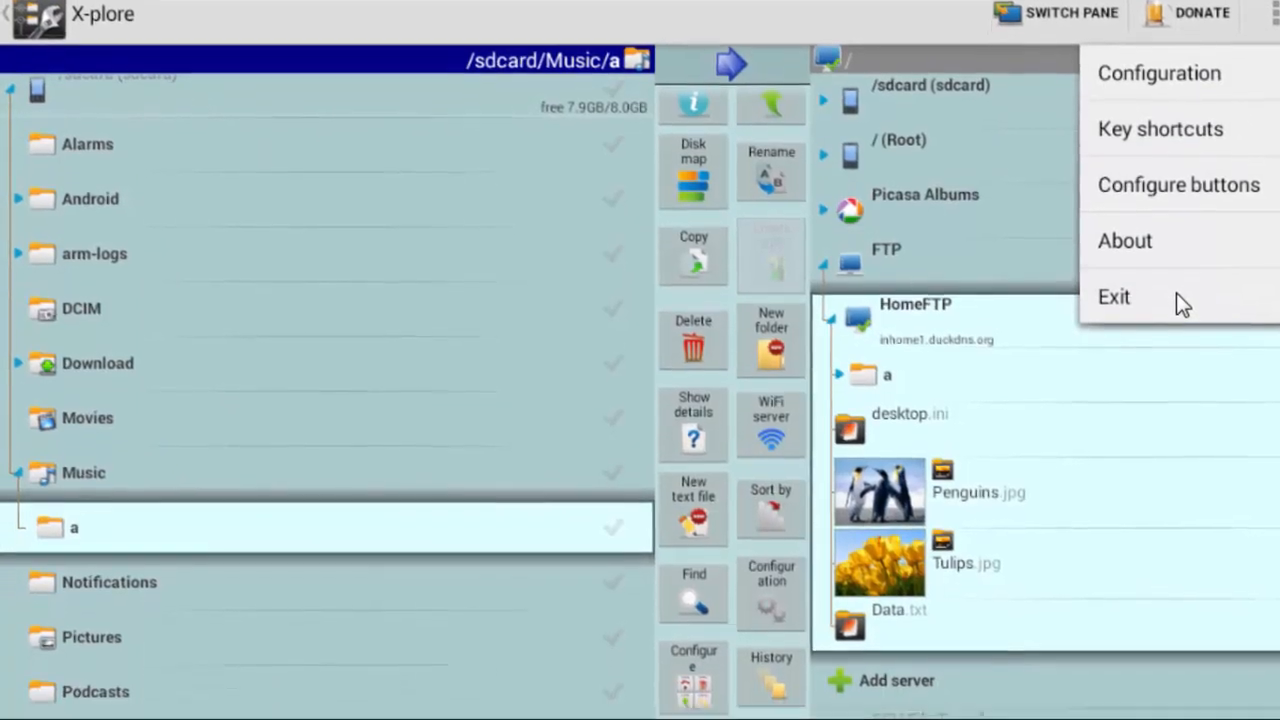
left_click(1114, 296)
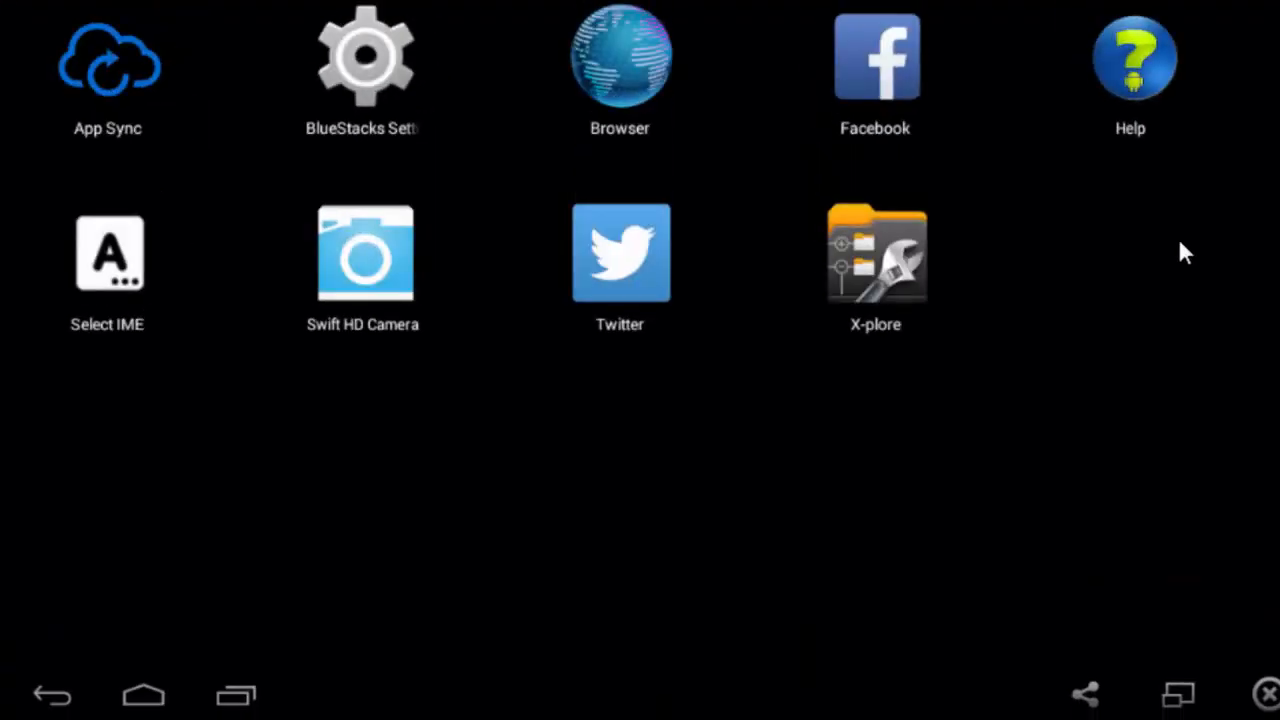